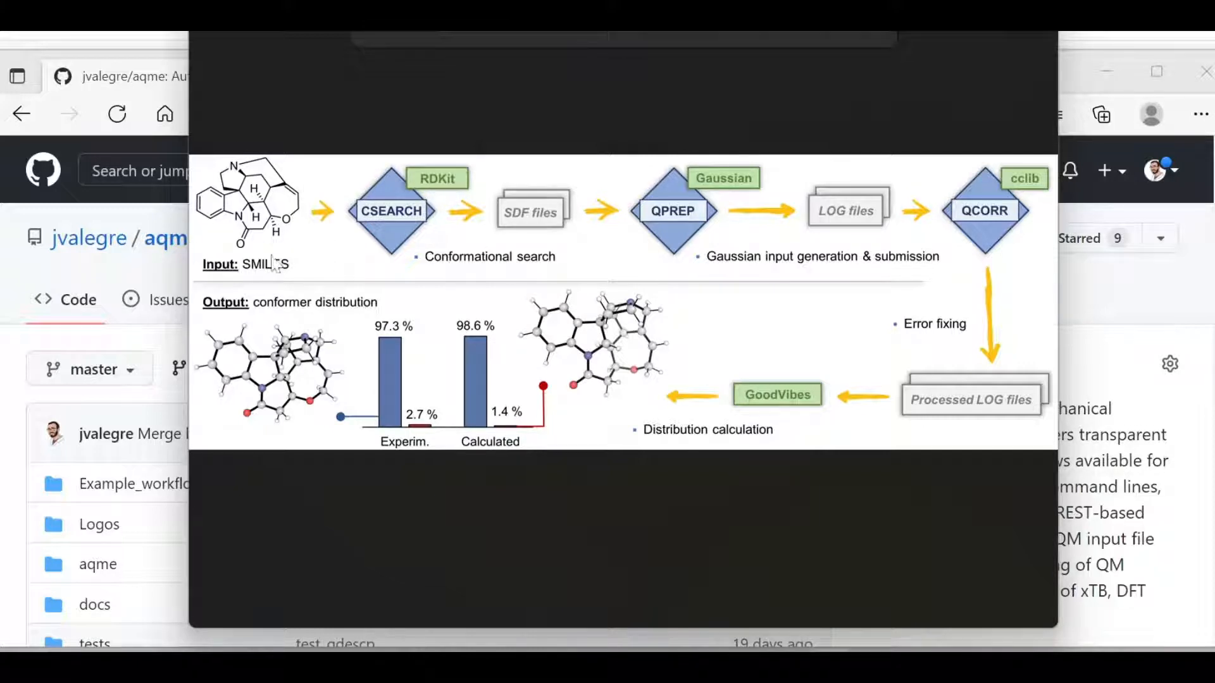
mouse_move(301, 245)
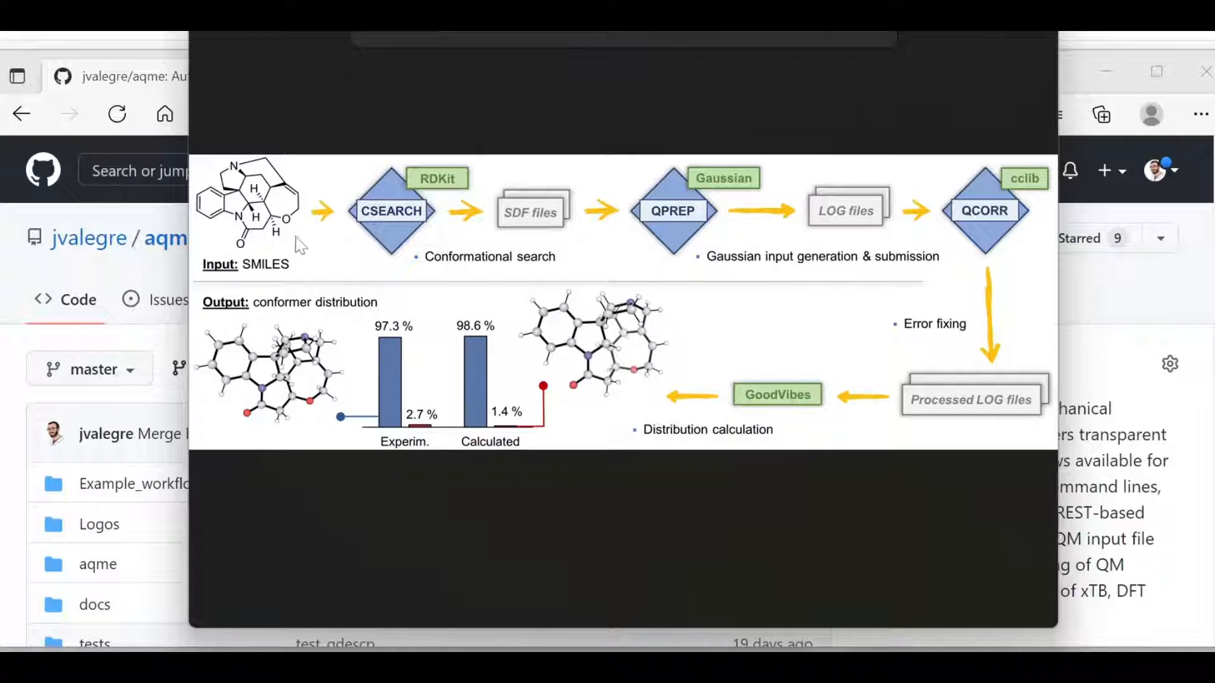
mouse_move(457, 200)
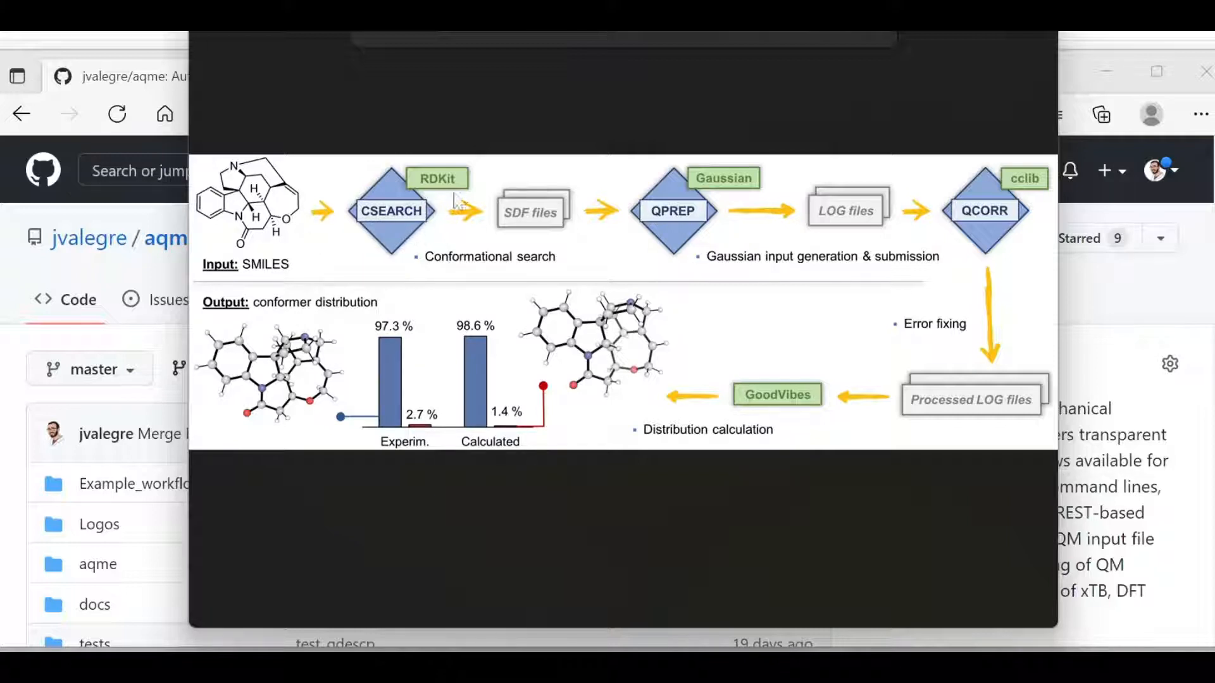
mouse_move(452, 196)
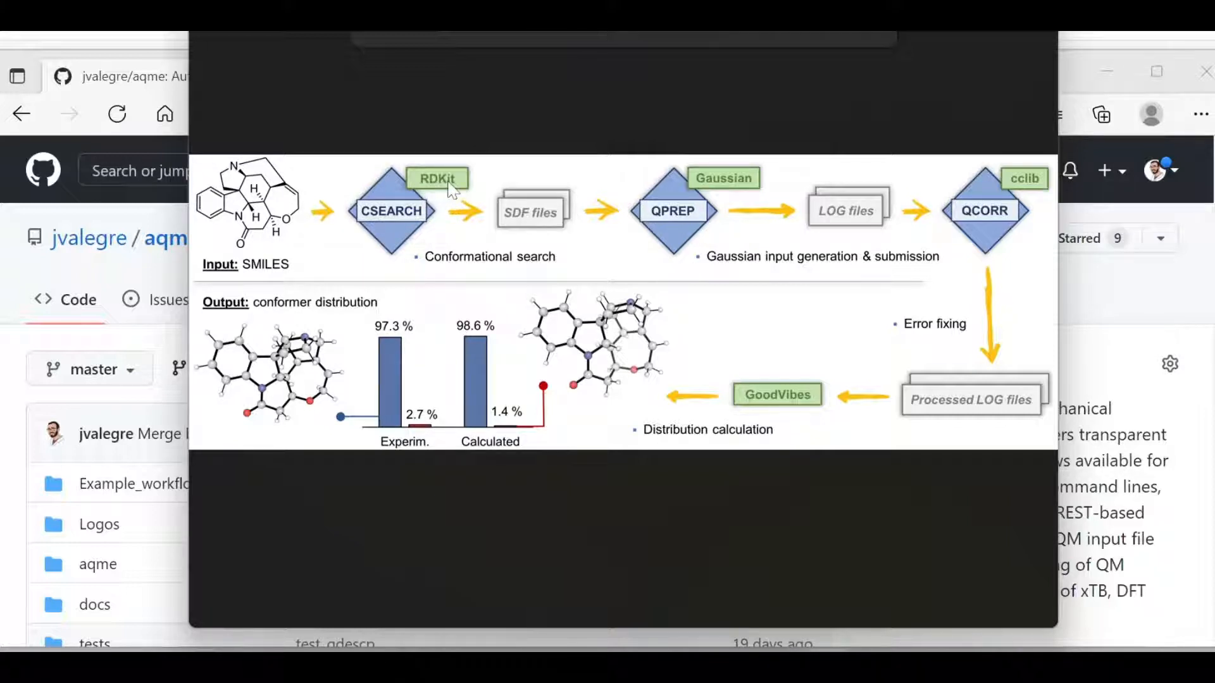
mouse_move(673, 234)
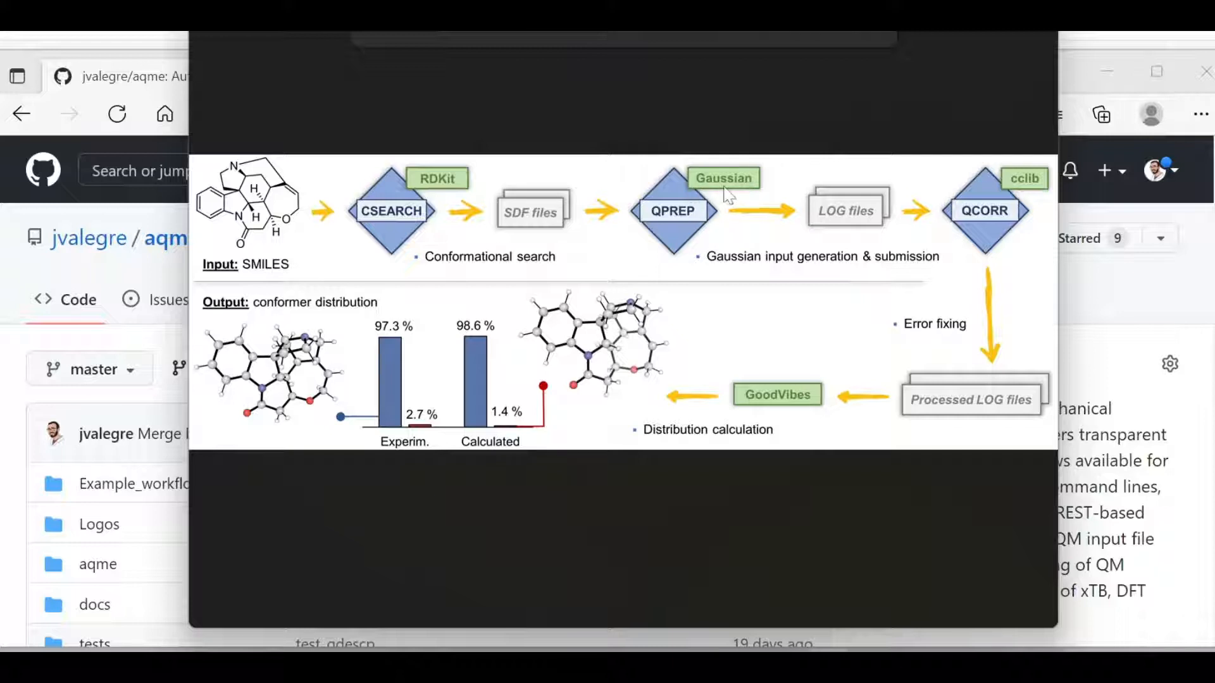
mouse_move(818, 238)
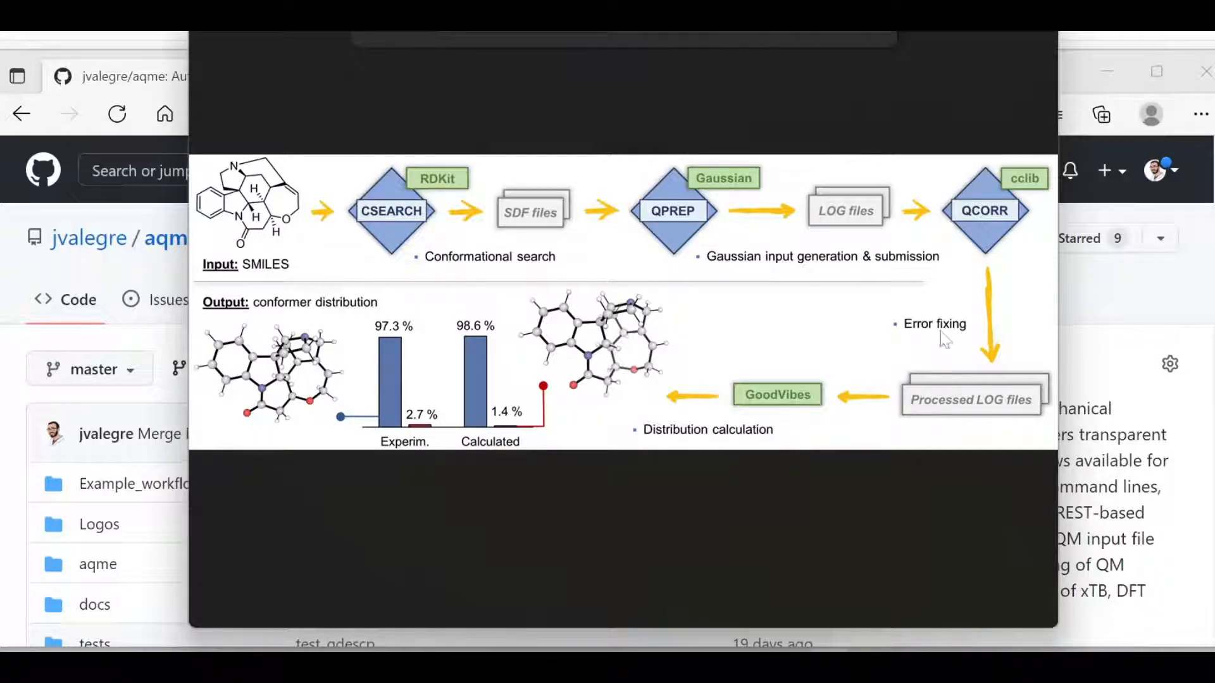
mouse_move(891, 349)
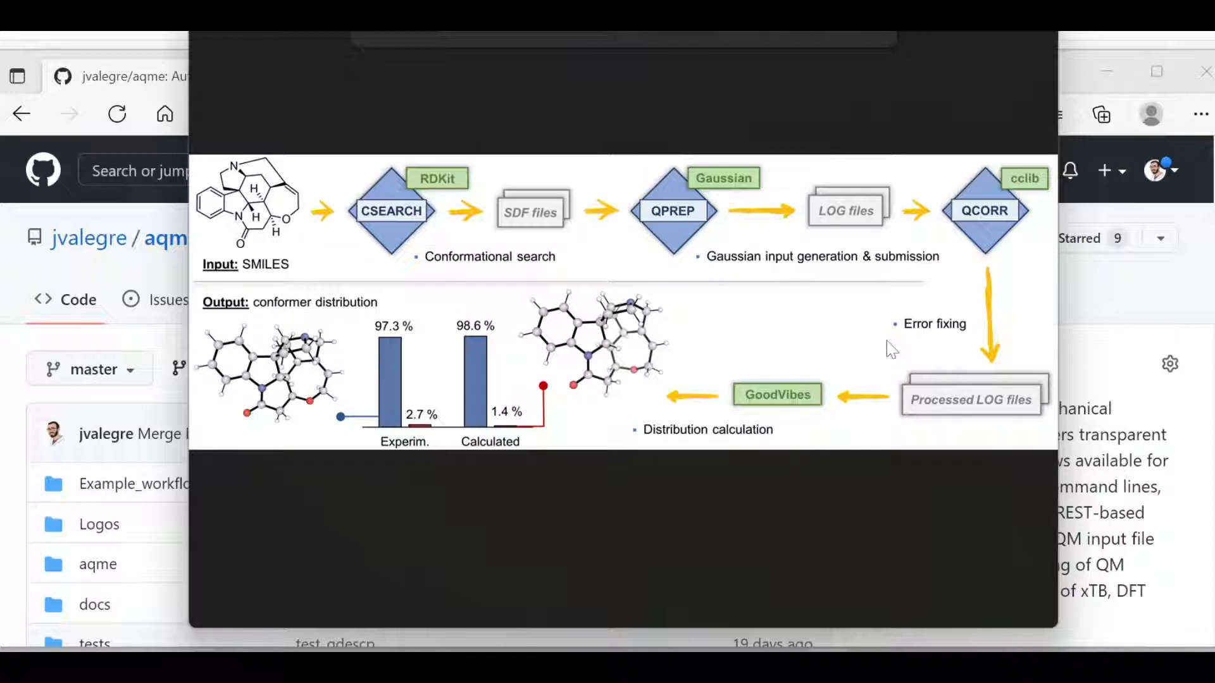
mouse_move(1042, 407)
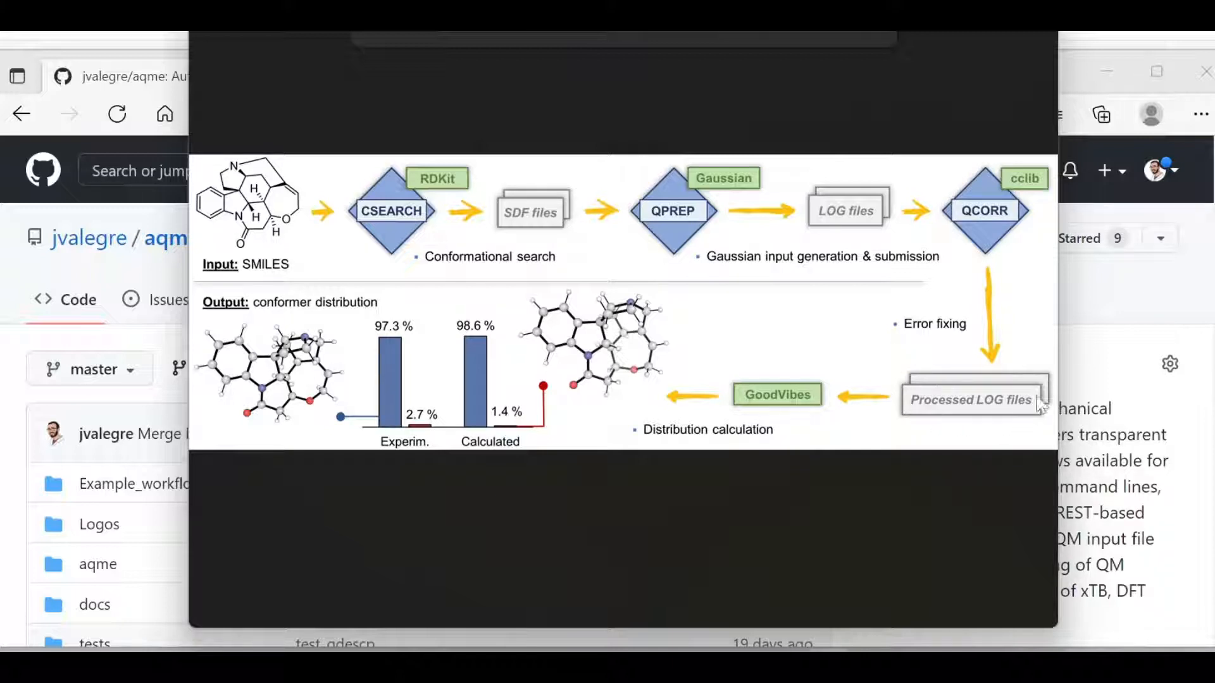
mouse_move(895, 408)
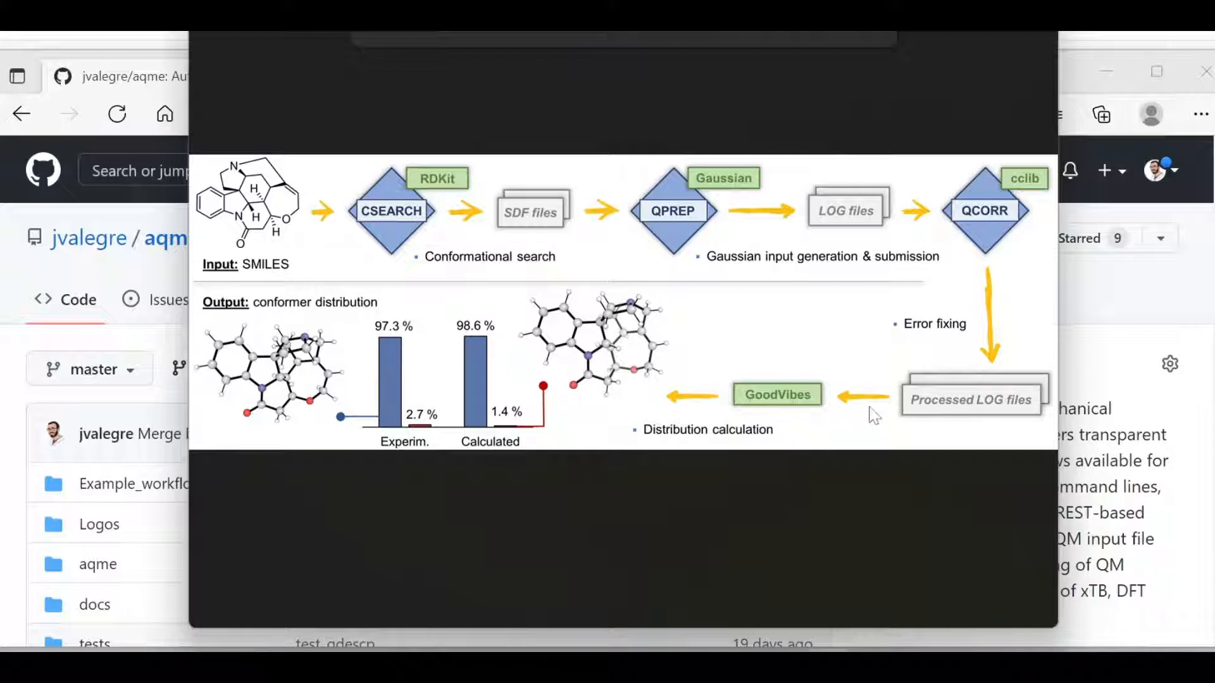
mouse_move(817, 411)
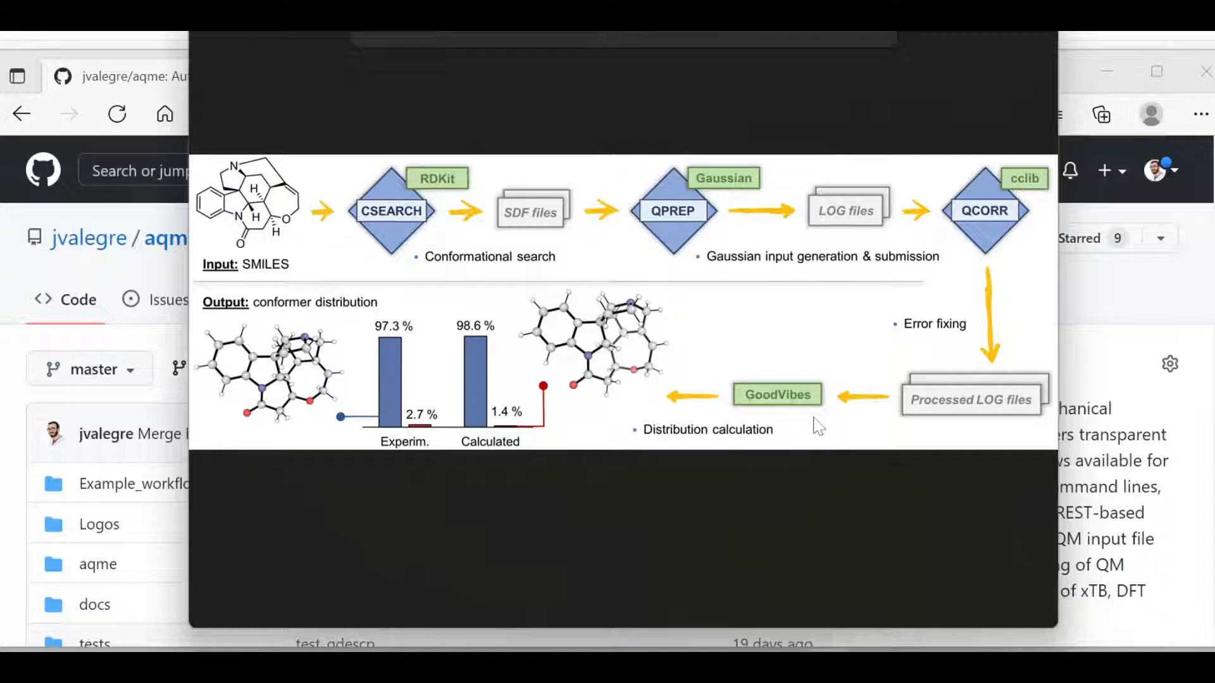
mouse_move(604, 414)
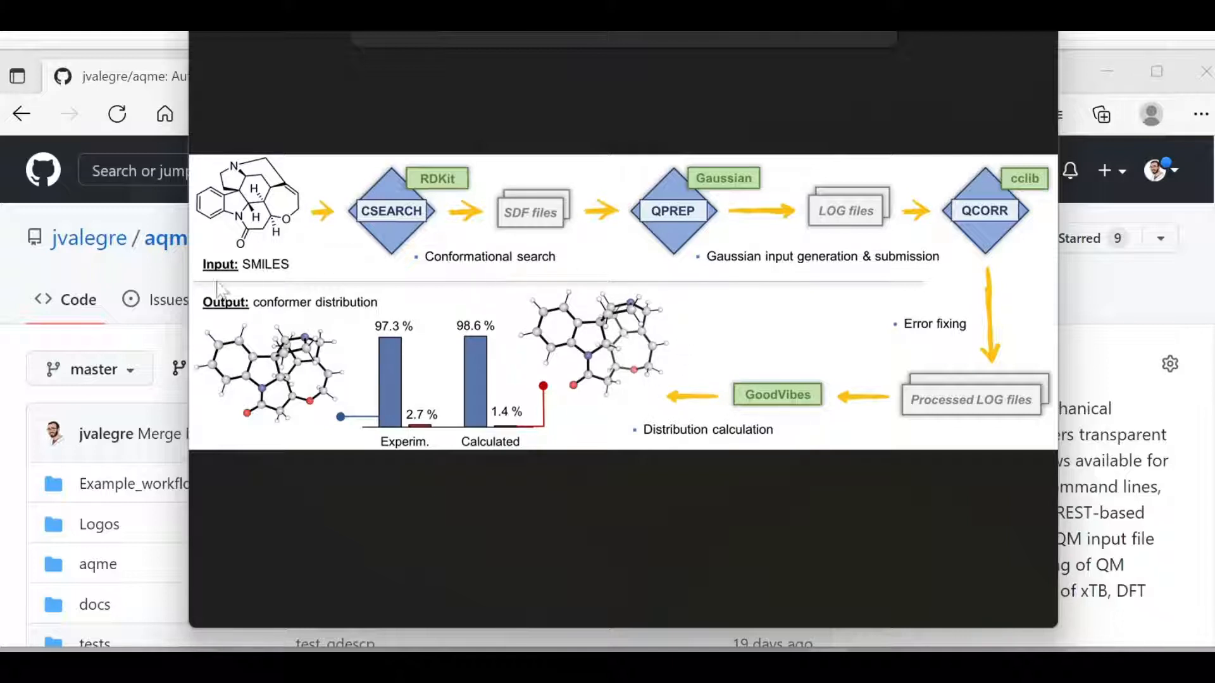
mouse_move(444, 452)
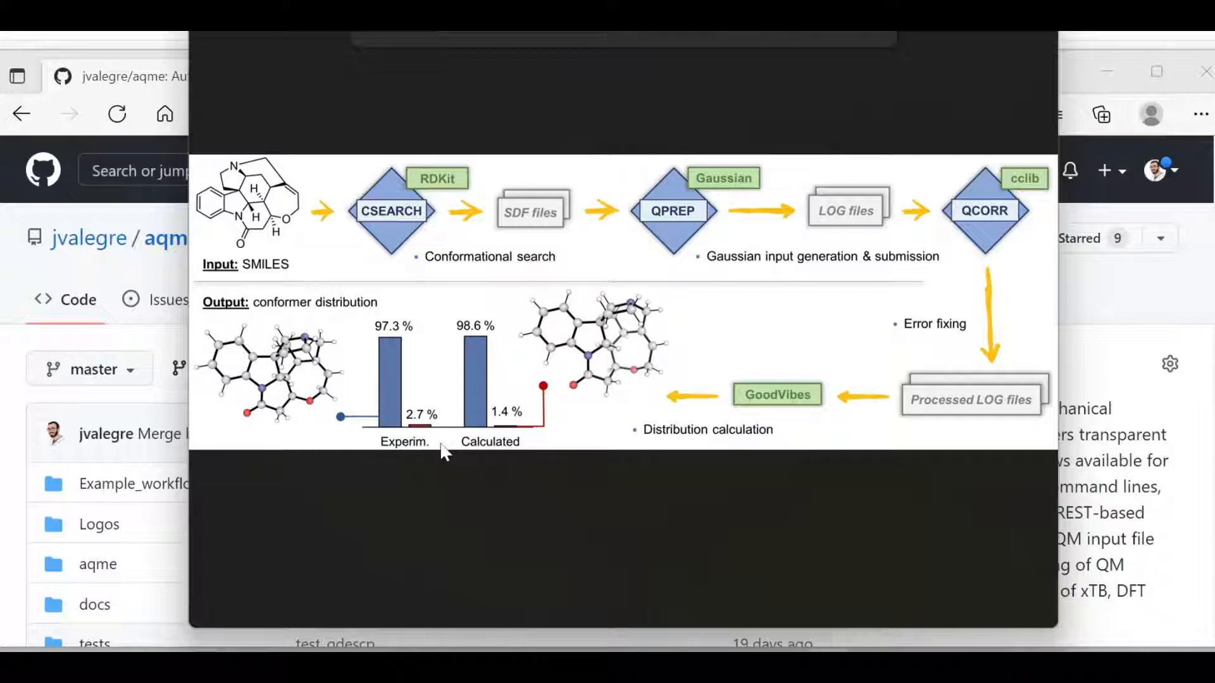
mouse_move(391, 325)
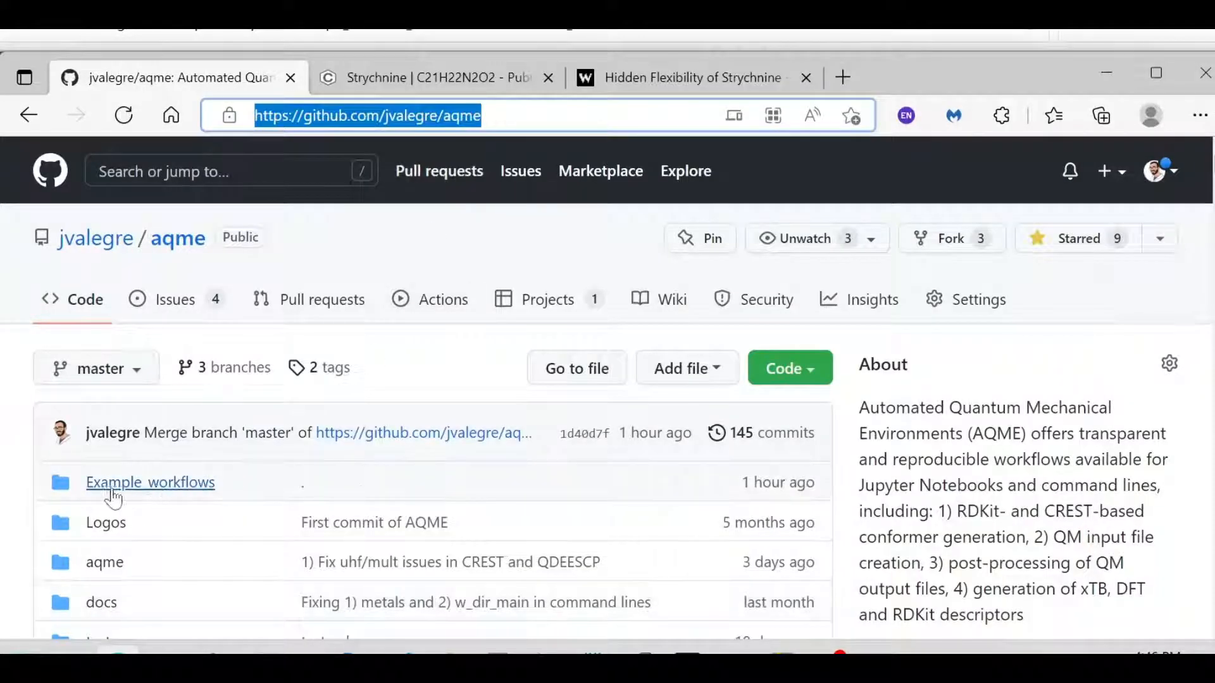
Browse Example_workflows, then End-to-end_Workflows, into the end-to-end-1 conformational distribution folder
click(151, 482)
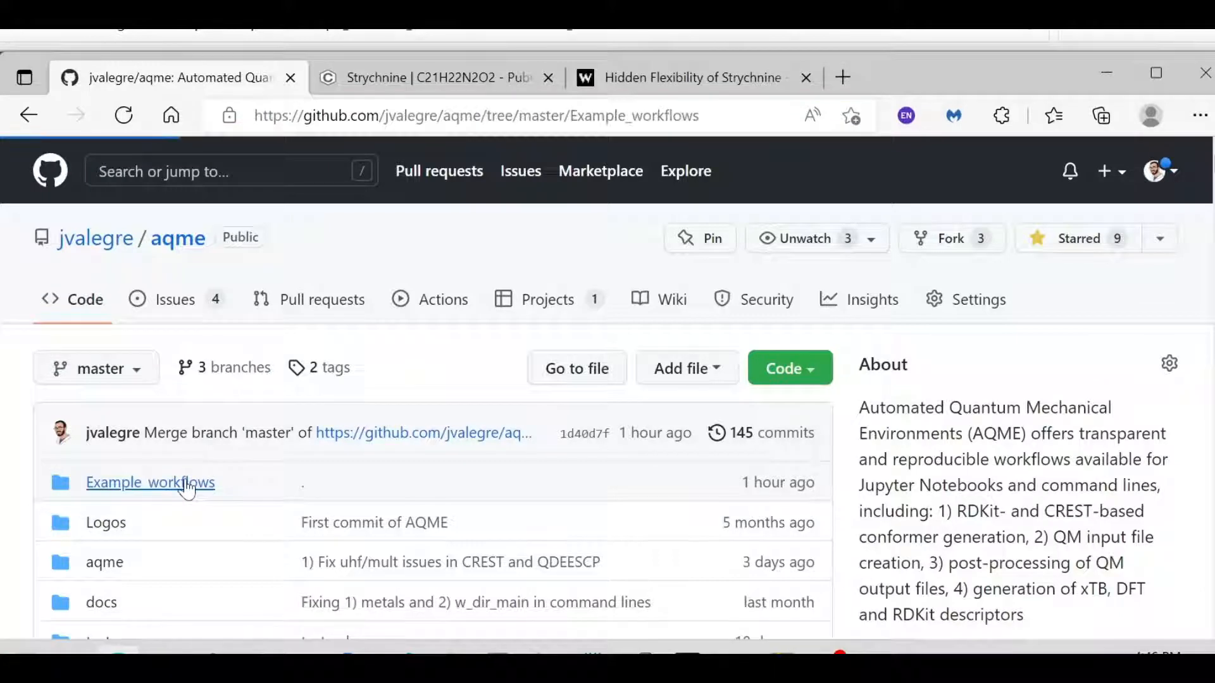
click(149, 482)
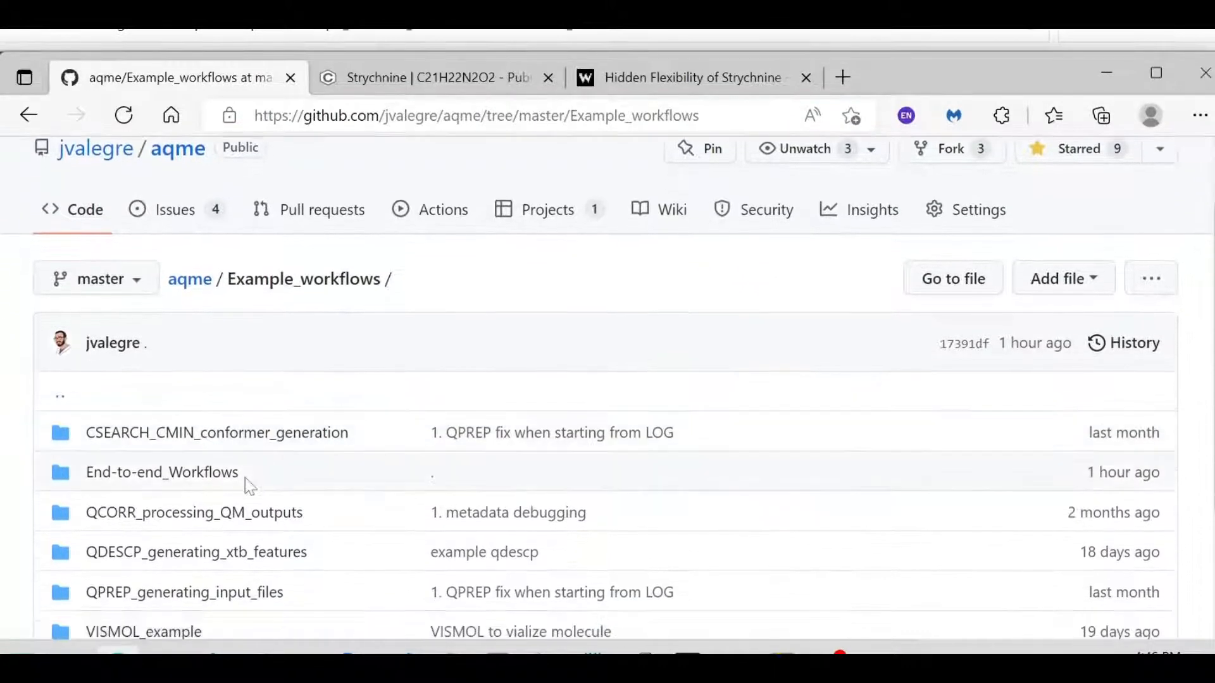
mouse_move(162, 472)
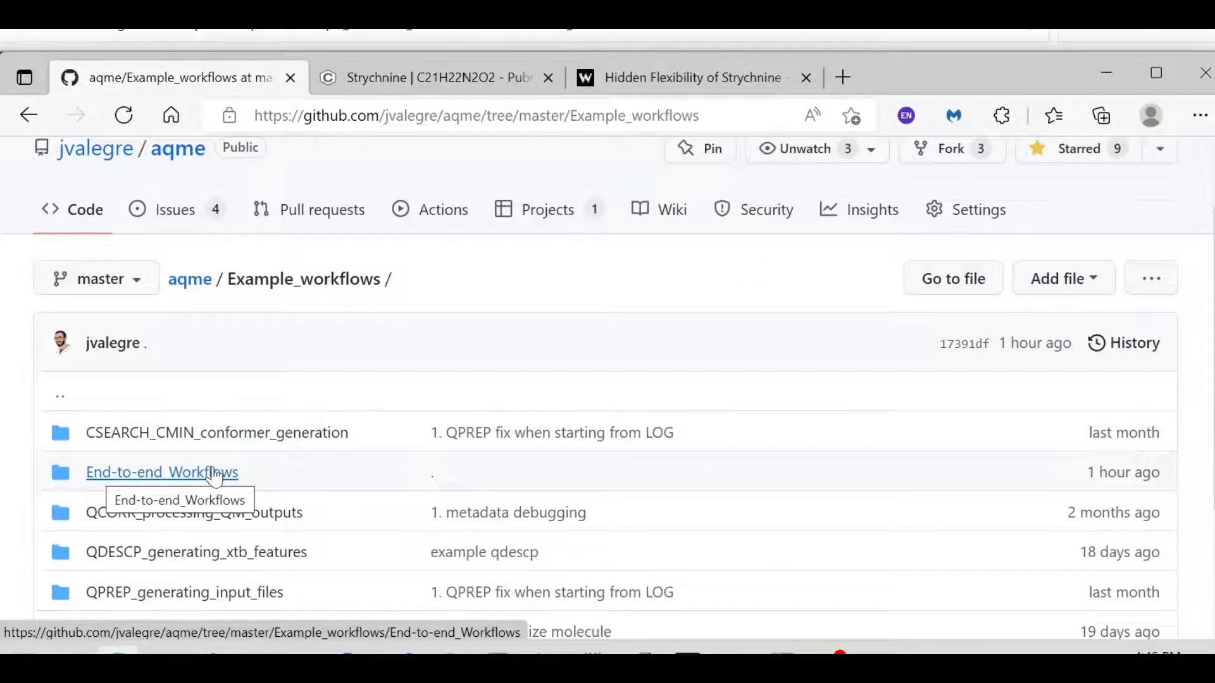
click(162, 472)
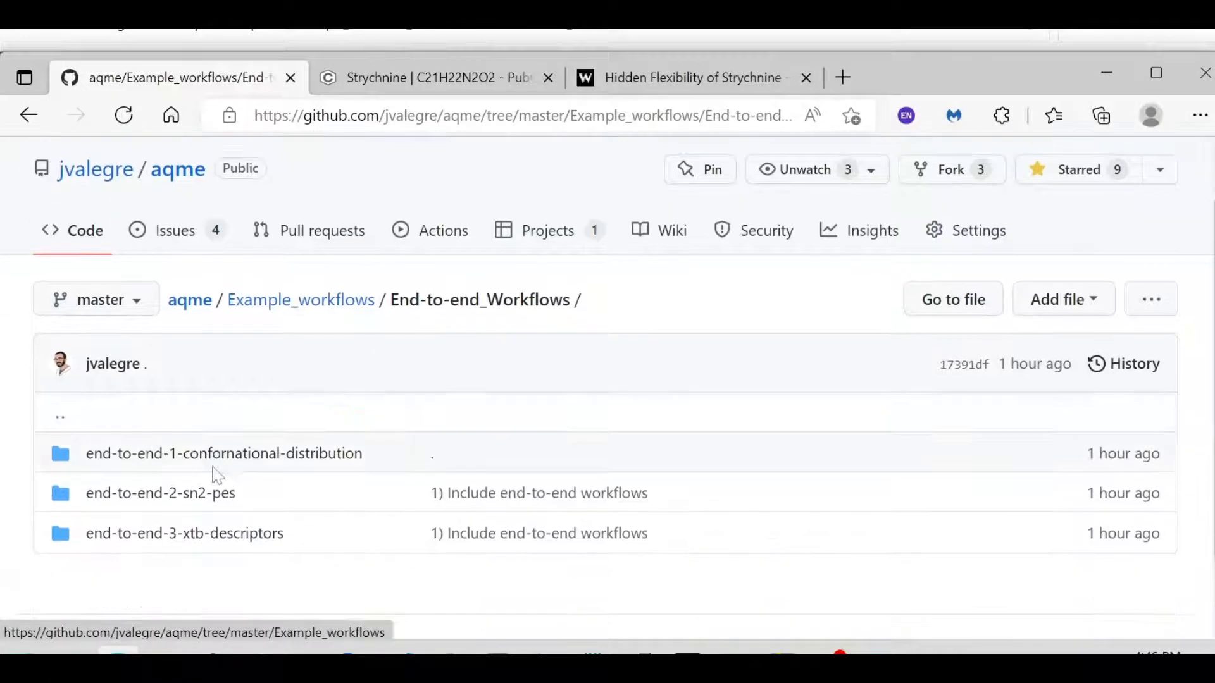
mouse_move(224, 453)
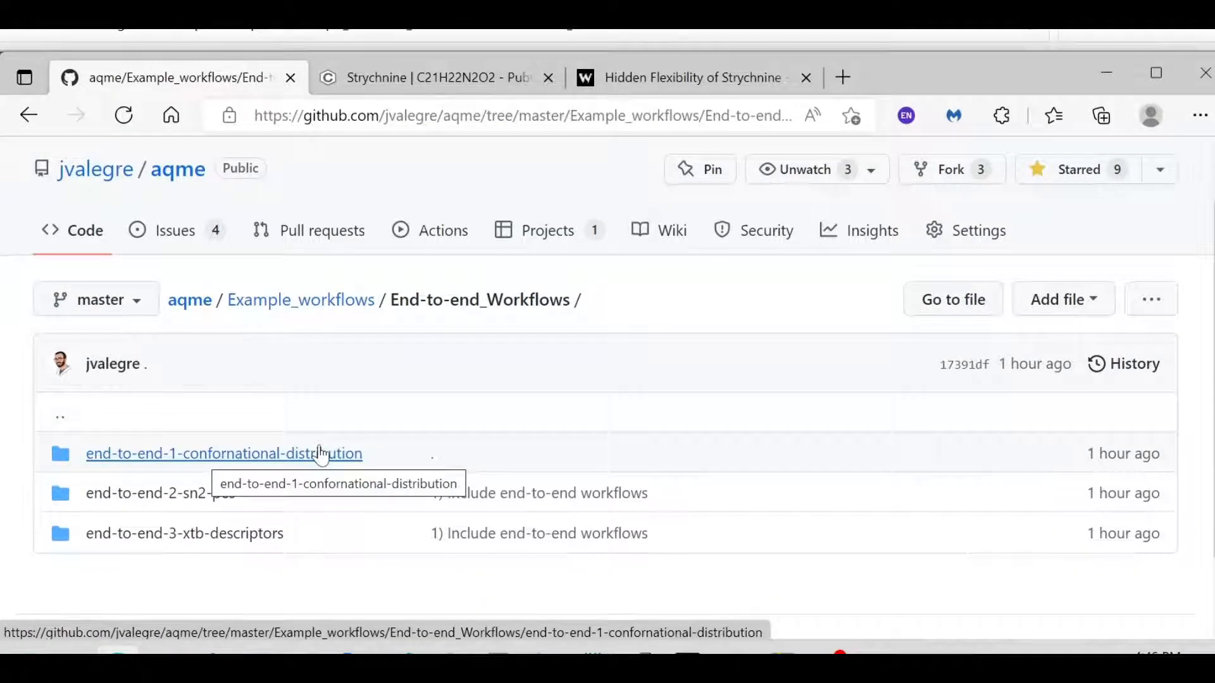
click(223, 453)
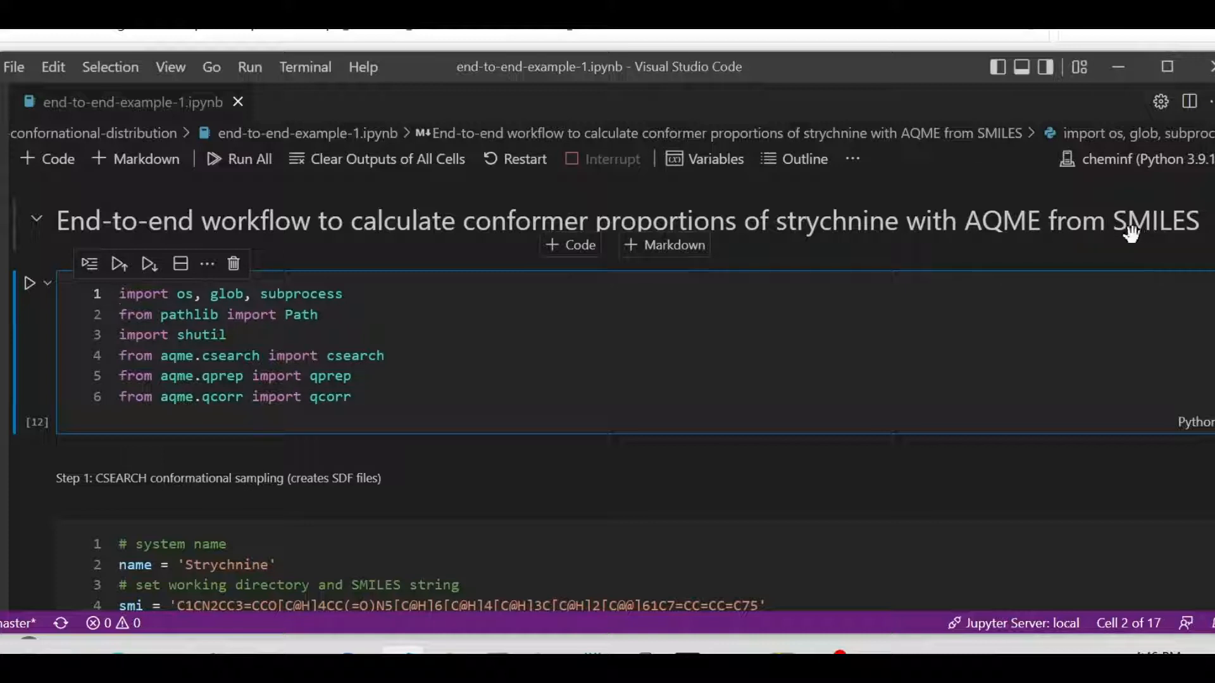
click(351, 396)
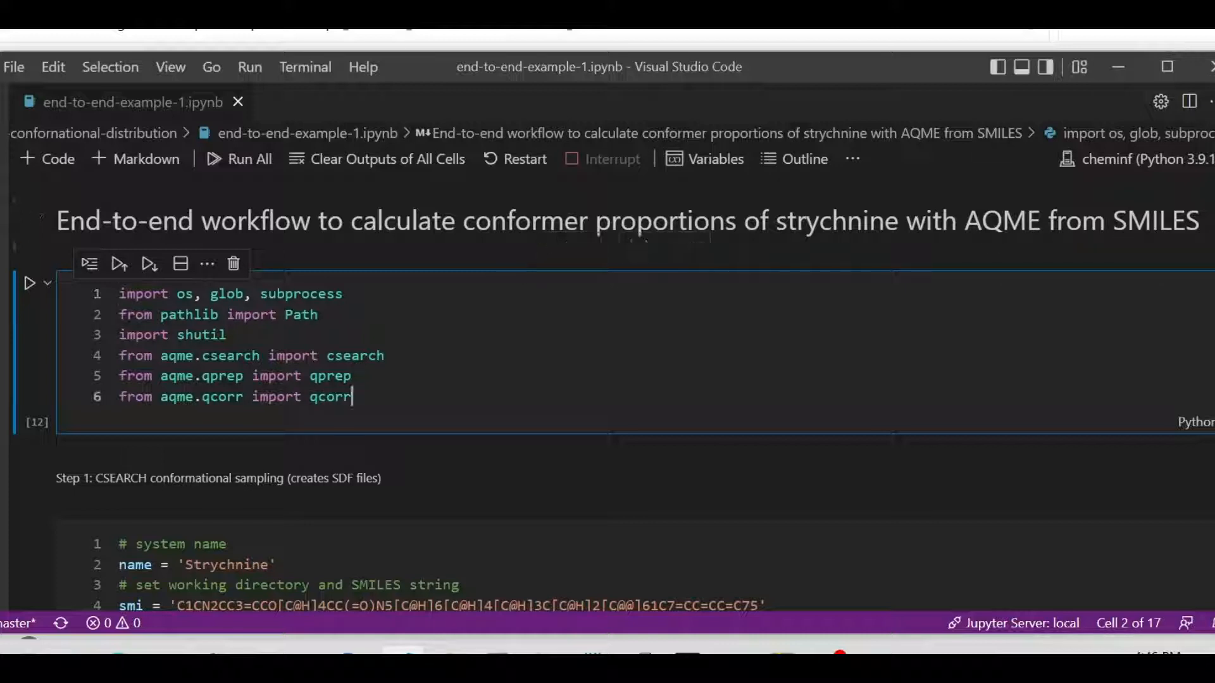
key(ctrl+a)
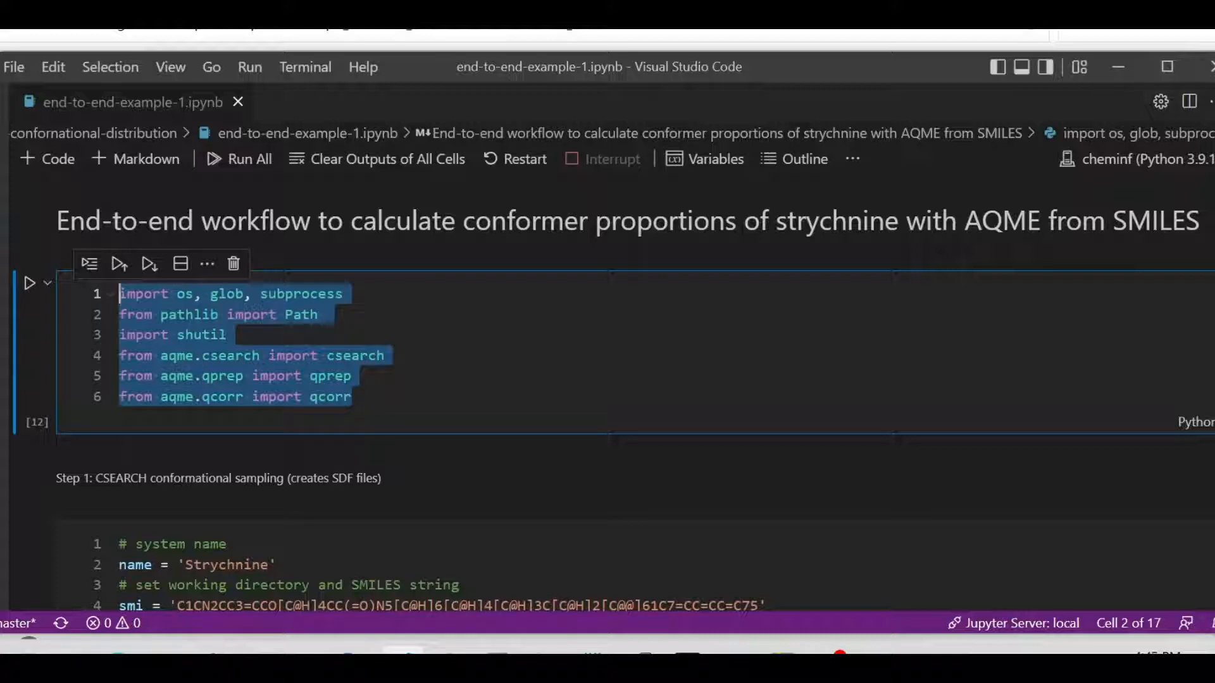
click(390, 408)
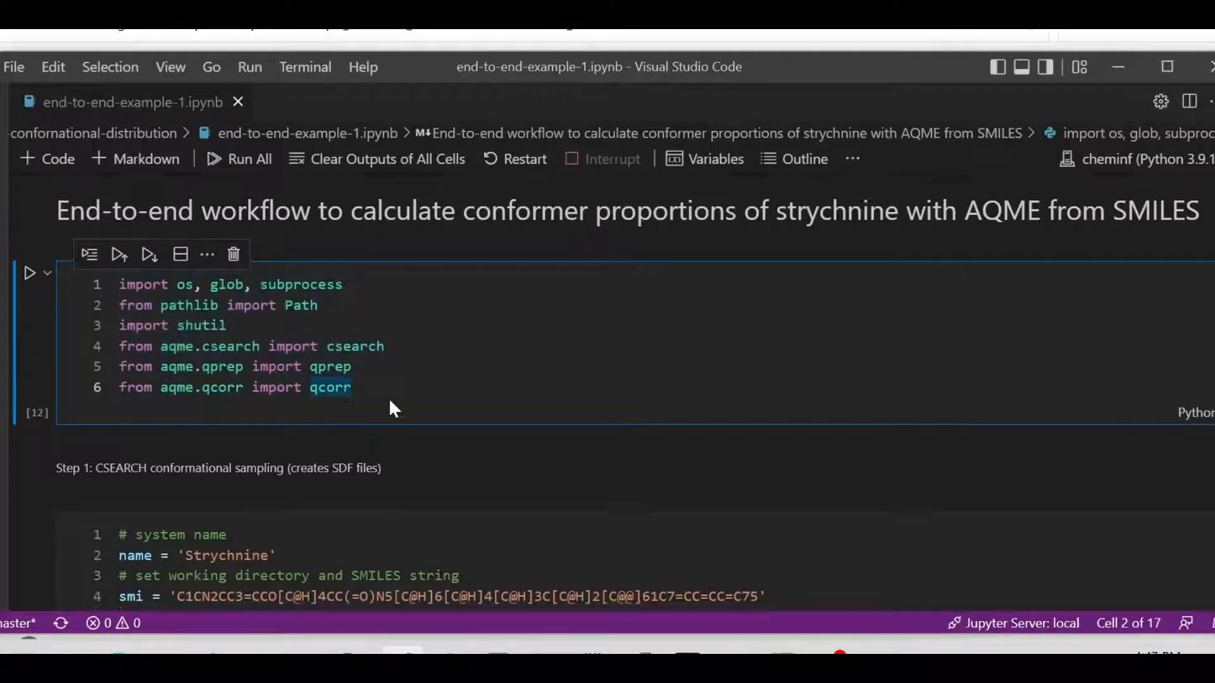
scroll(down, 3)
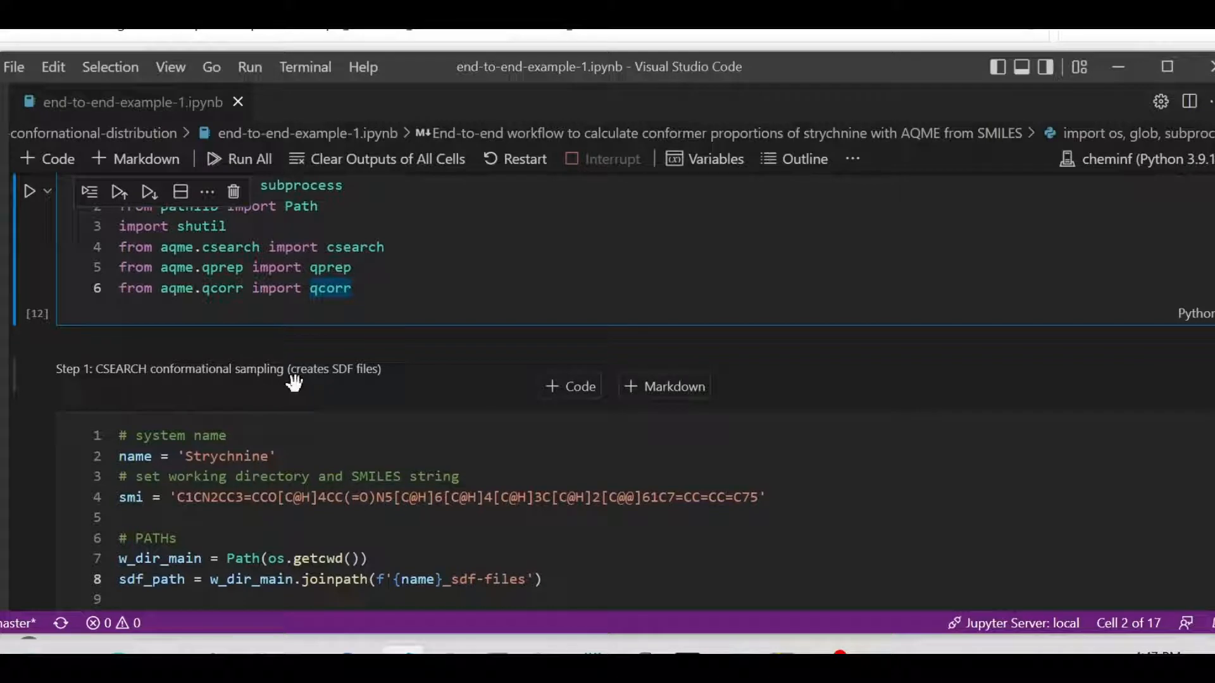
scroll(down, 3)
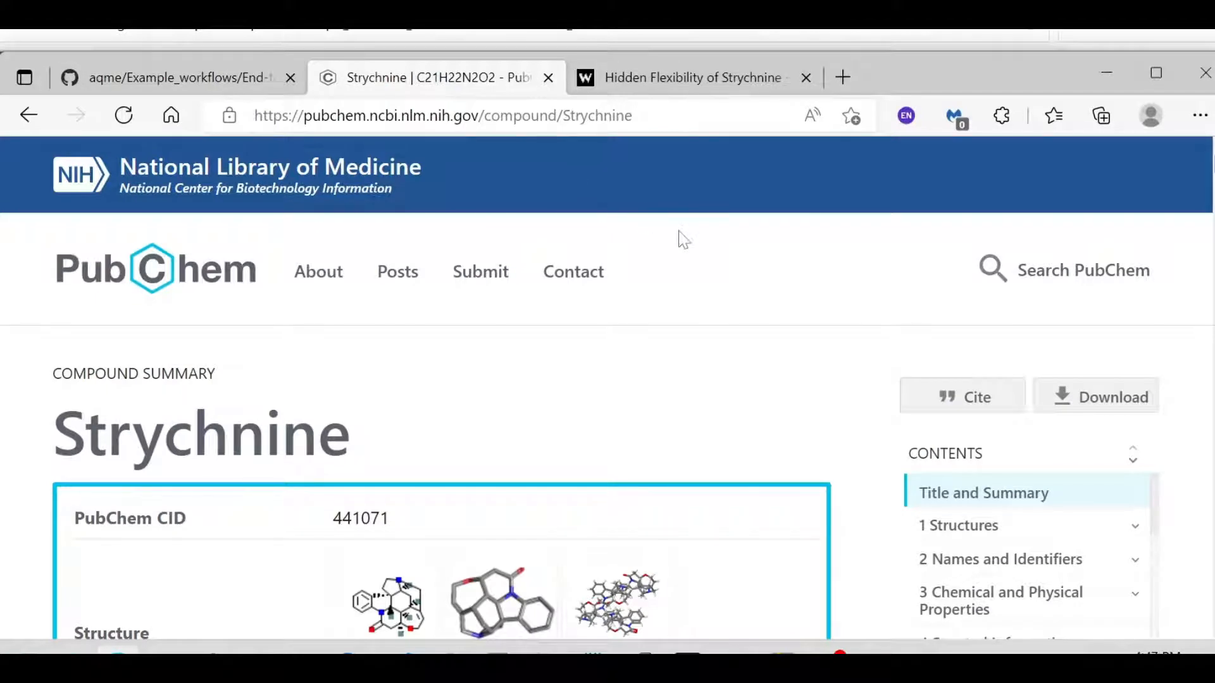
Search the PubChem page for 'smiles' and select strychnine's Isomeric SMILES string
key(Ctrl+f)
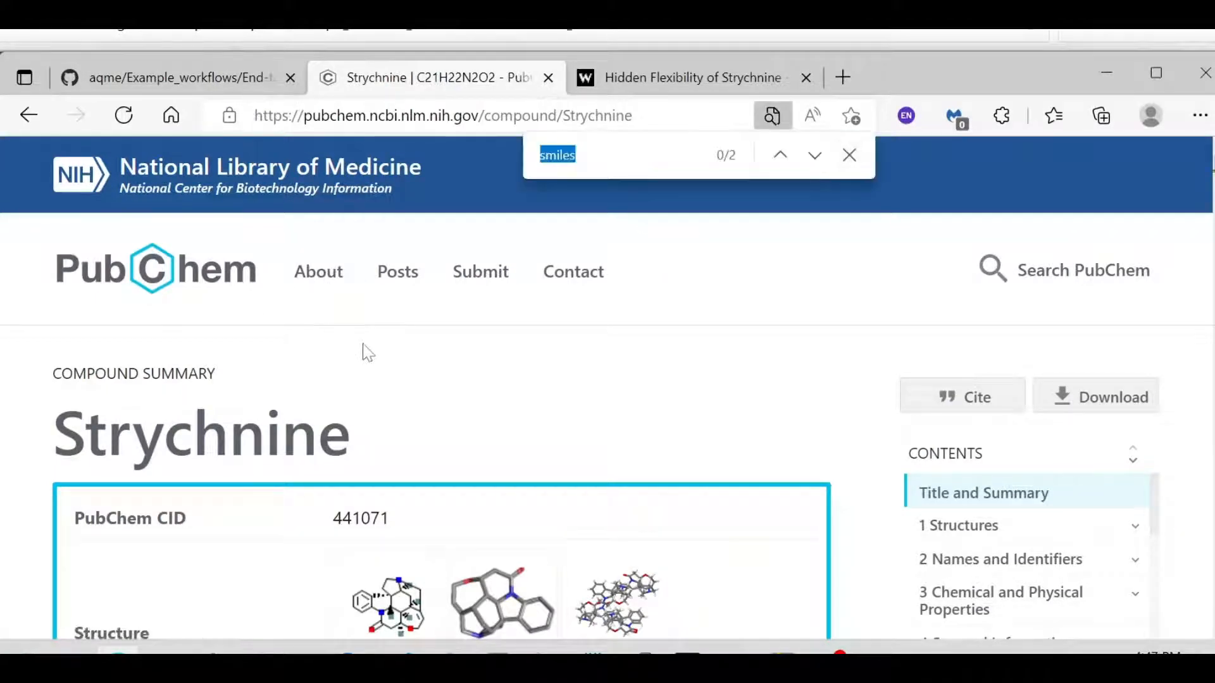
click(814, 155)
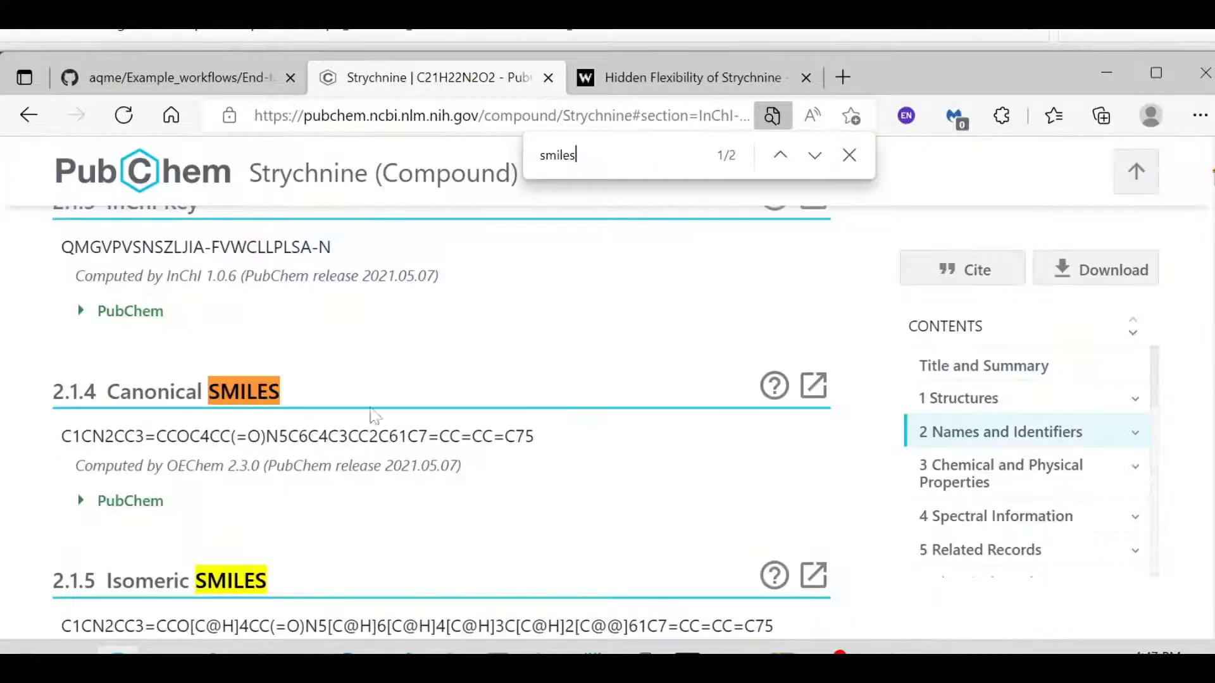
scroll(down, 3)
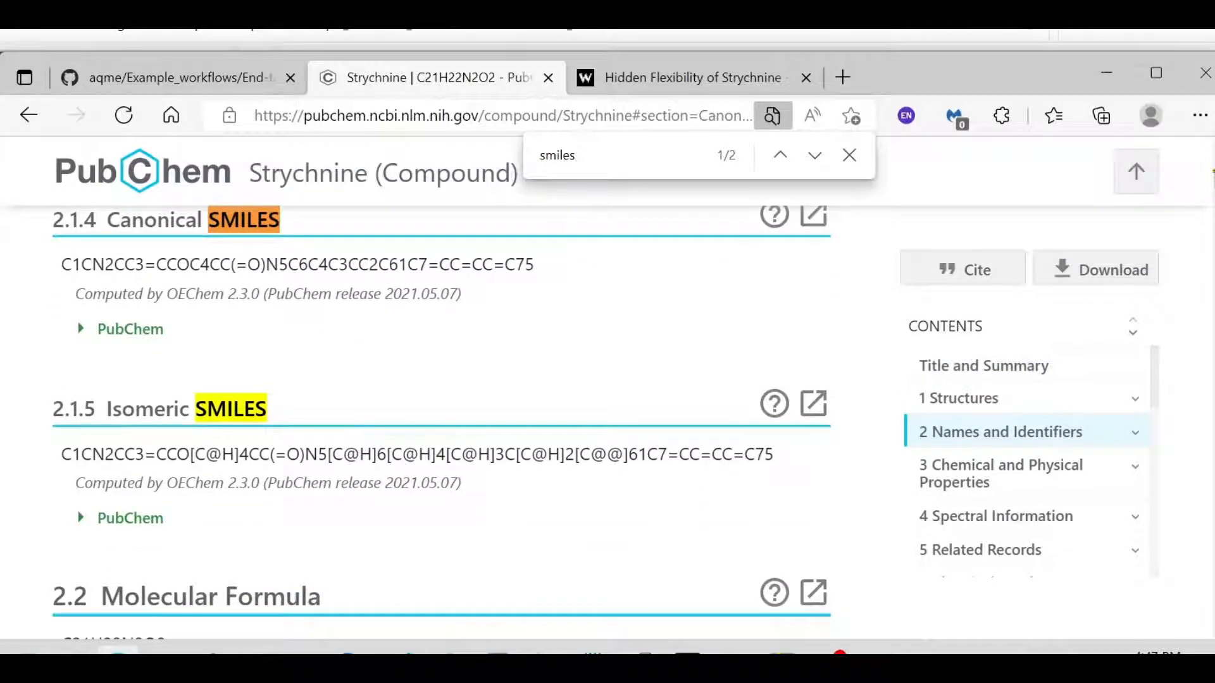
drag(62, 455, 773, 454)
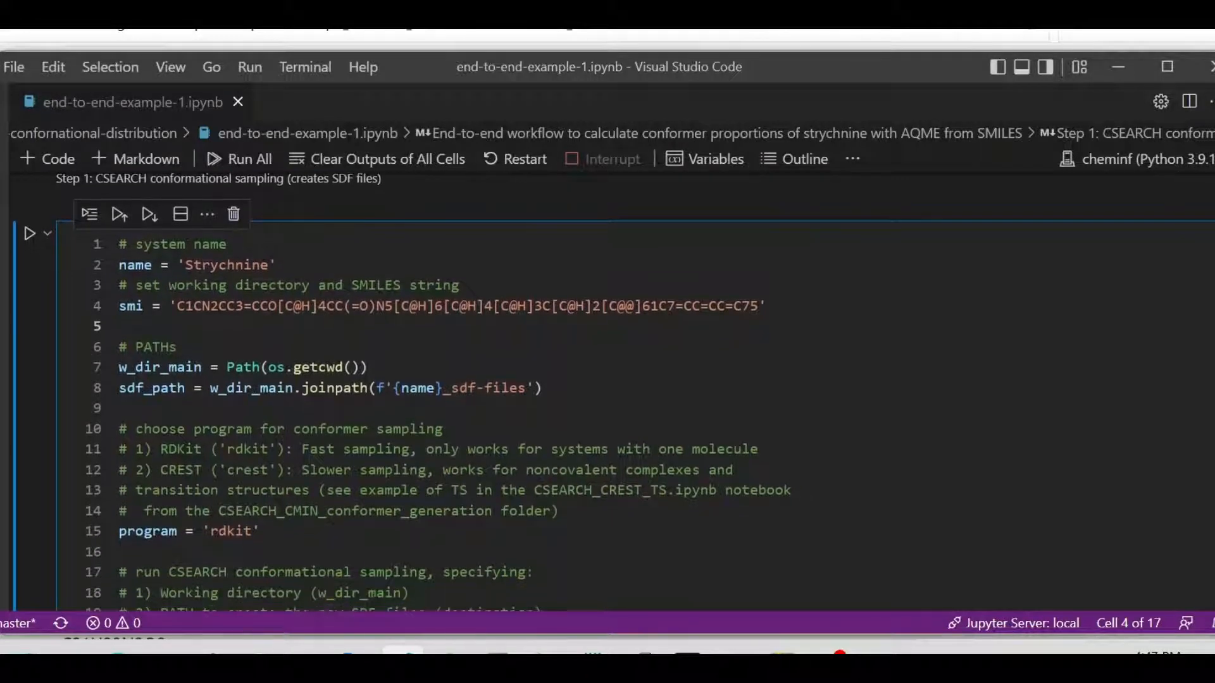
Review the CSEARCH cell's name, rdkit program and destination arguments, then run it
double_click(159, 366)
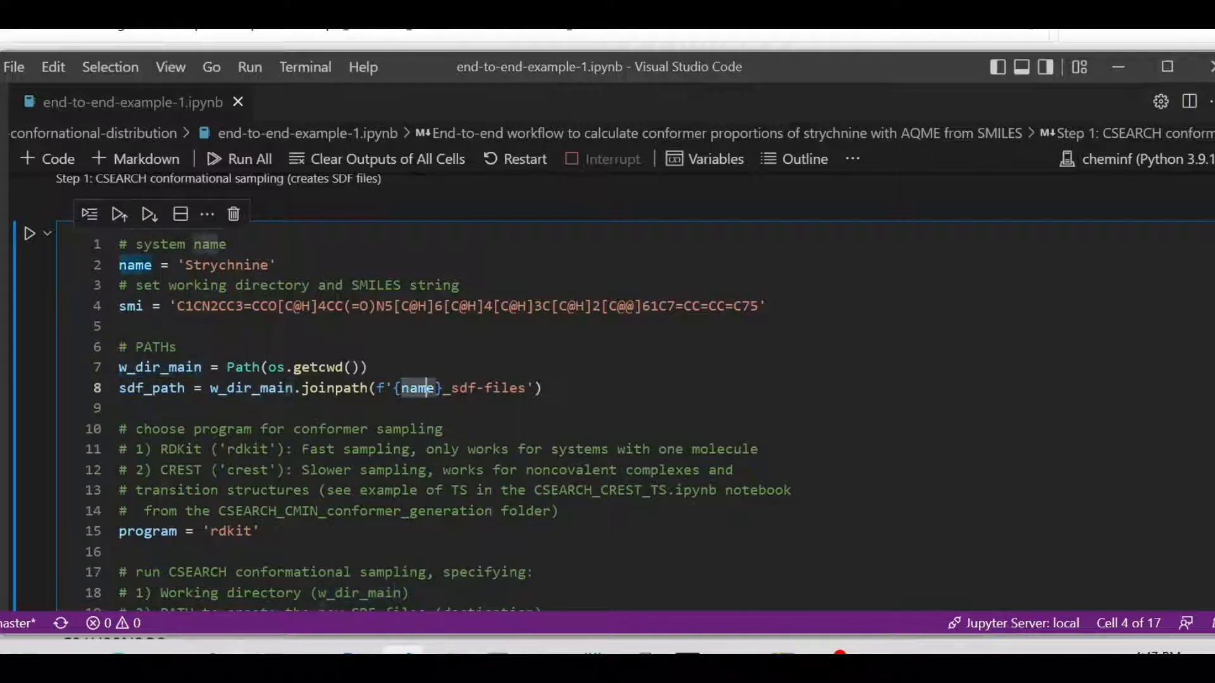
drag(403, 388, 524, 388)
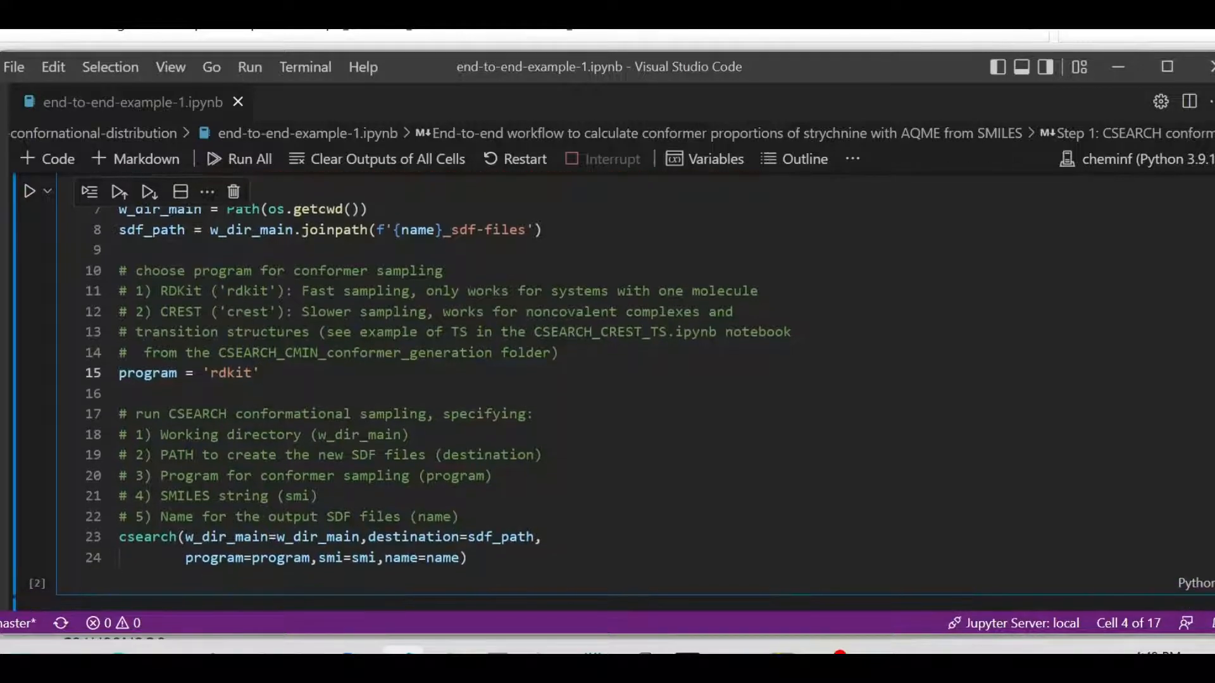
double_click(220, 311)
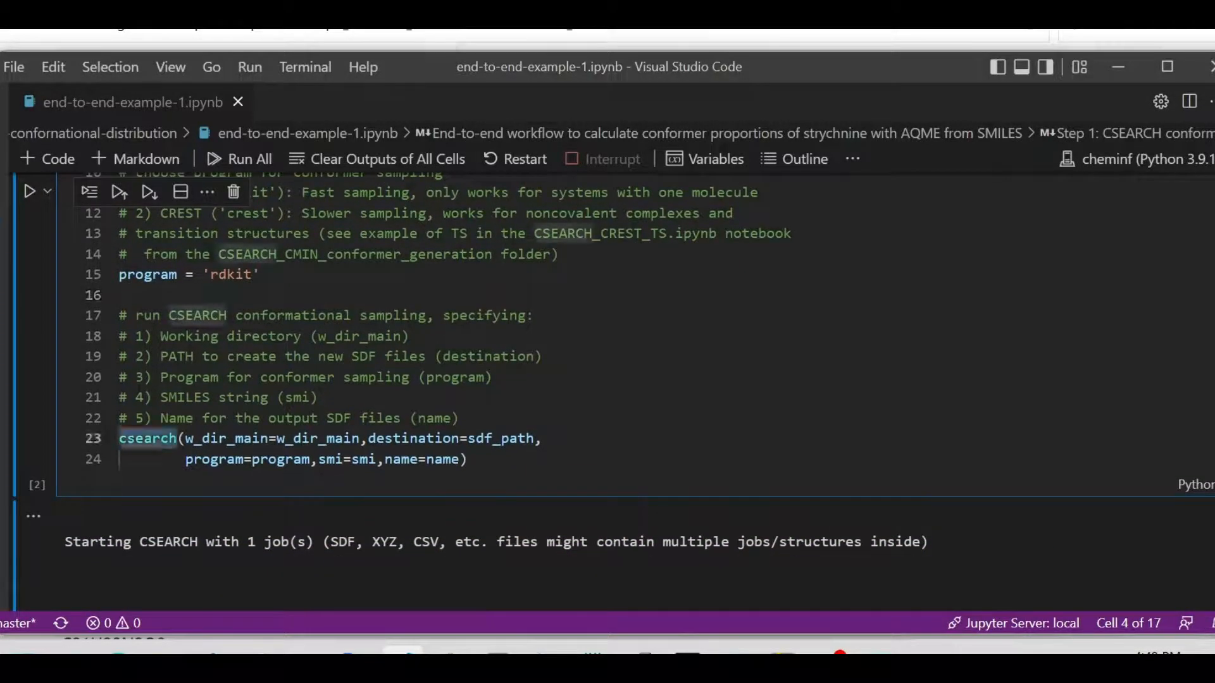
double_click(227, 438)
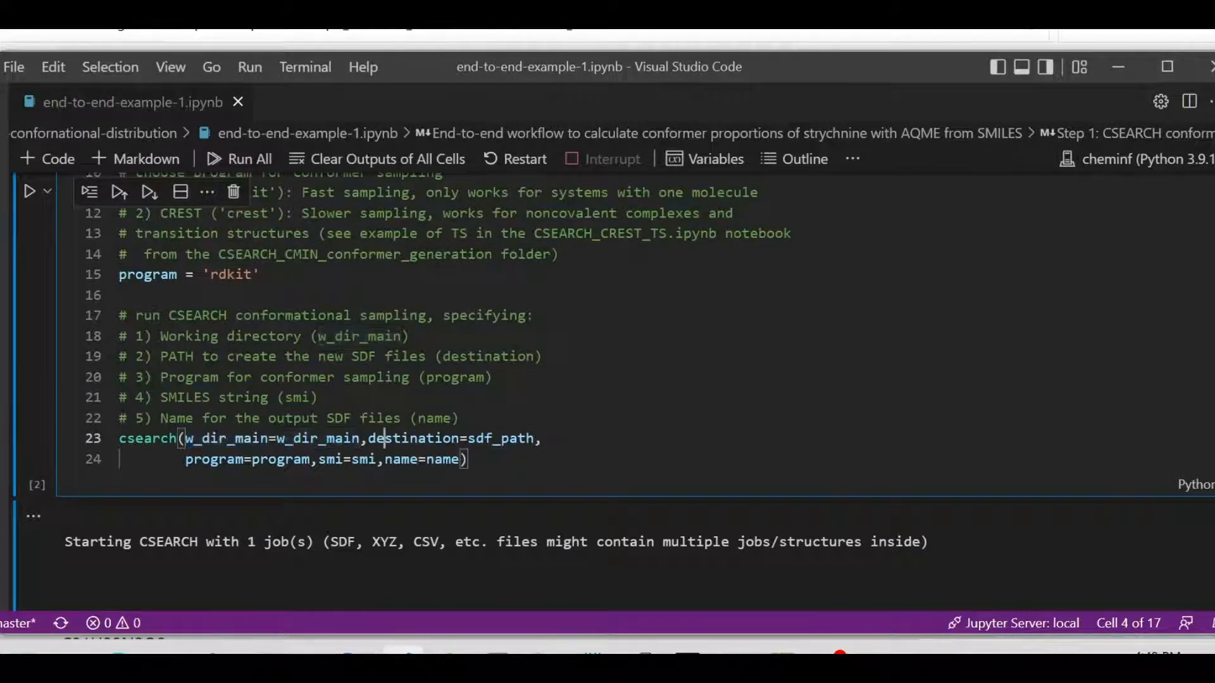
double_click(414, 437)
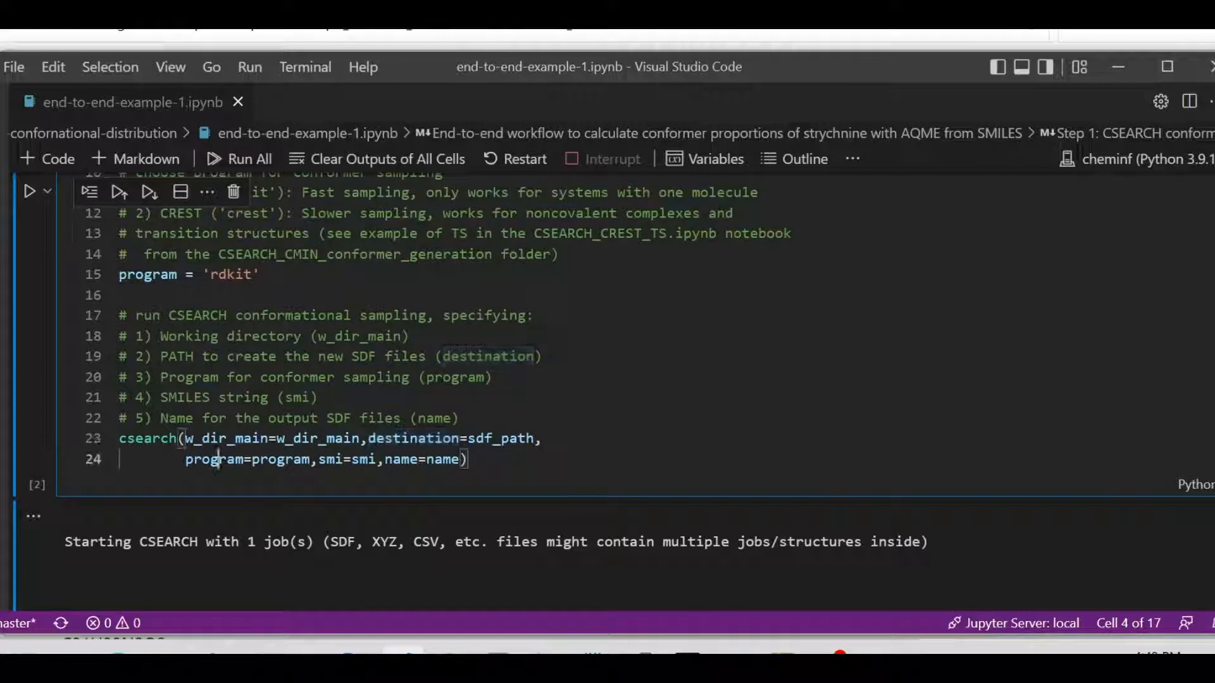
double_click(328, 459)
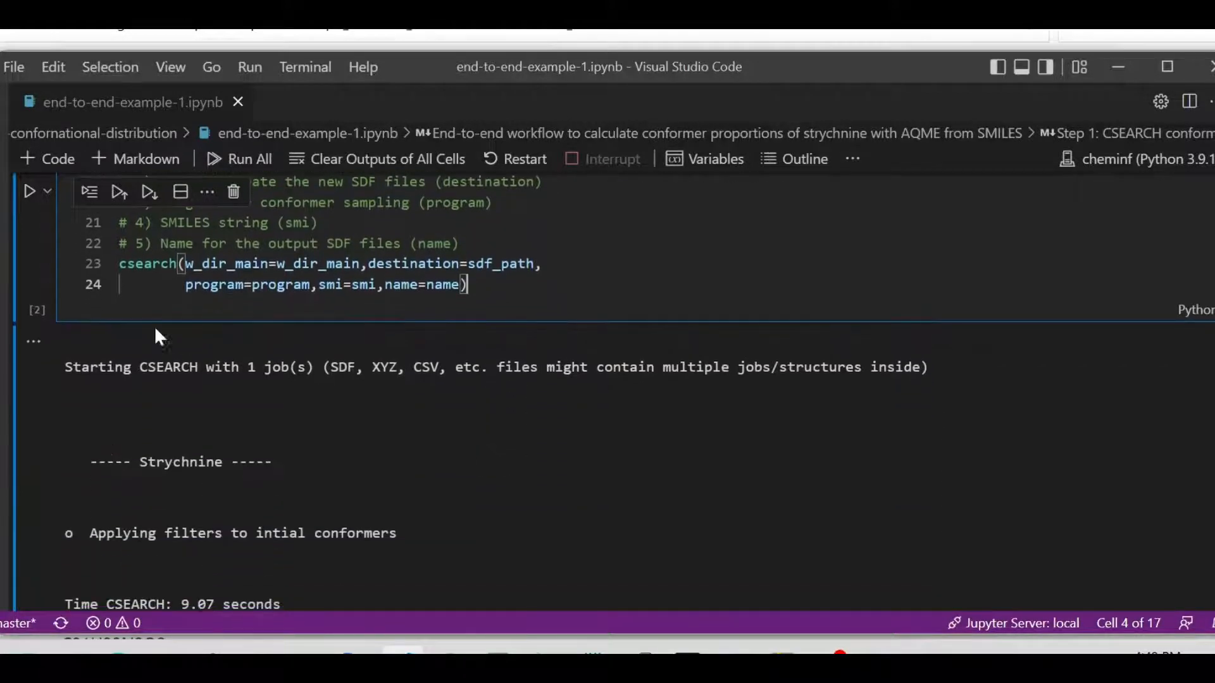
scroll(down, 3)
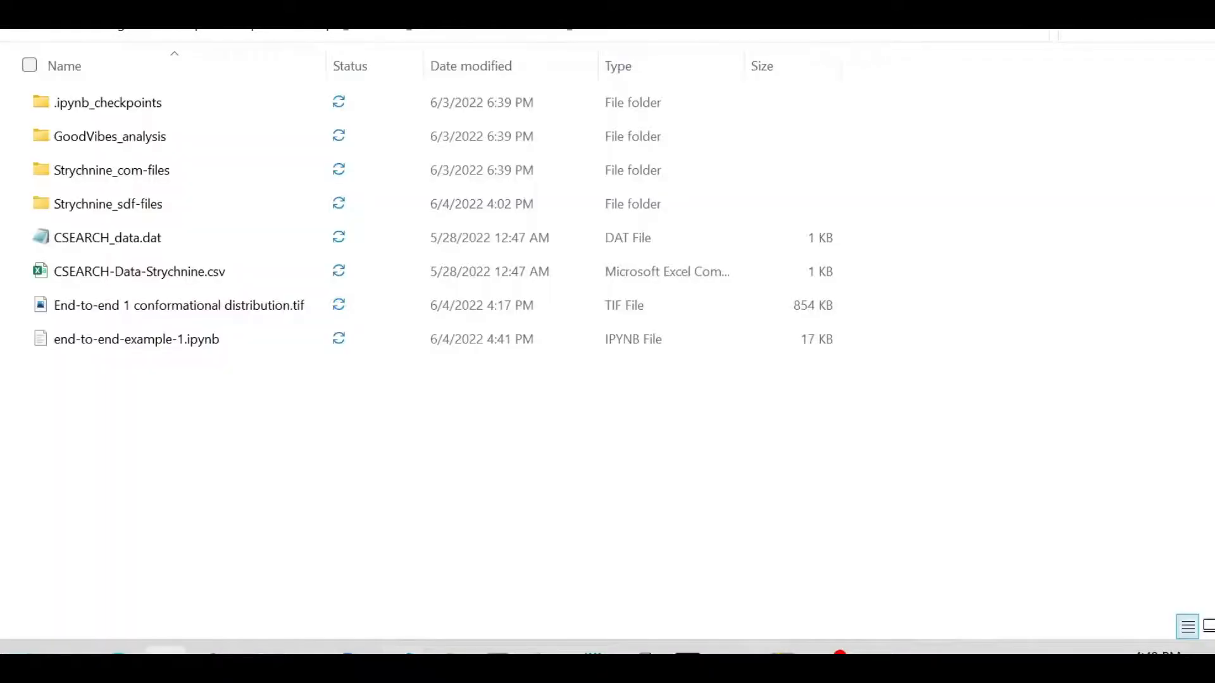
mouse_move(130, 372)
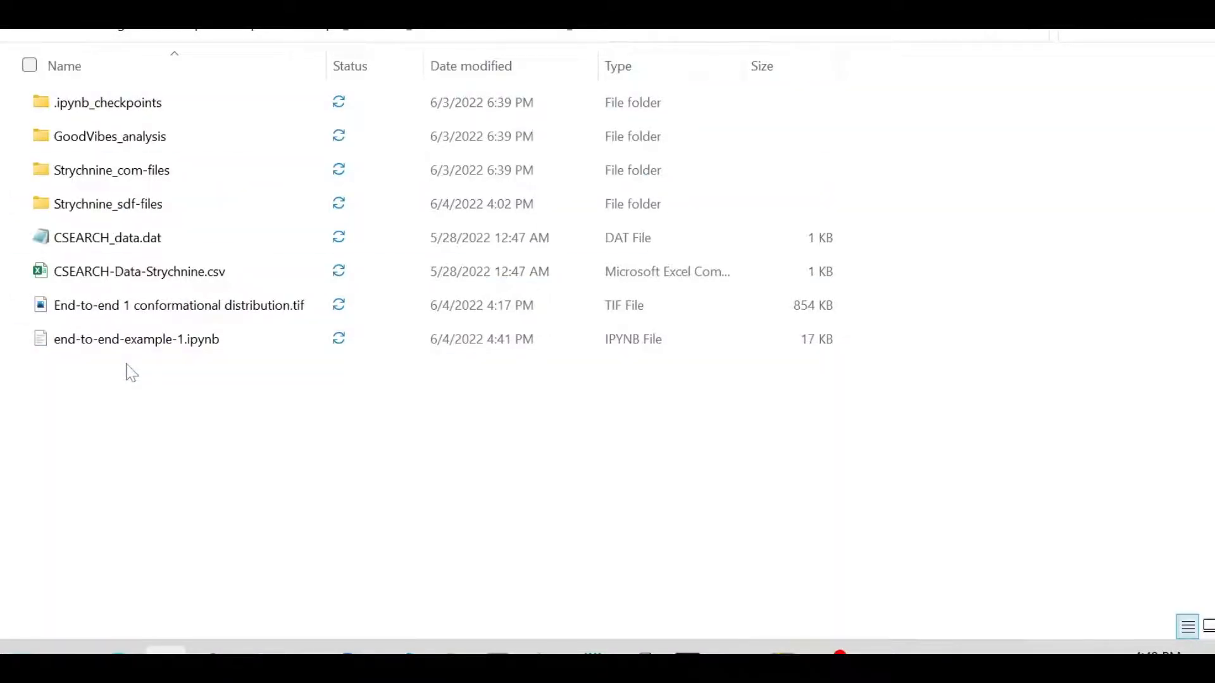
Open the Strychnine_sdf-files folder to reveal Strychnine_rdkit.sdf
click(107, 203)
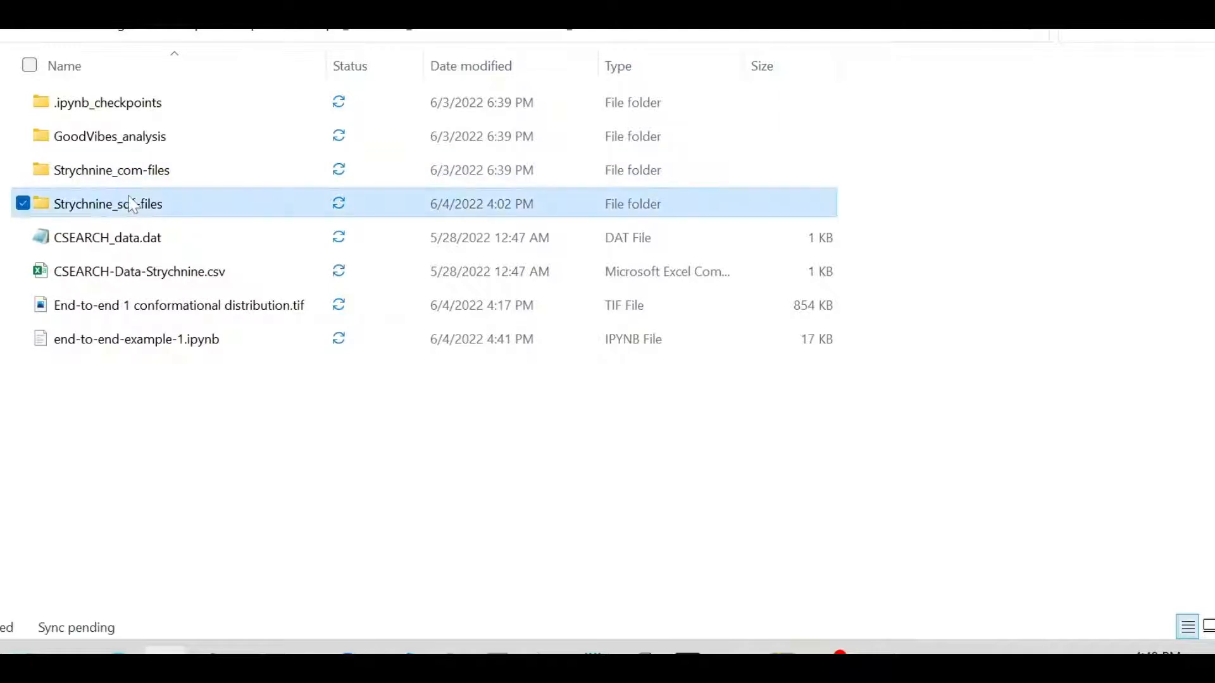
double_click(108, 204)
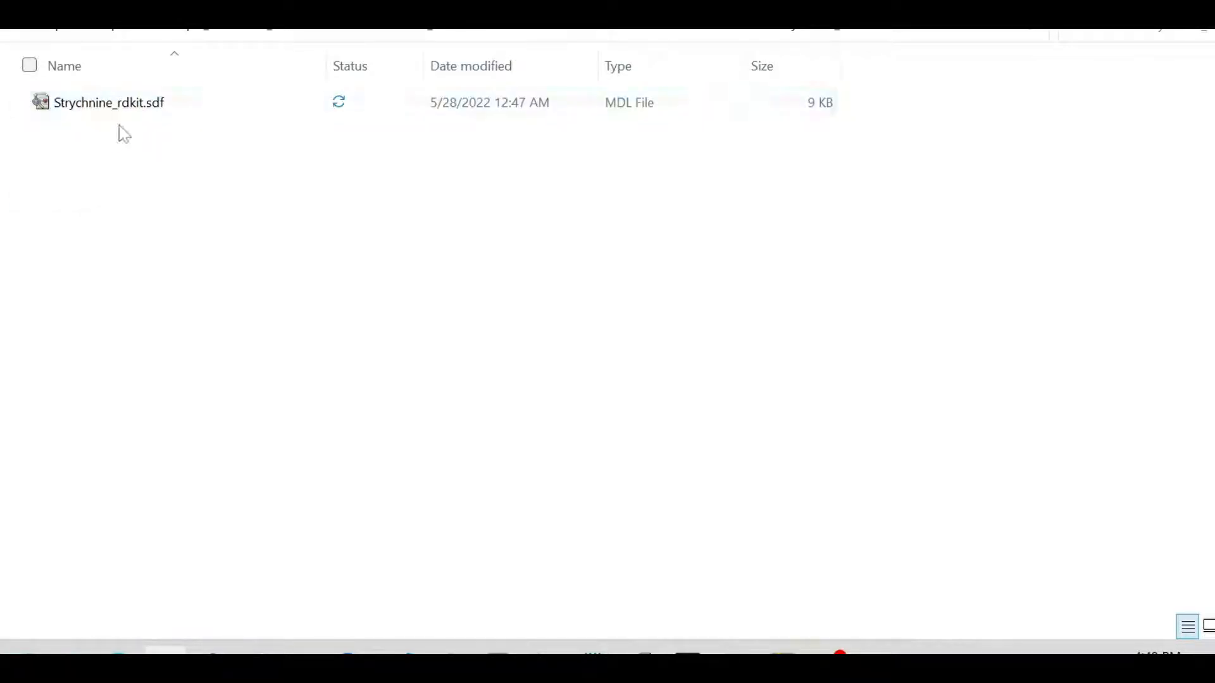
mouse_move(130, 163)
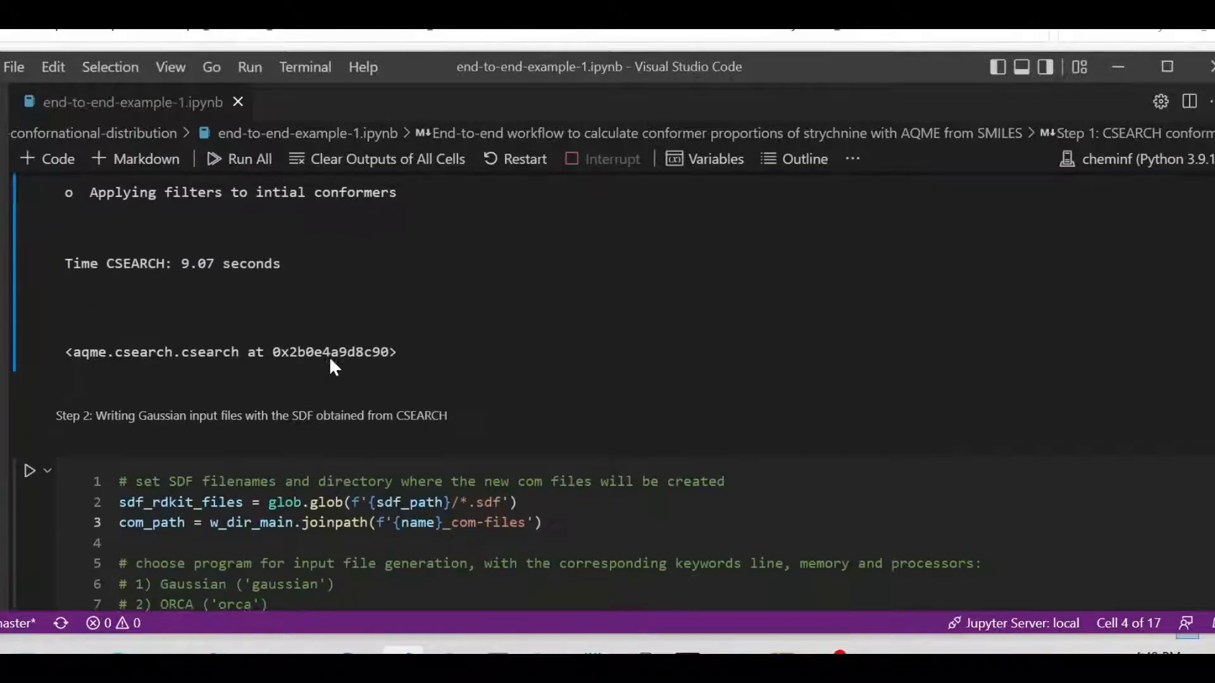
Review the QPREP cell's com-files path and 12 processors, then scroll toward Step 3
scroll(down, 3)
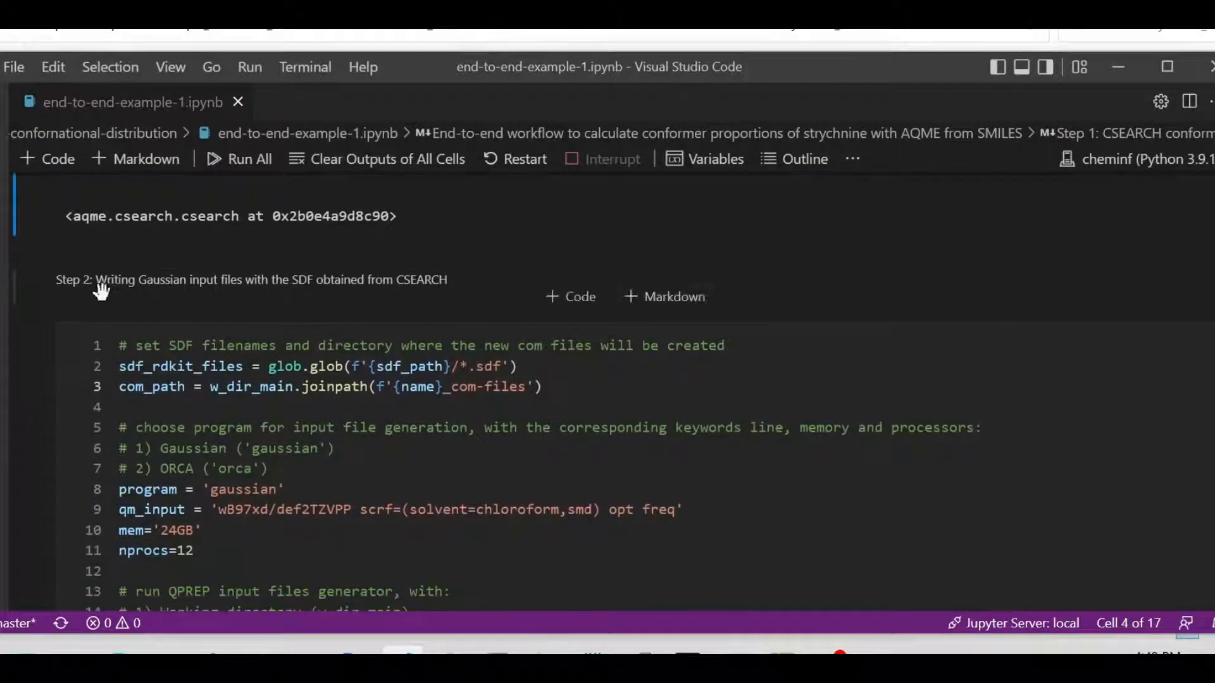
mouse_move(124, 298)
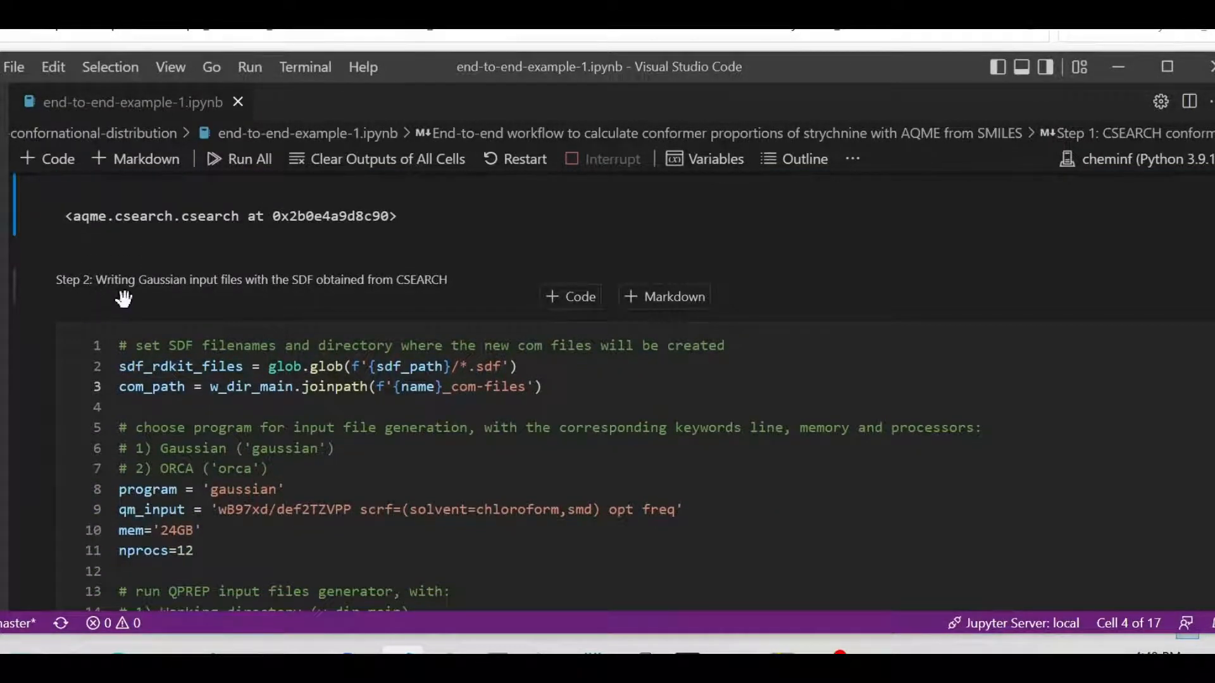
mouse_move(269, 293)
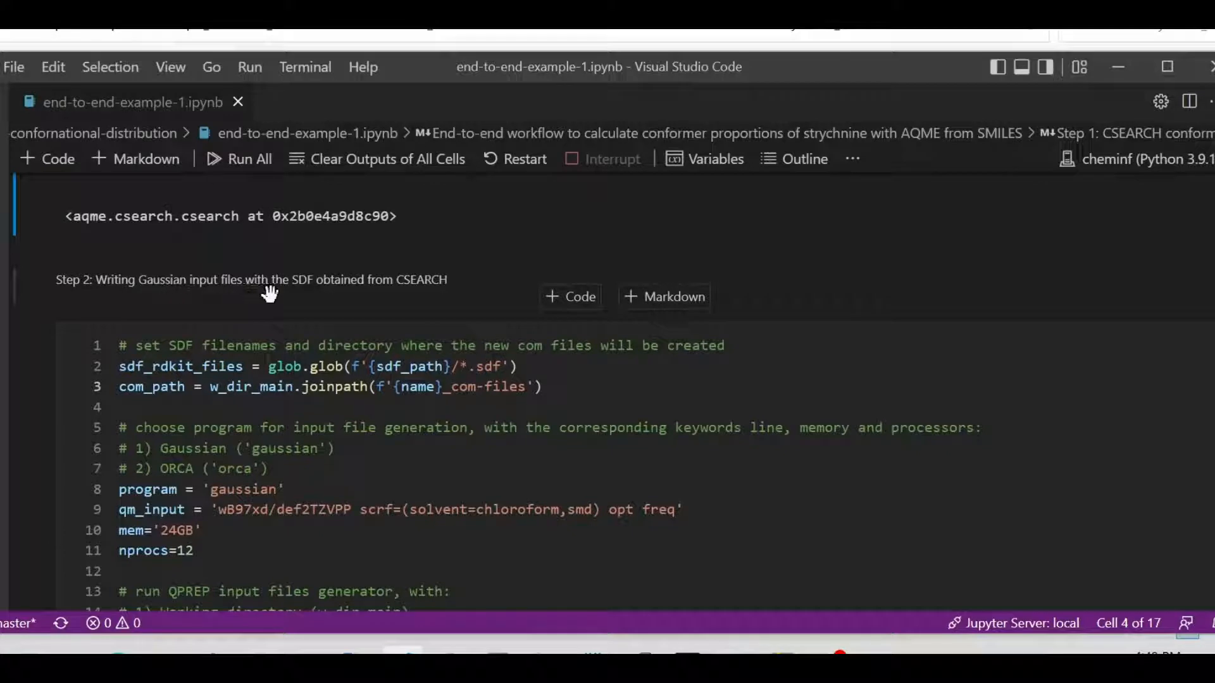
mouse_move(429, 297)
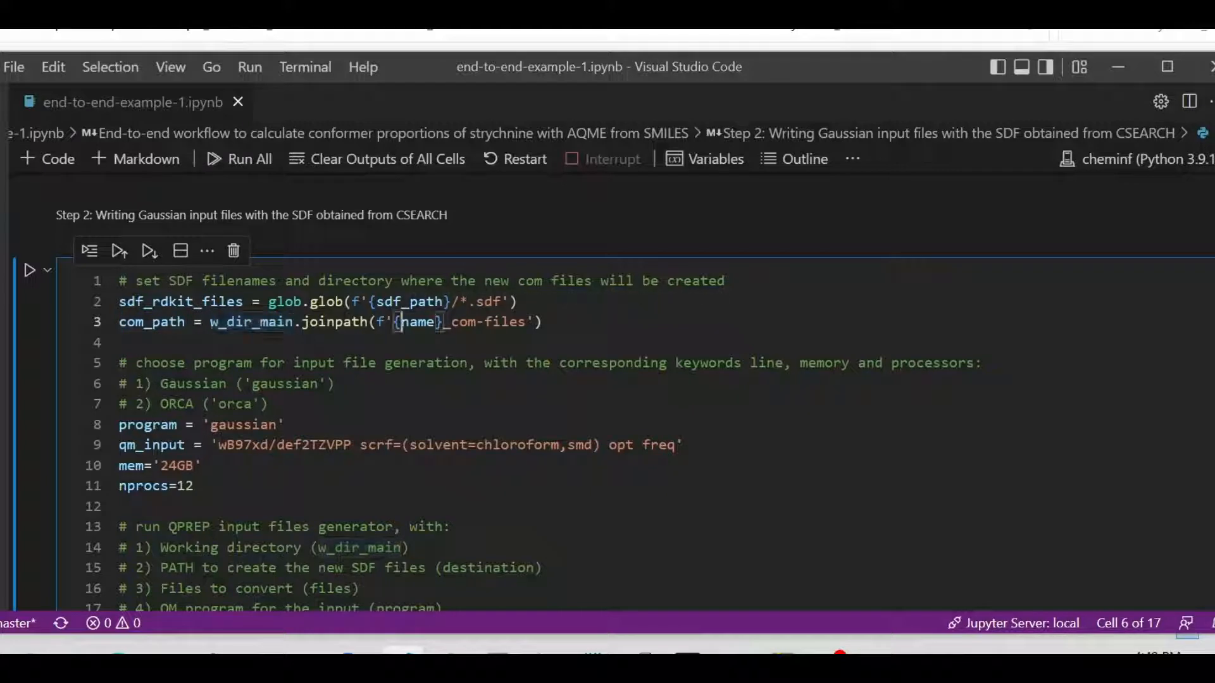
drag(400, 322, 523, 322)
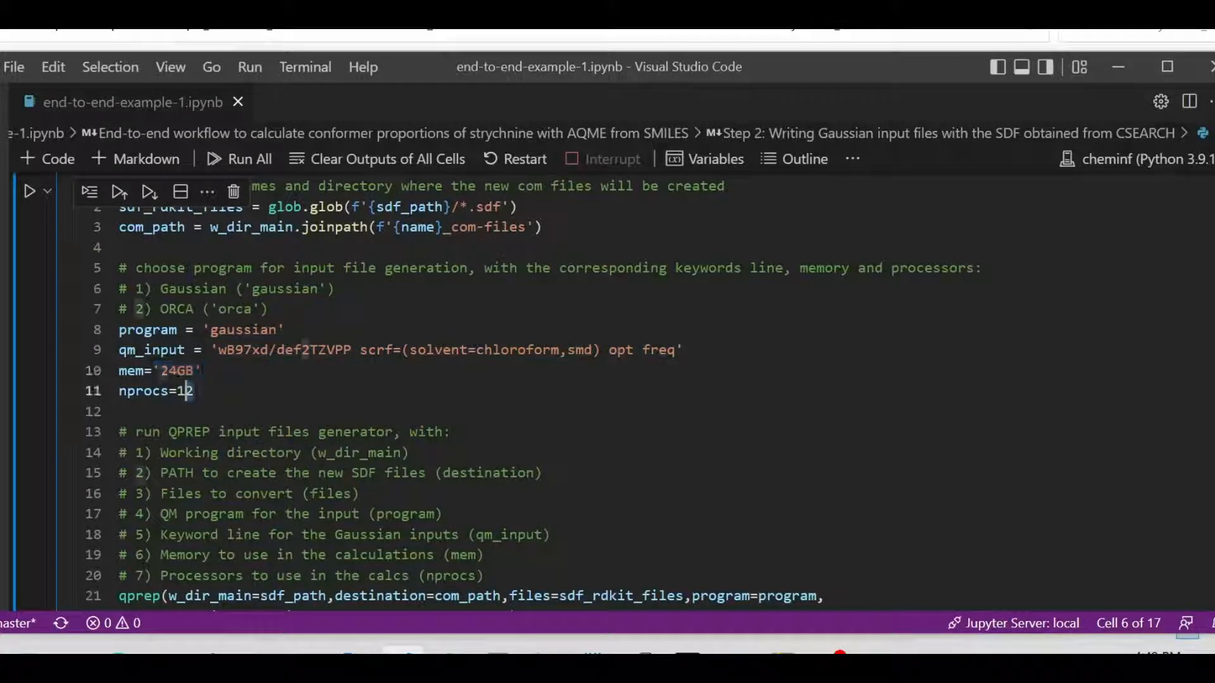
double_click(182, 391)
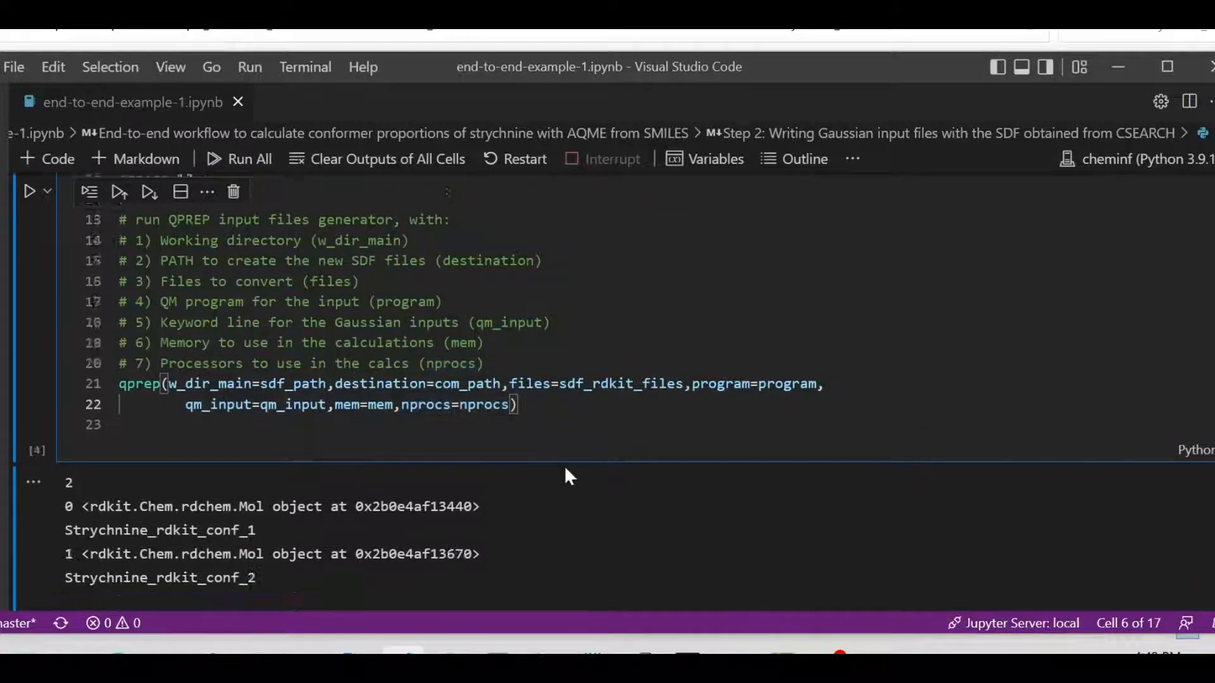
scroll(down, 3)
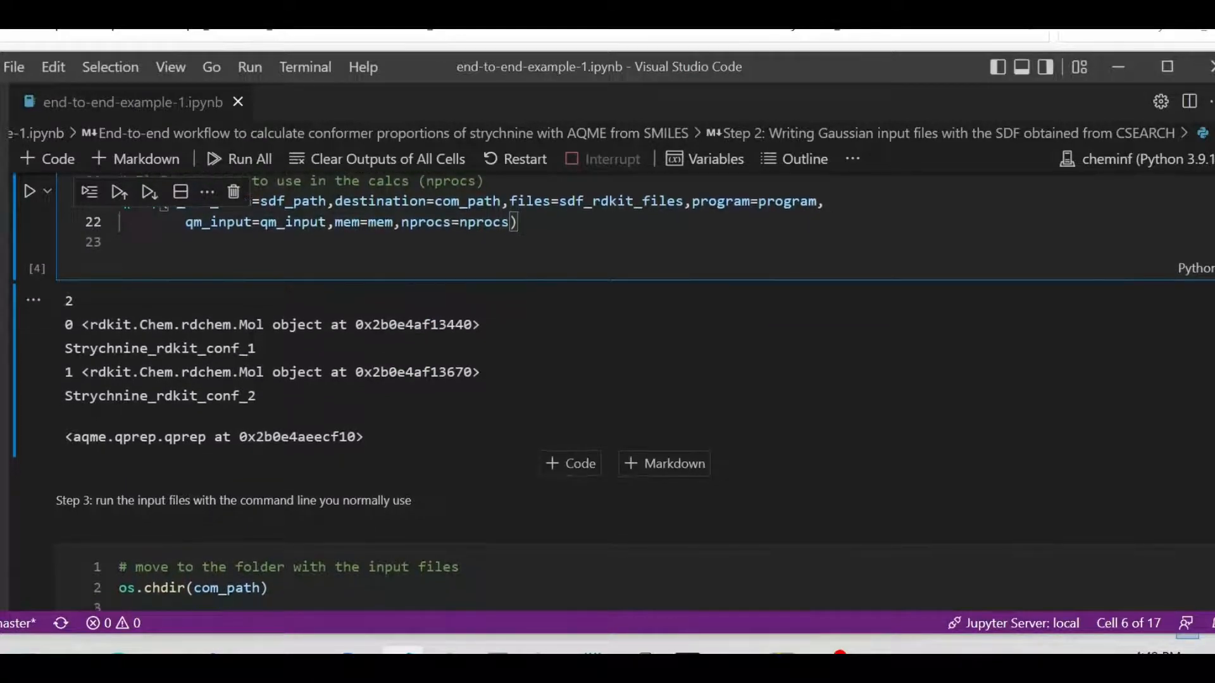
scroll(down, 3)
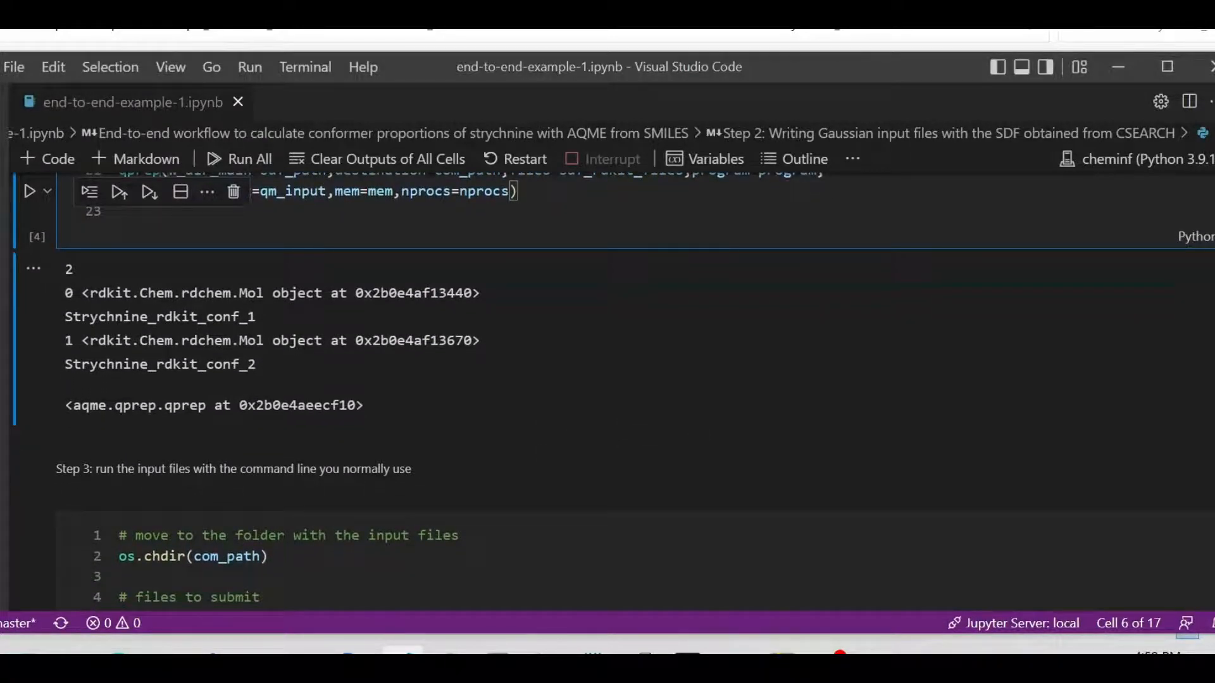
scroll(down, 3)
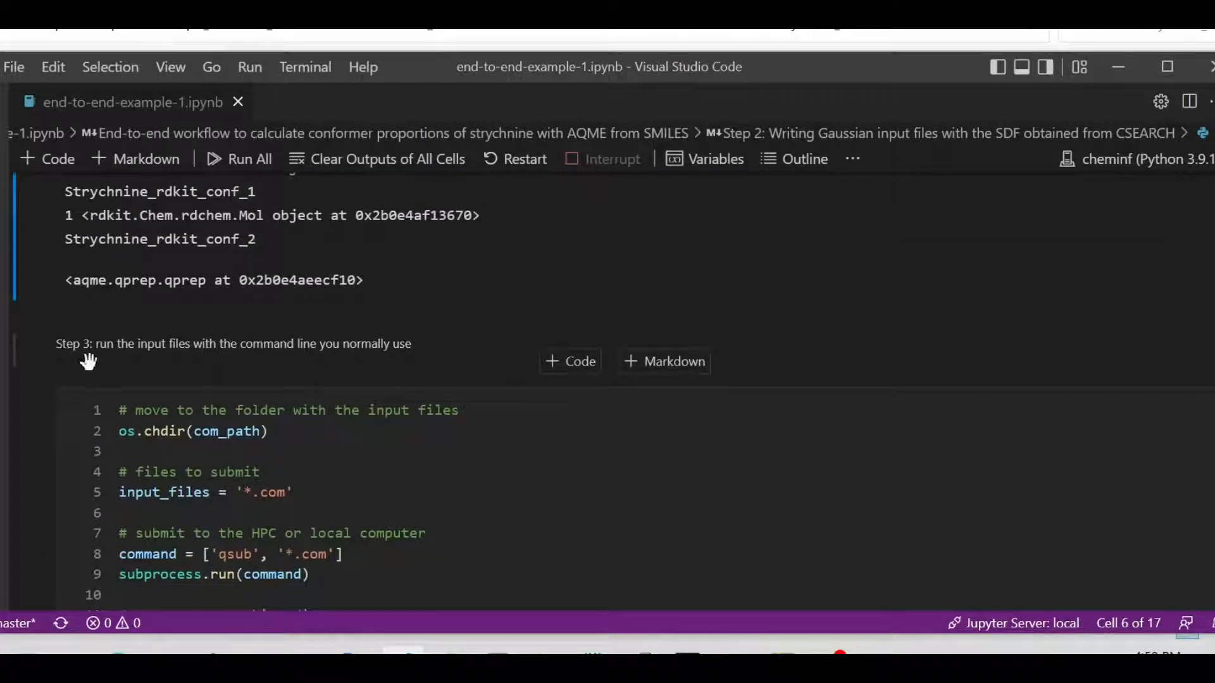
mouse_move(201, 355)
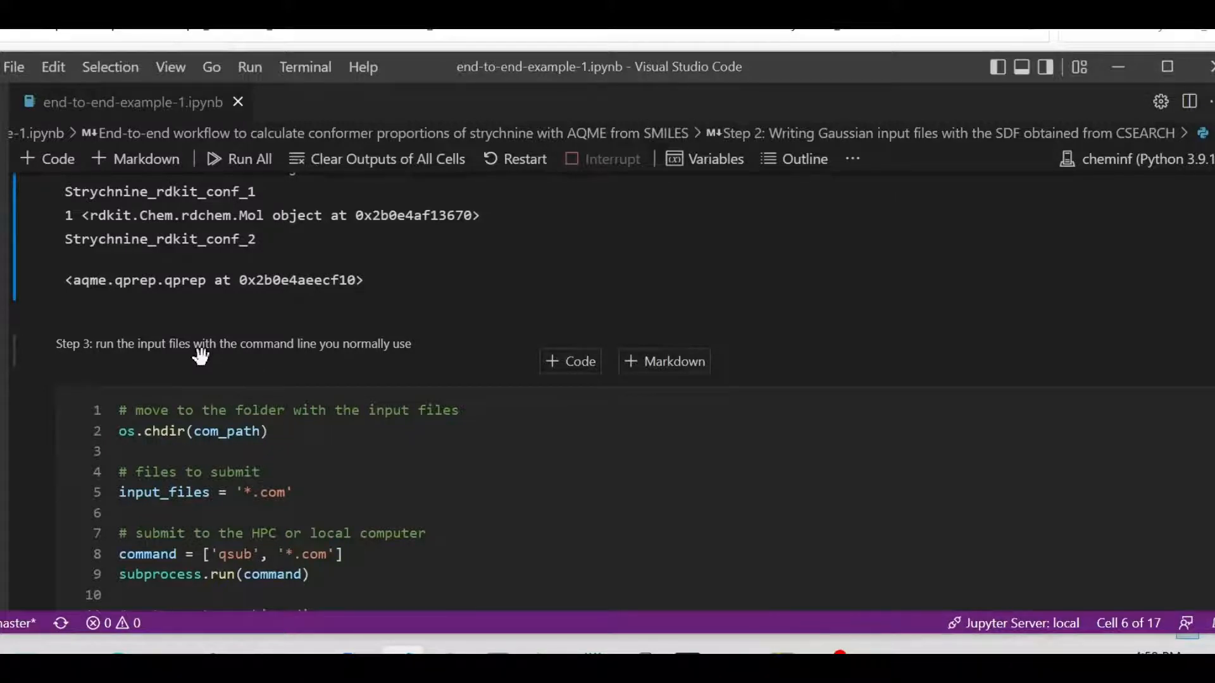
scroll(down, 3)
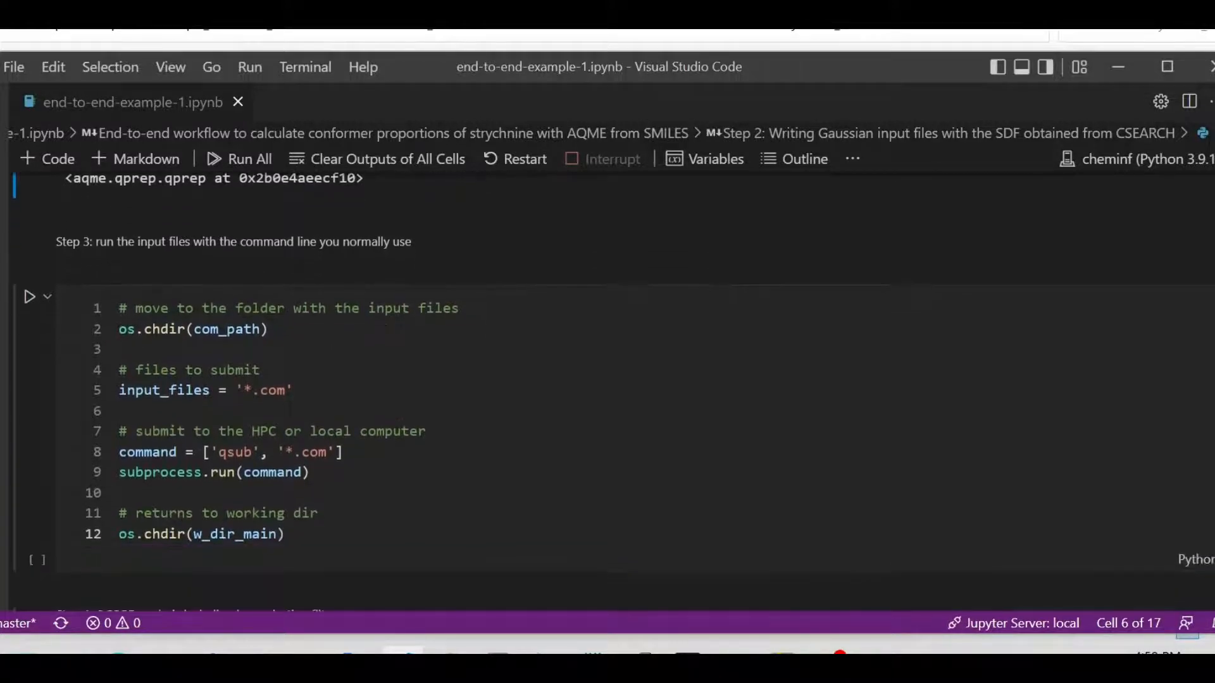
click(192, 329)
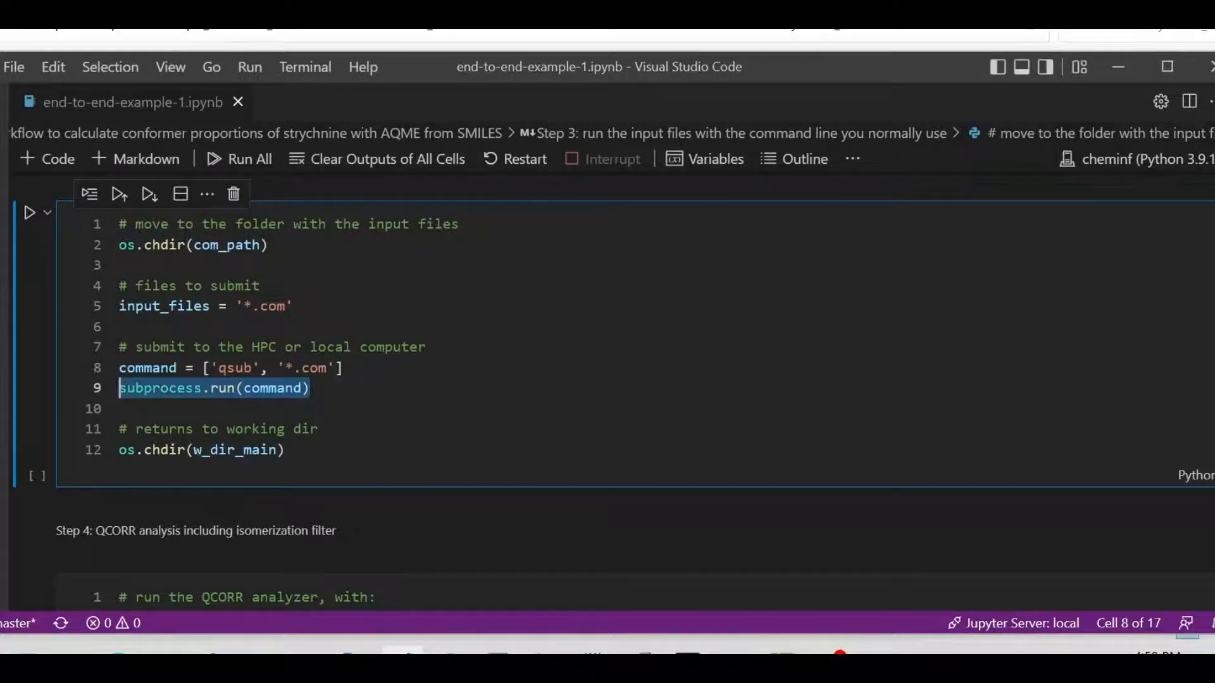
scroll(down, 3)
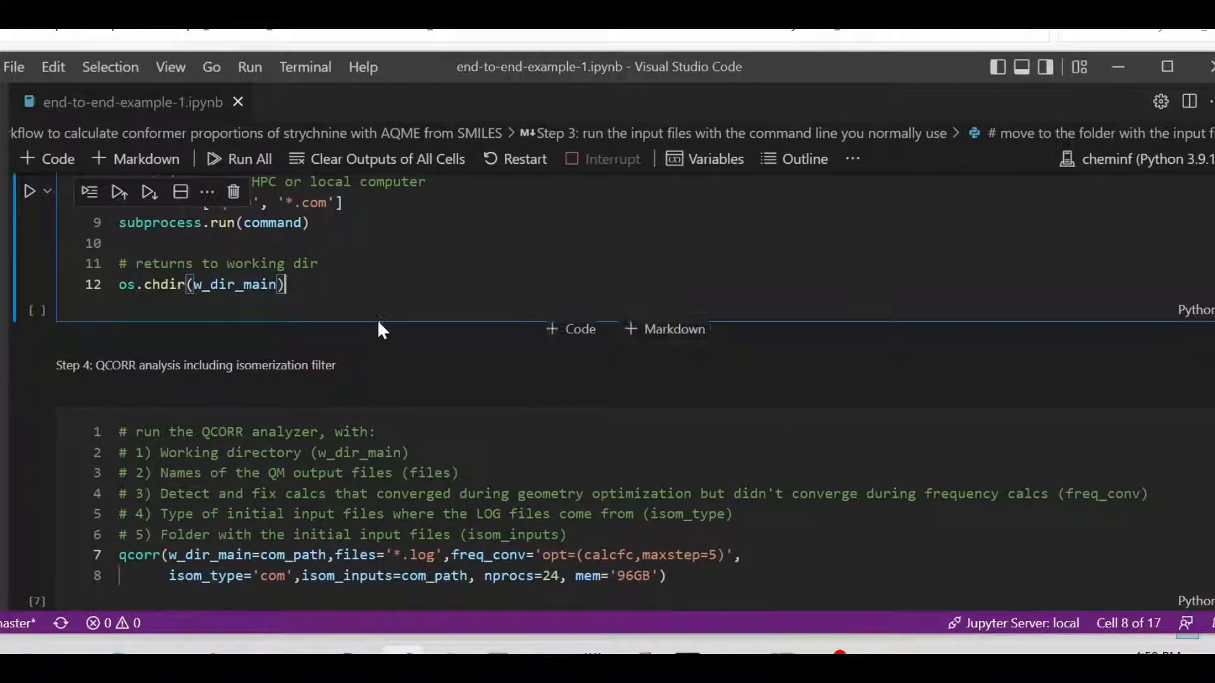
mouse_move(380, 363)
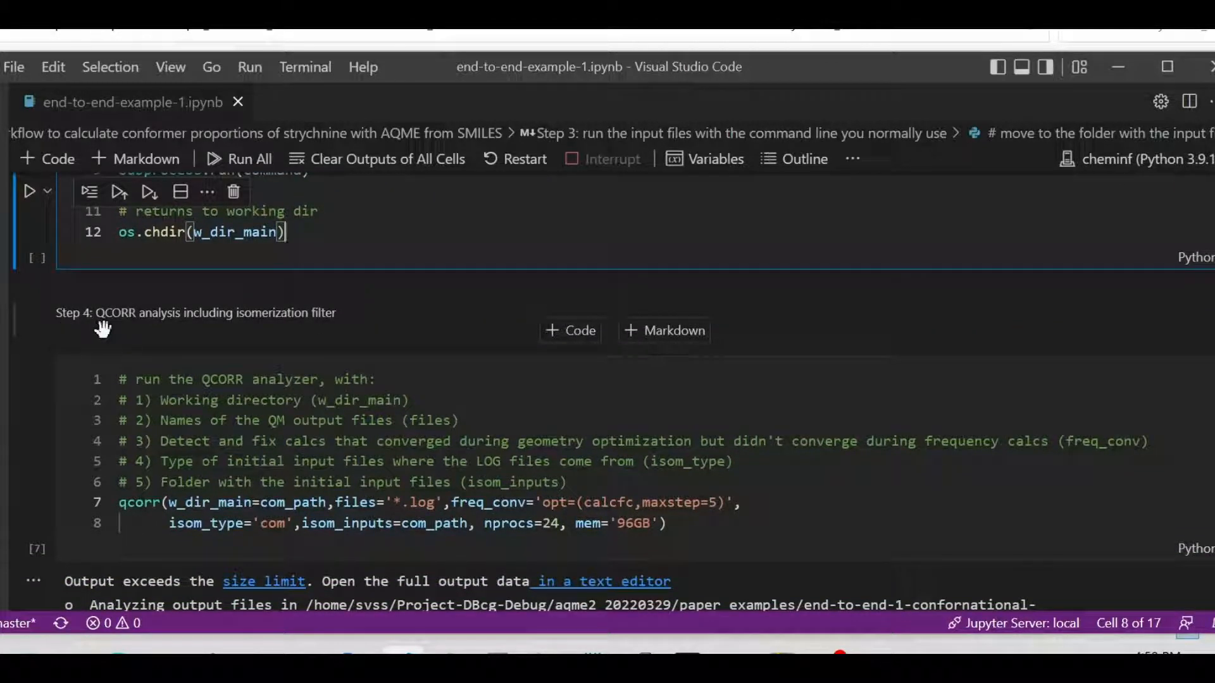
mouse_move(324, 324)
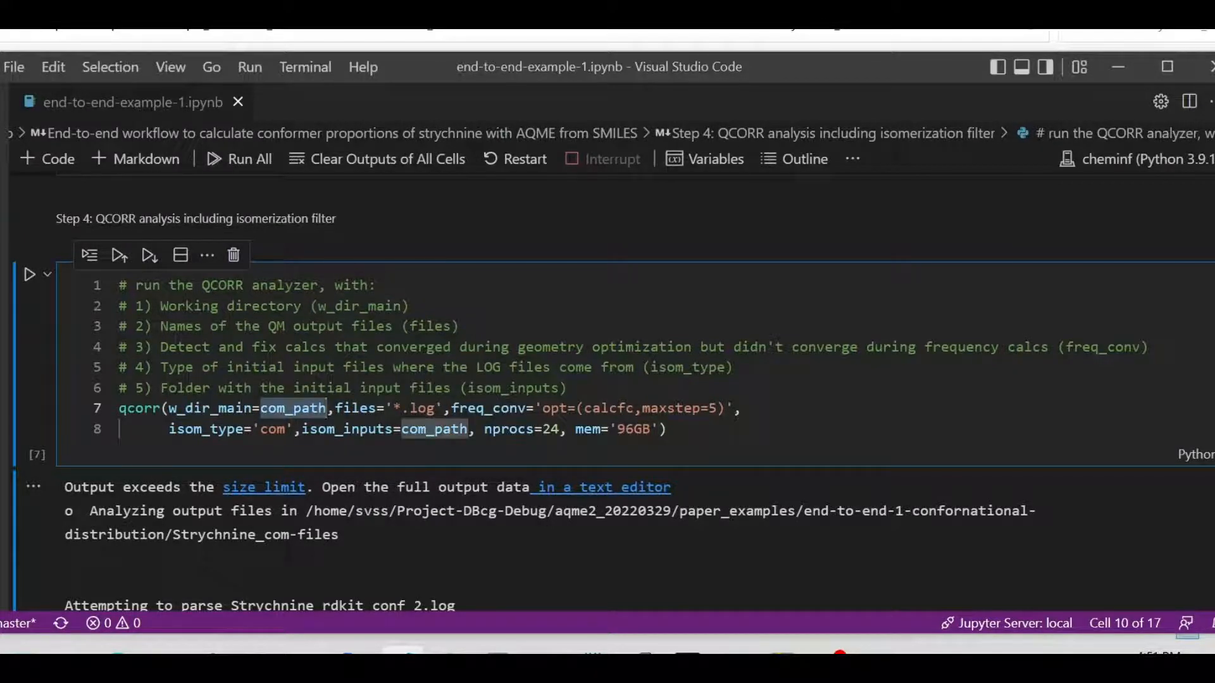
Highlight com_path in the QCORR call and scroll through its log-parsing output
double_click(357, 408)
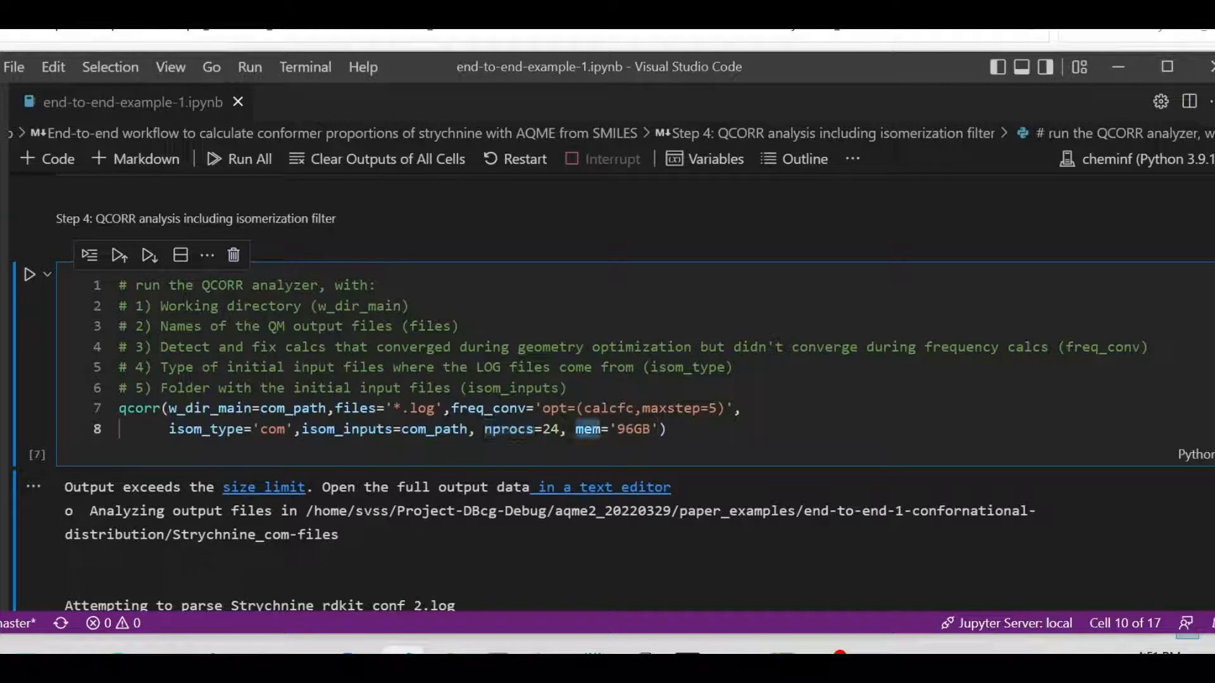
scroll(down, 3)
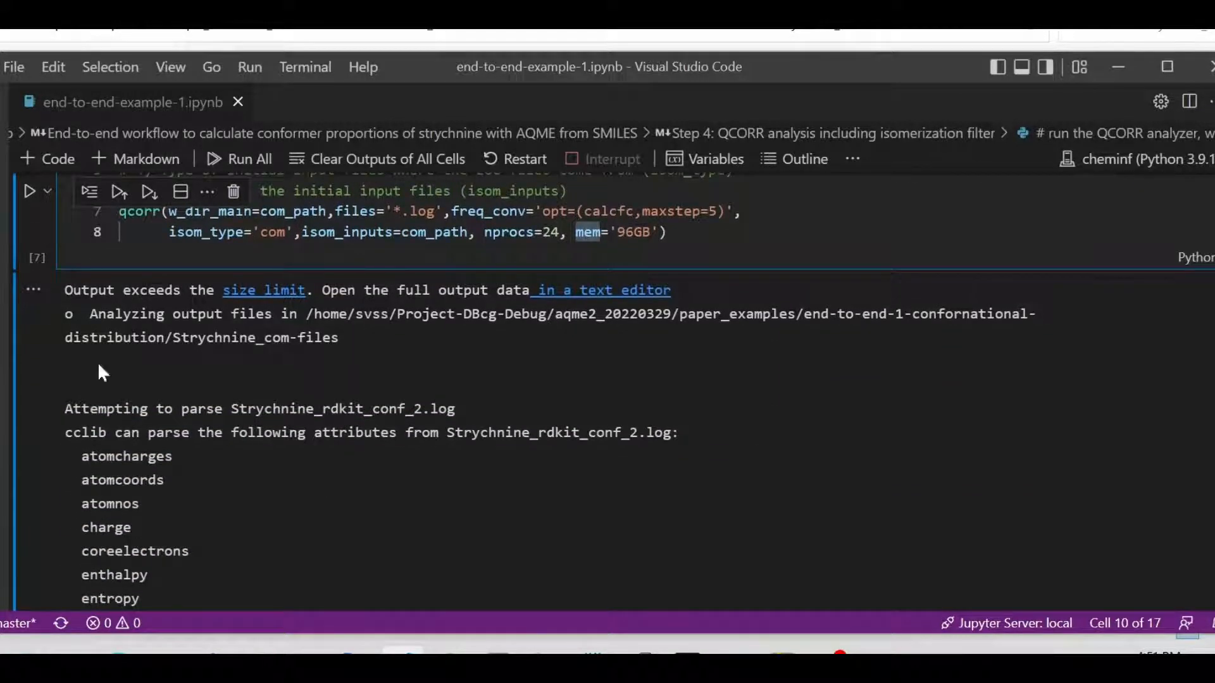
scroll(down, 3)
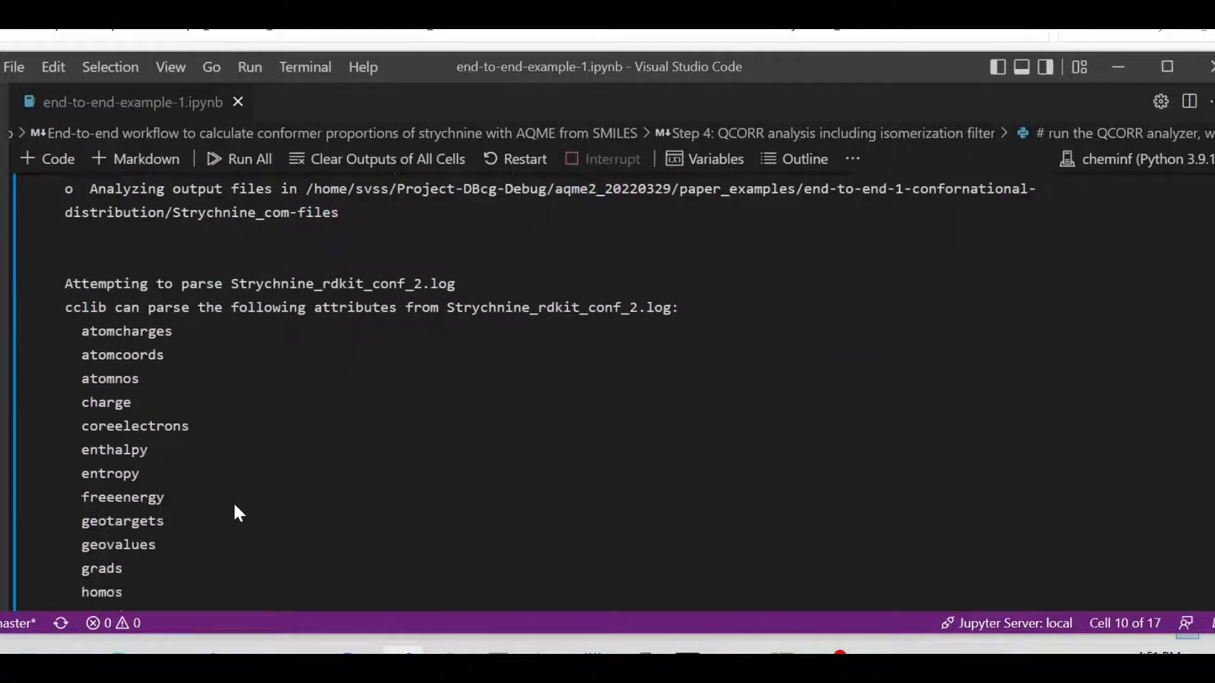
scroll(down, 3)
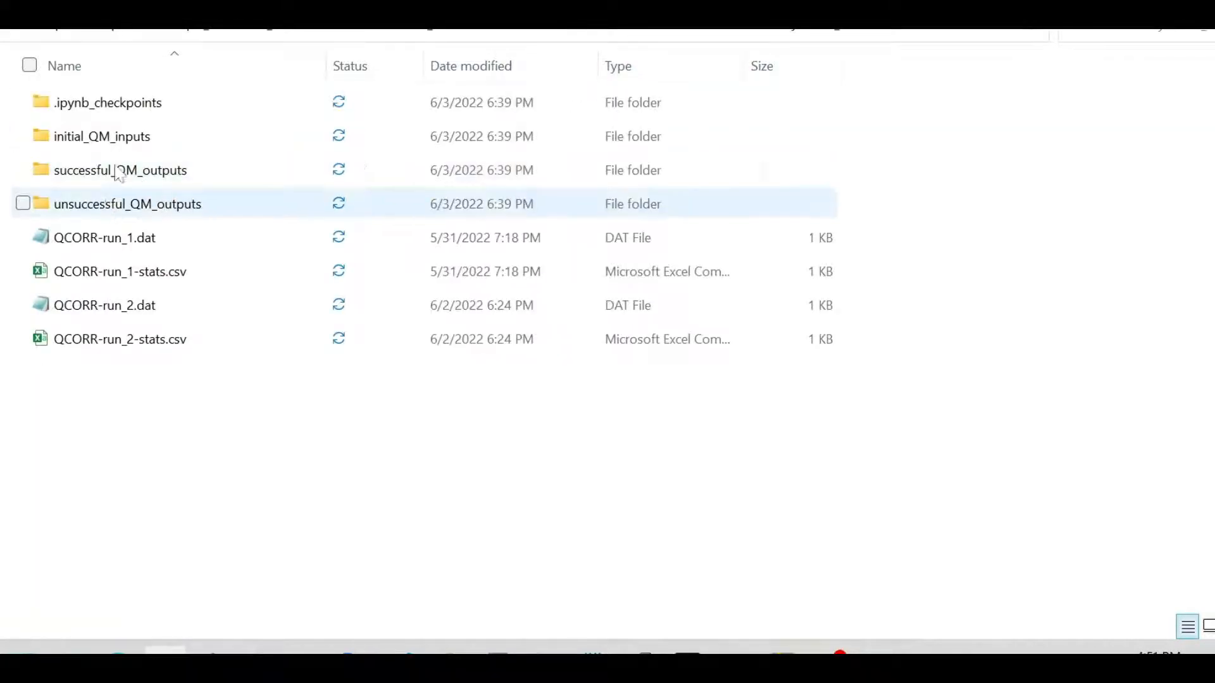
mouse_move(136, 215)
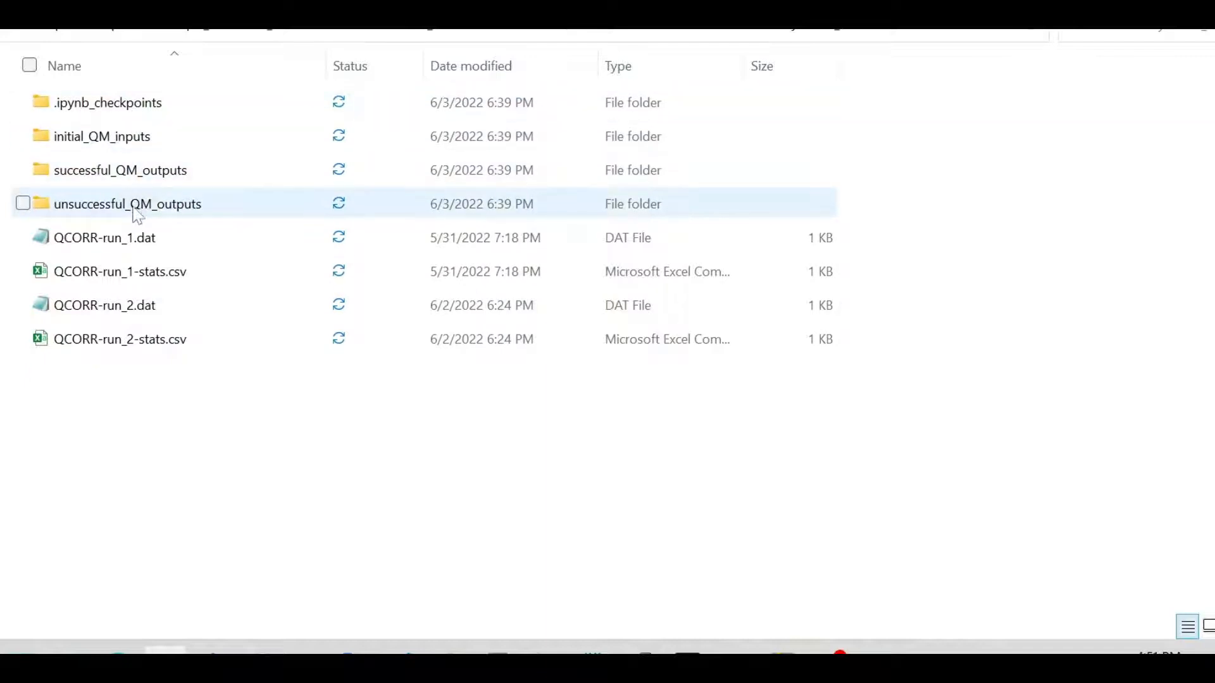
Drill into unsuccessful_QM_outputs > run_1 > freq_no_conv and right-click Strychnine_rdkit_conf_2.log
double_click(127, 204)
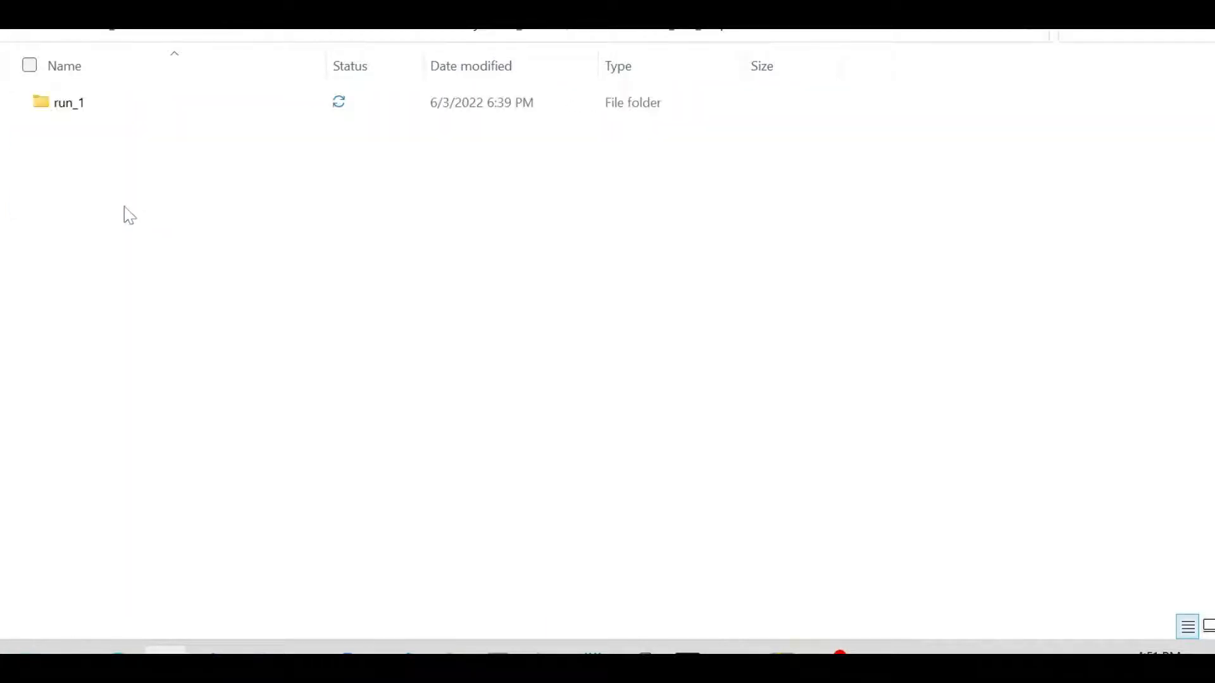
click(68, 102)
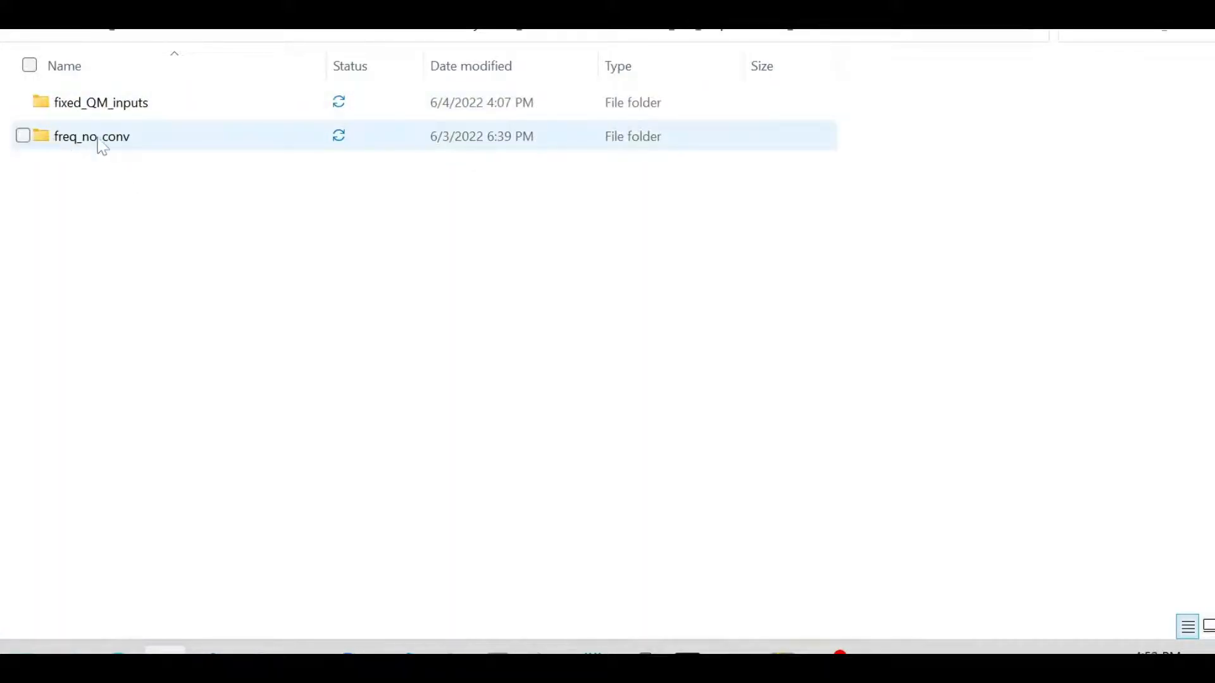
click(23, 136)
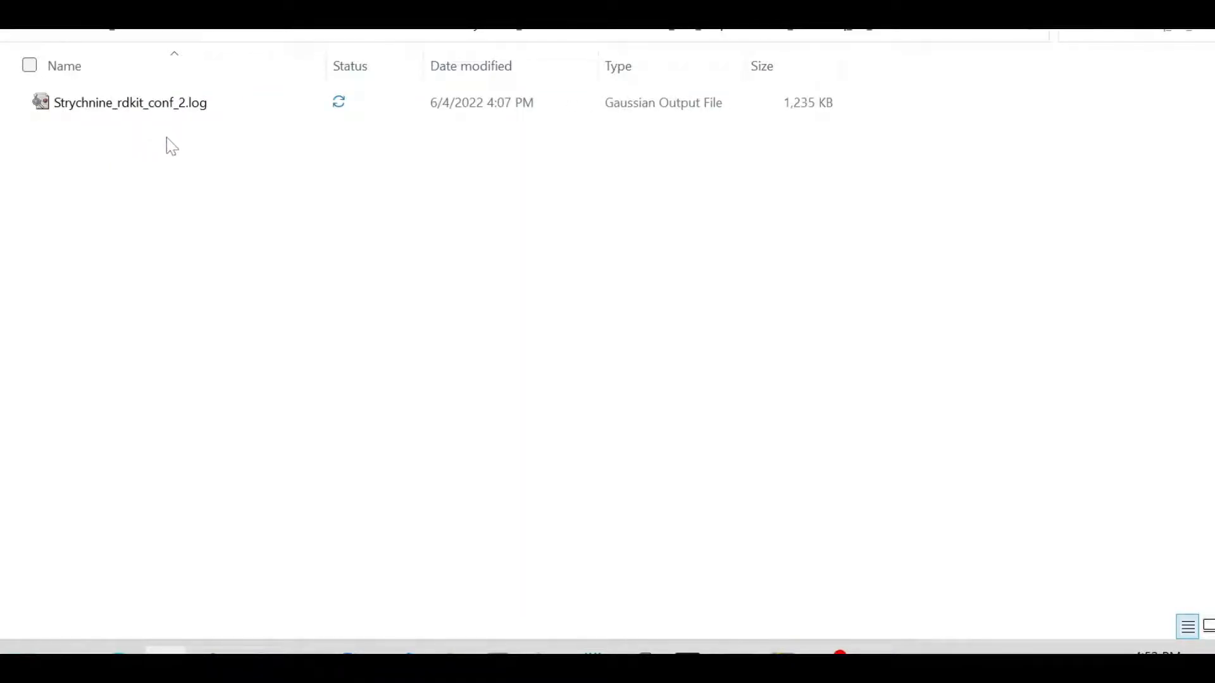
right_click(131, 103)
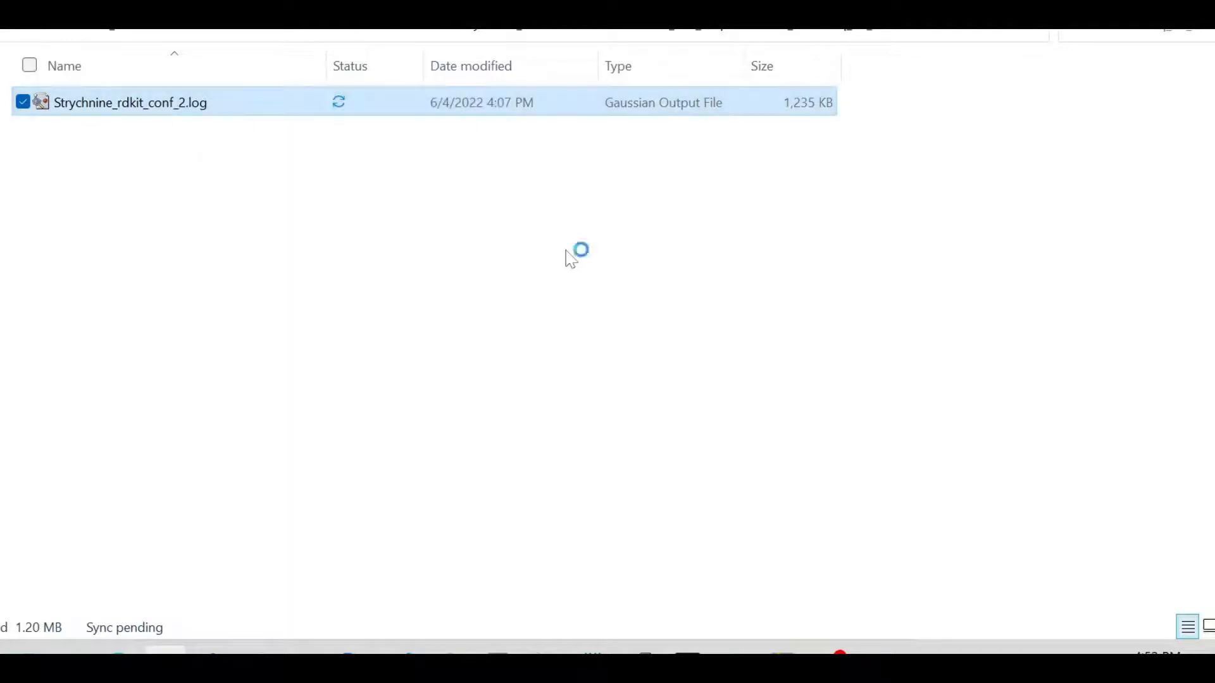
Open Strychnine_rdkit_conf_2.log in Notepad and find the 'normal' termination line
double_click(130, 102)
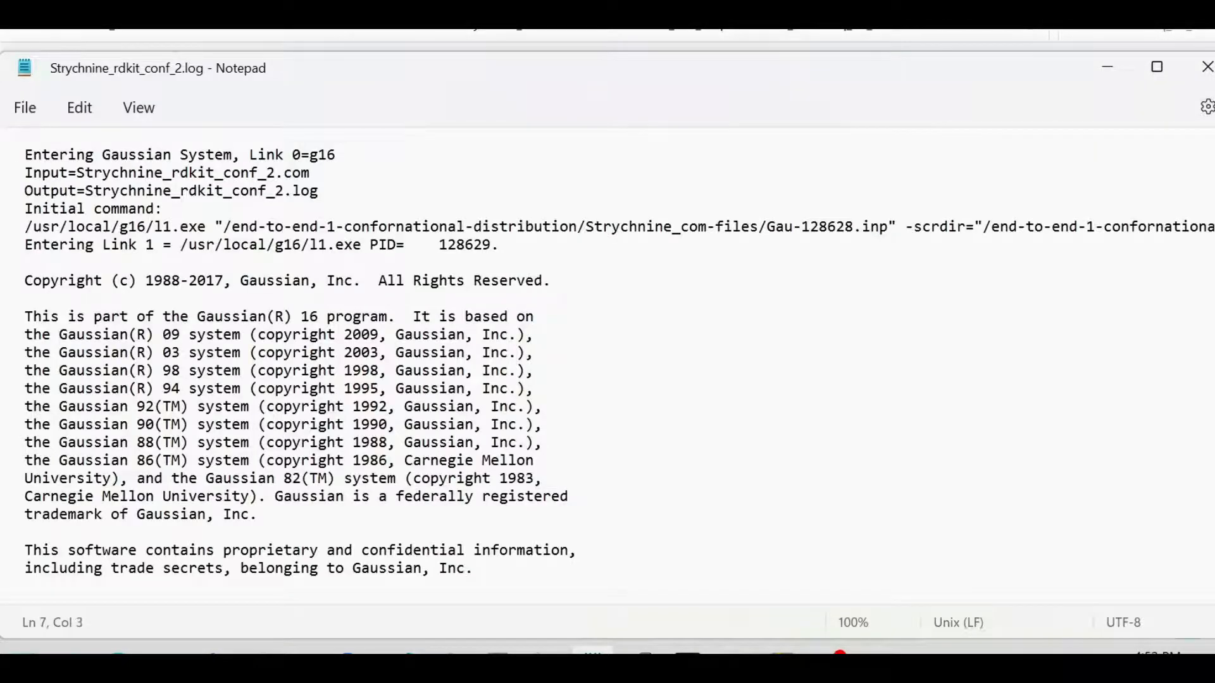
key(ctrl+f)
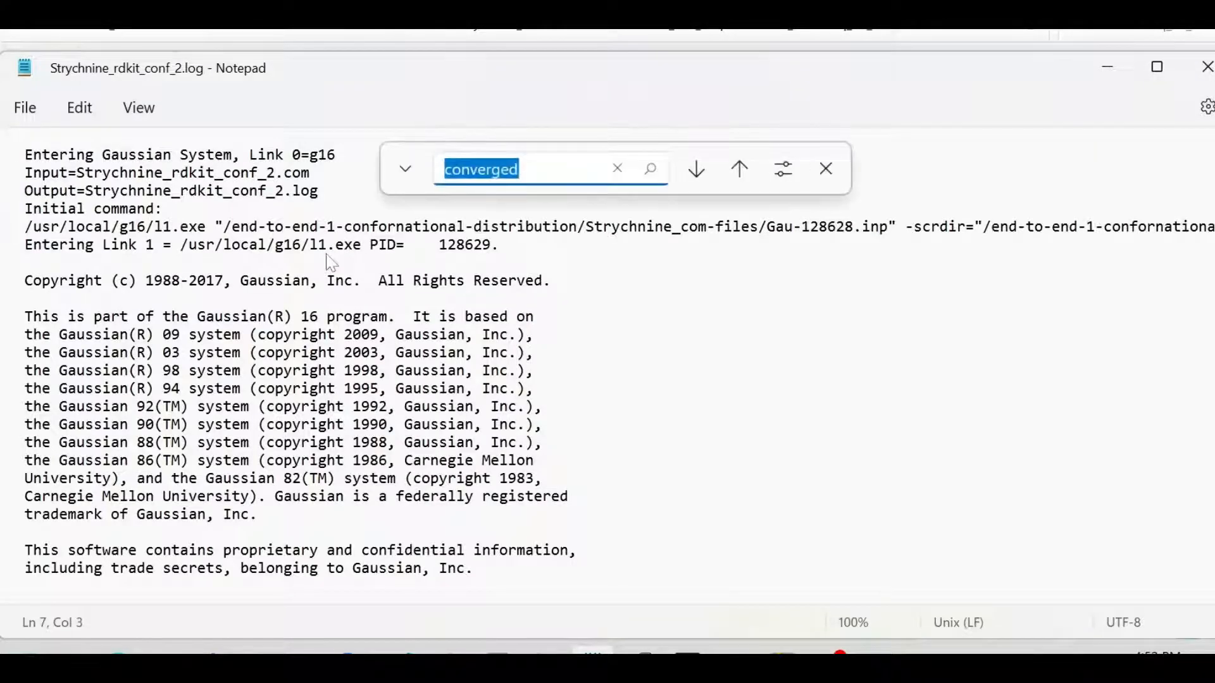
text(normal)
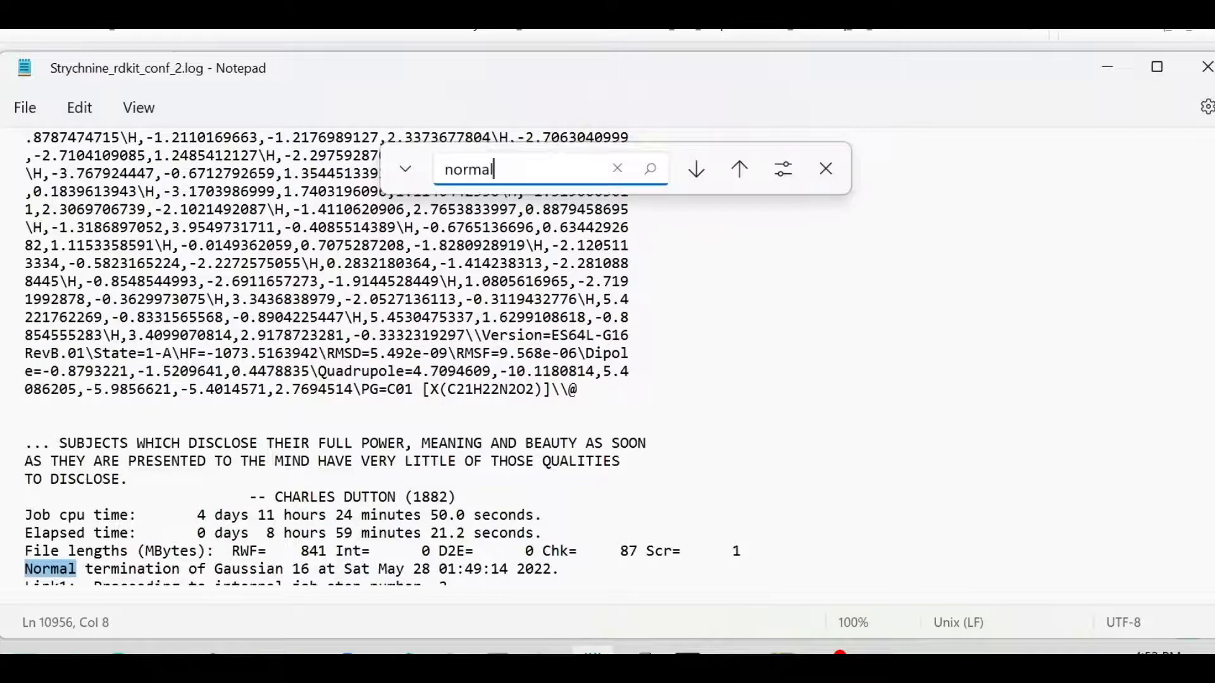
click(694, 169)
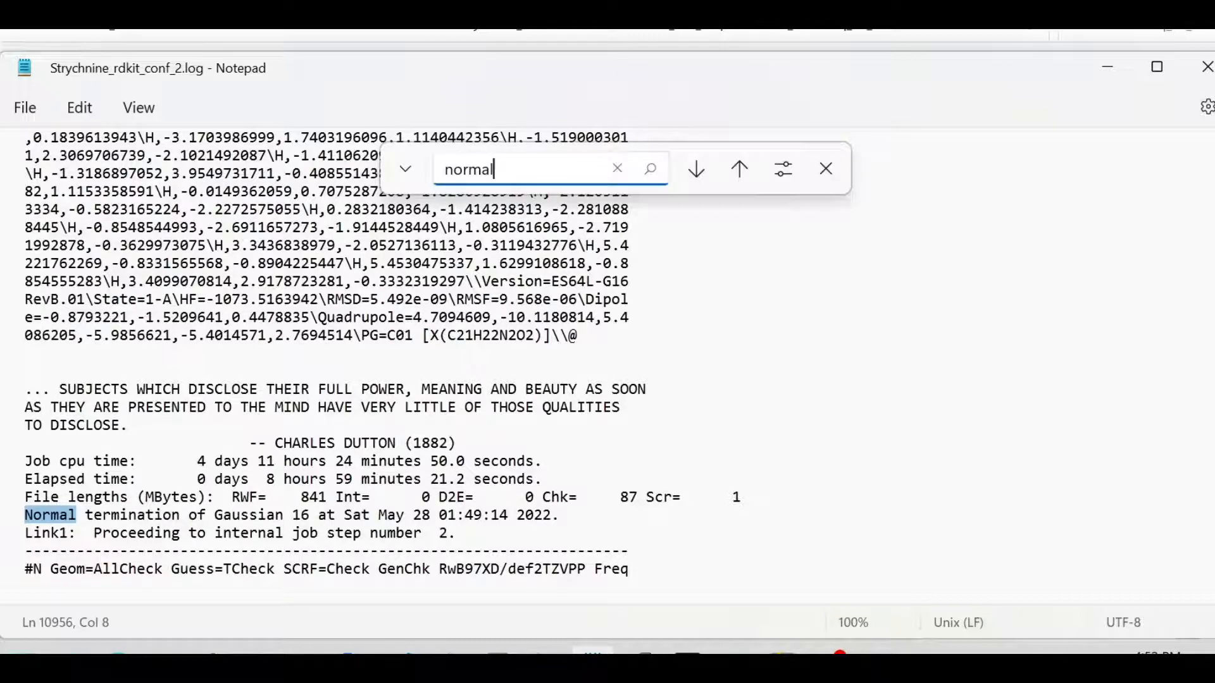
Search the log for 'converg' to step through the converged optimization criteria
text(converged)
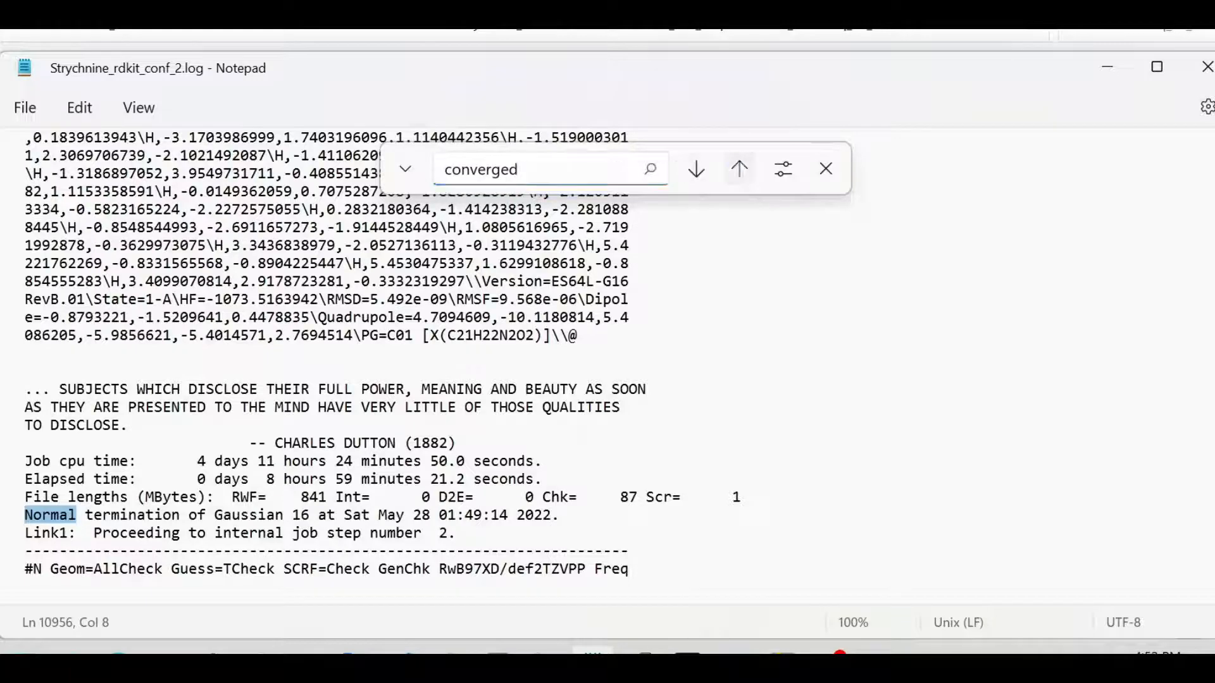
click(738, 169)
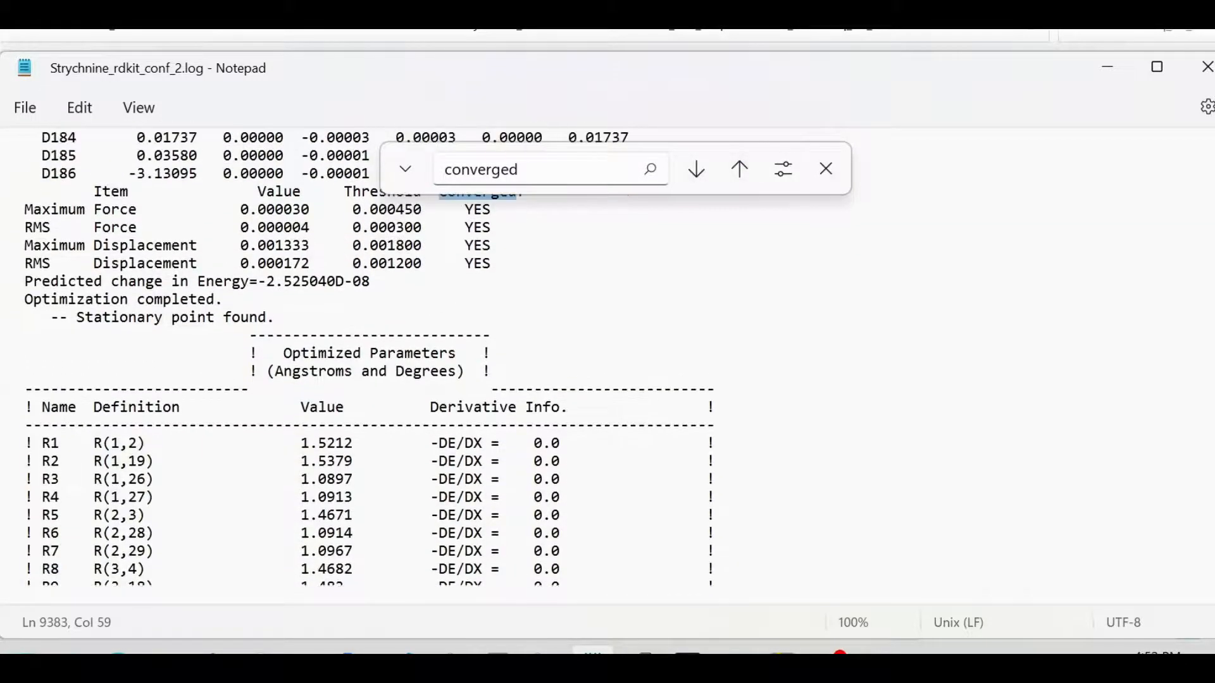
click(694, 169)
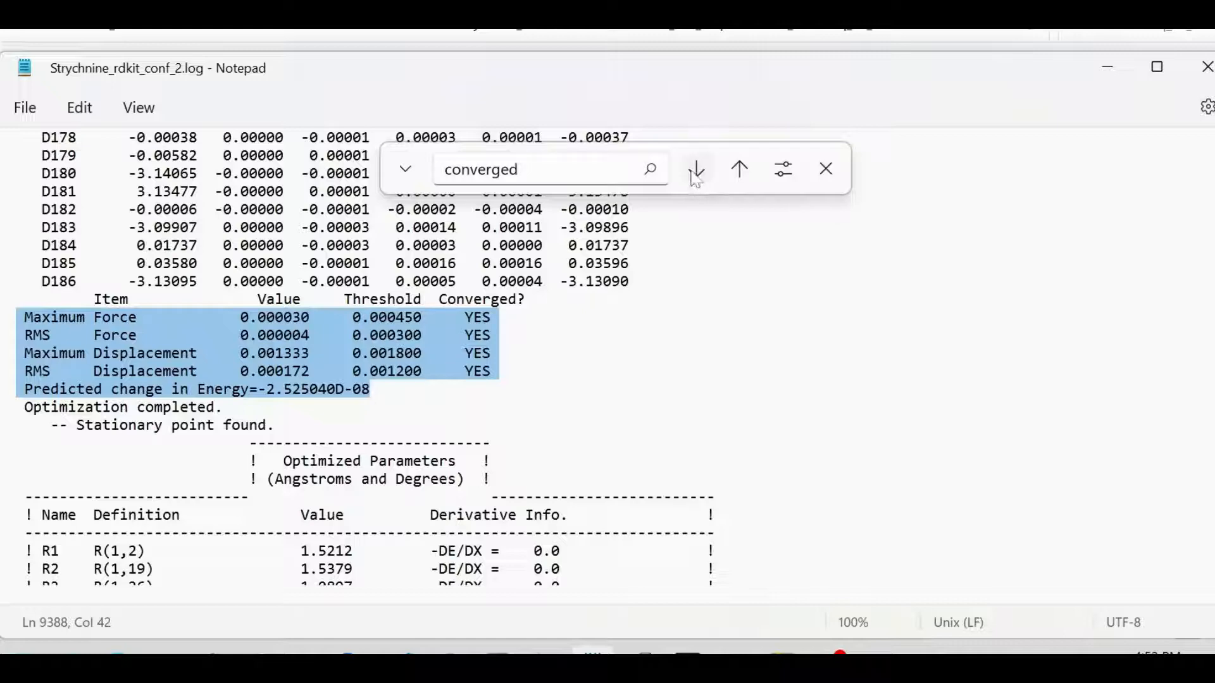
click(696, 169)
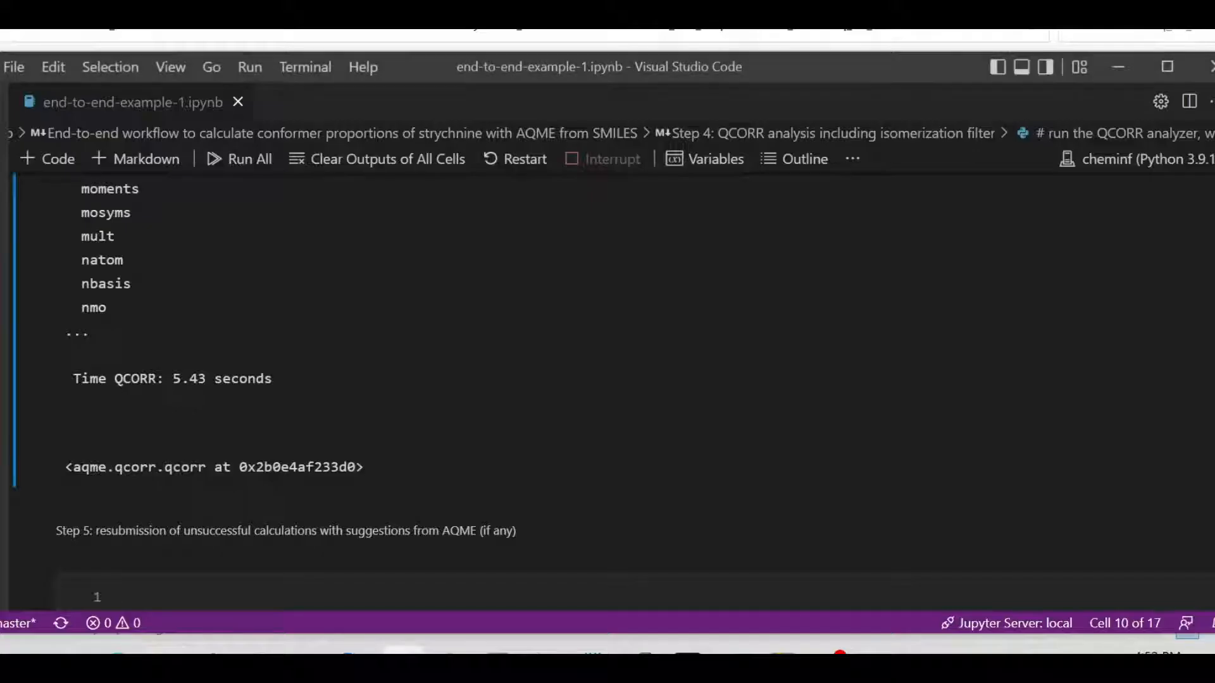
Scroll past the QCORR output to the Step 5 resubmission cell
scroll(down, 3)
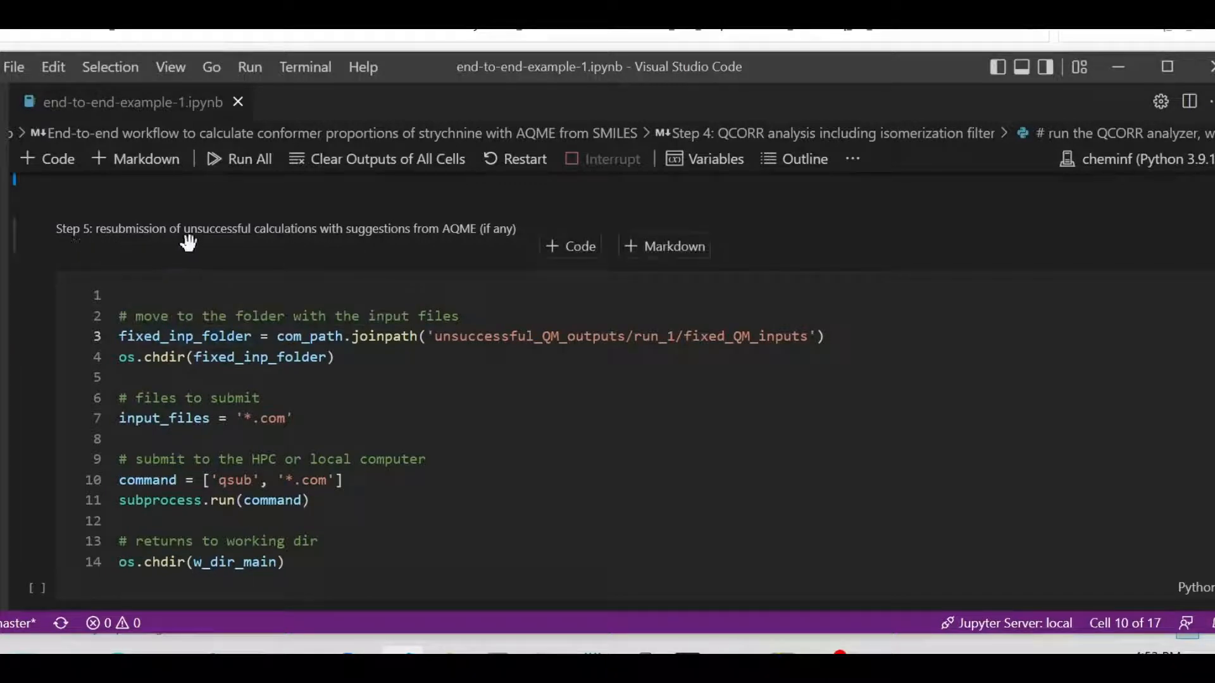
mouse_move(451, 246)
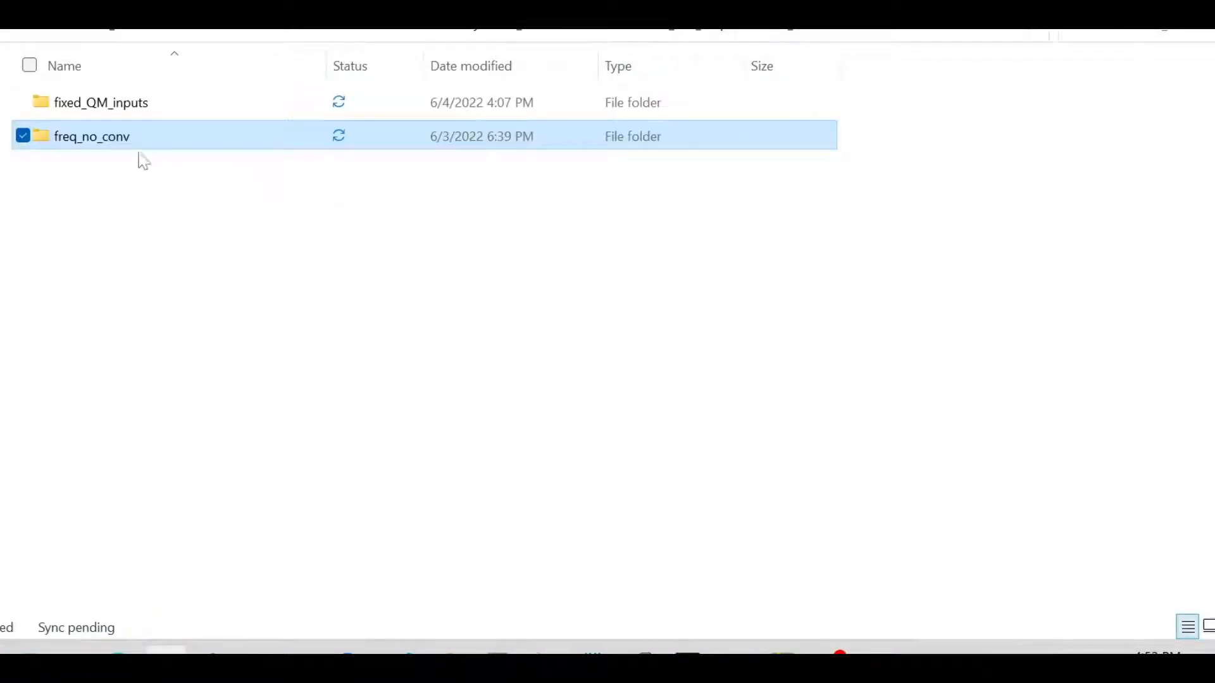
mouse_move(124, 108)
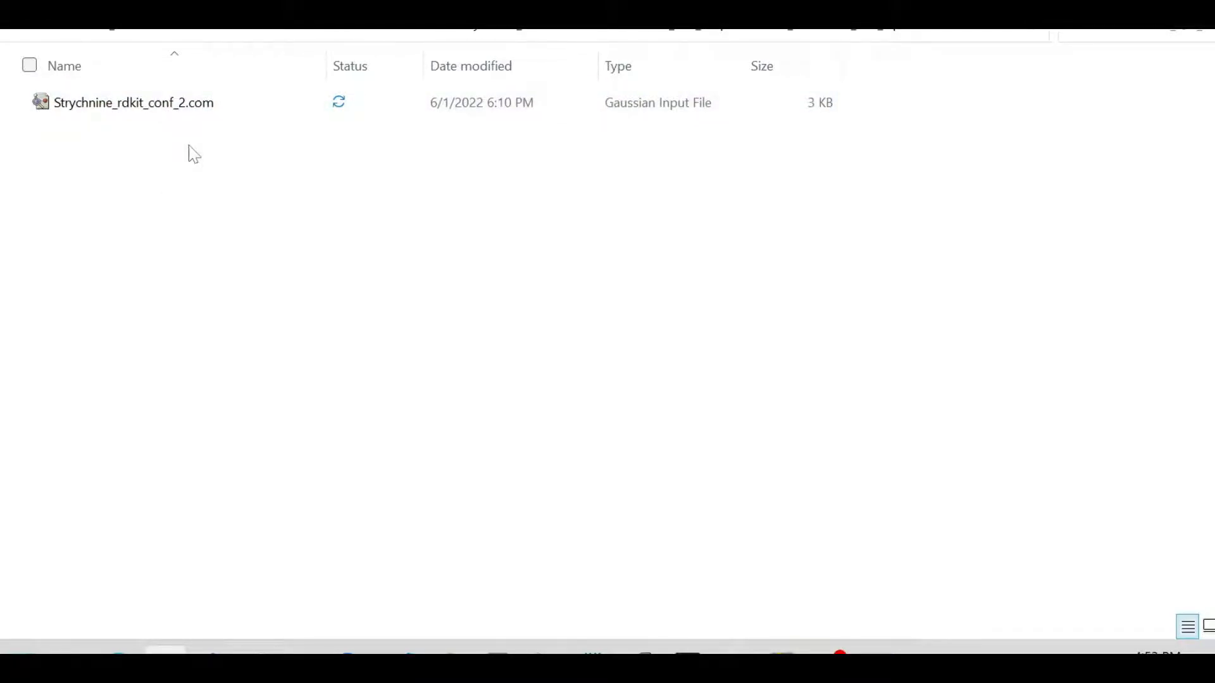
mouse_move(353, 343)
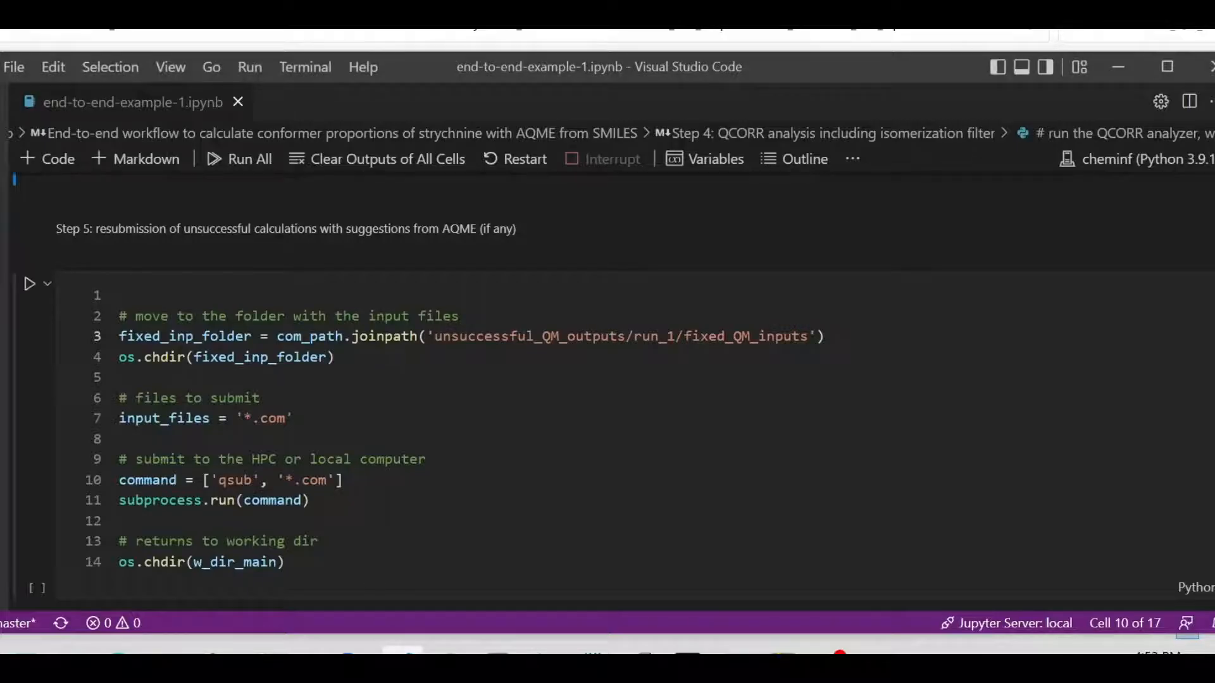
double_click(184, 336)
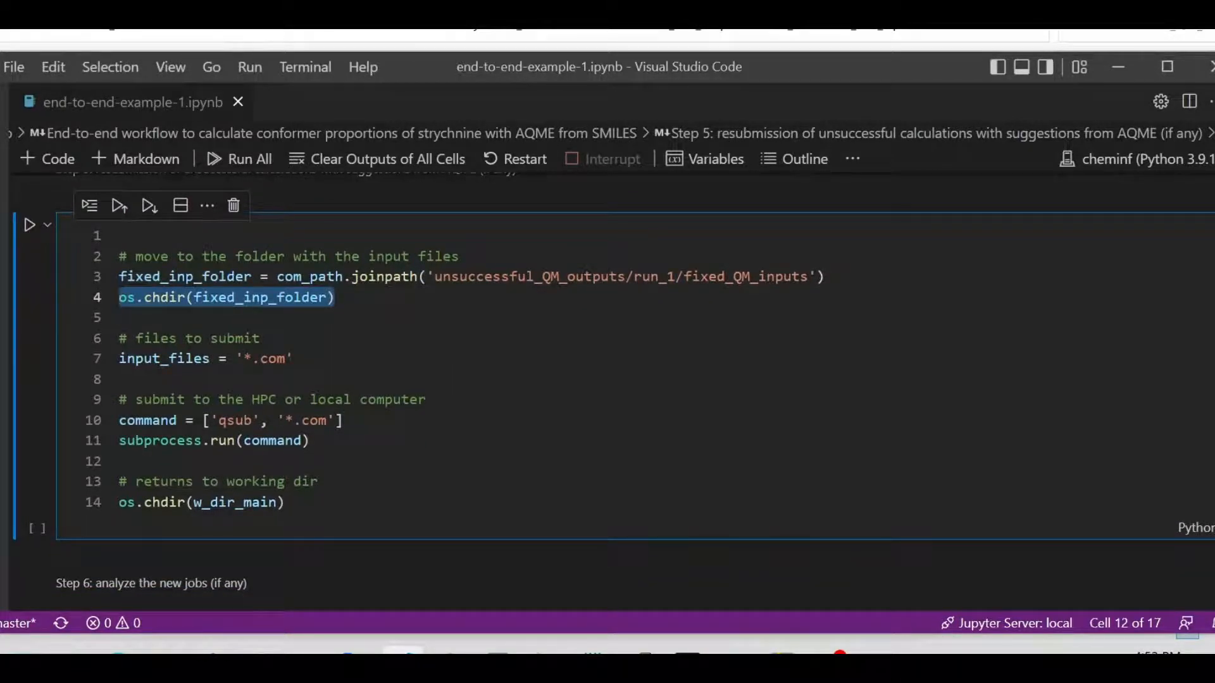
click(205, 358)
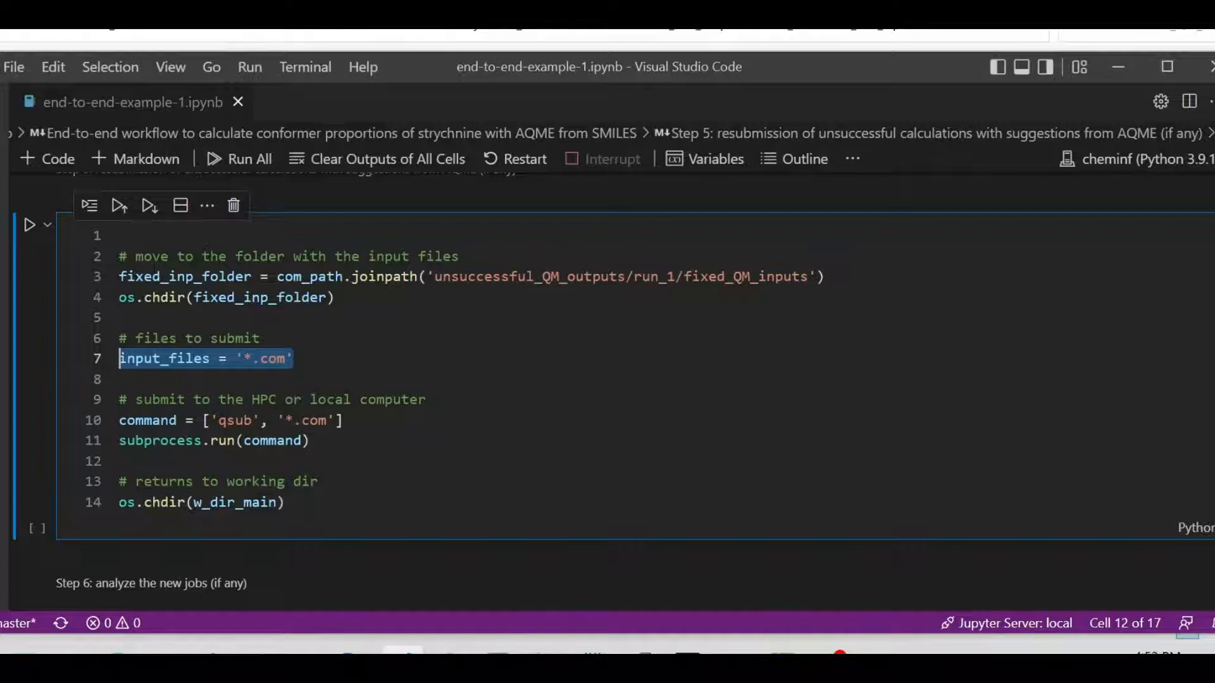
scroll(down, 3)
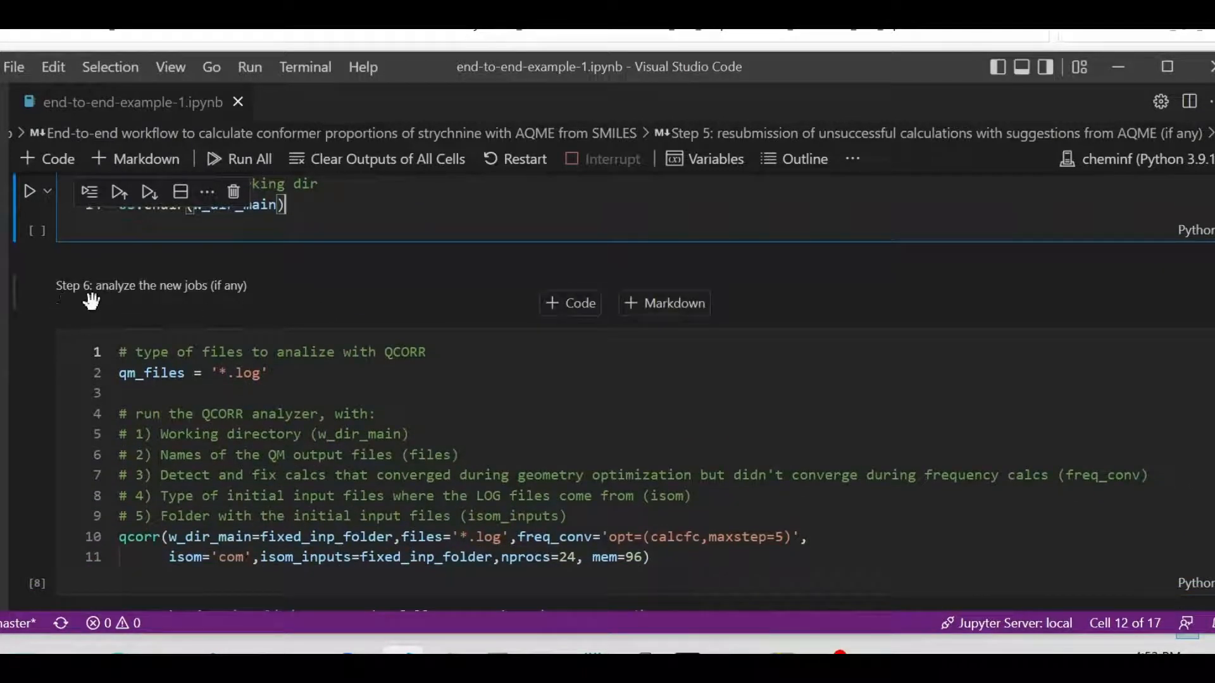
mouse_move(290, 300)
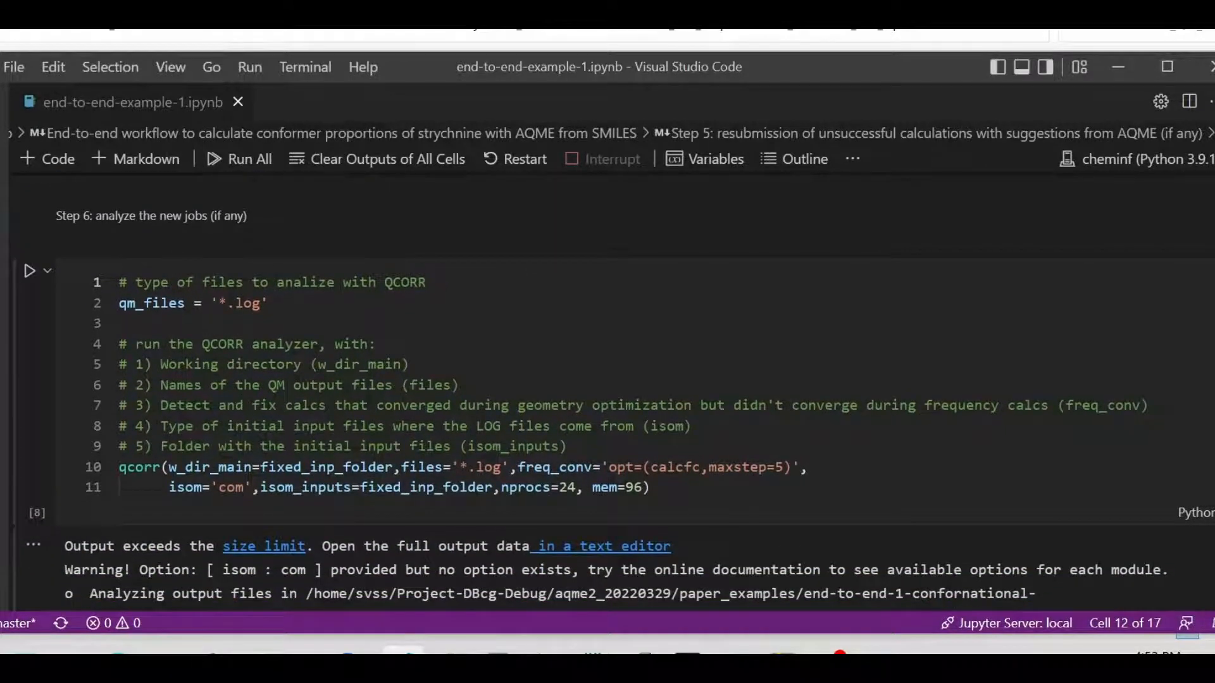
click(147, 303)
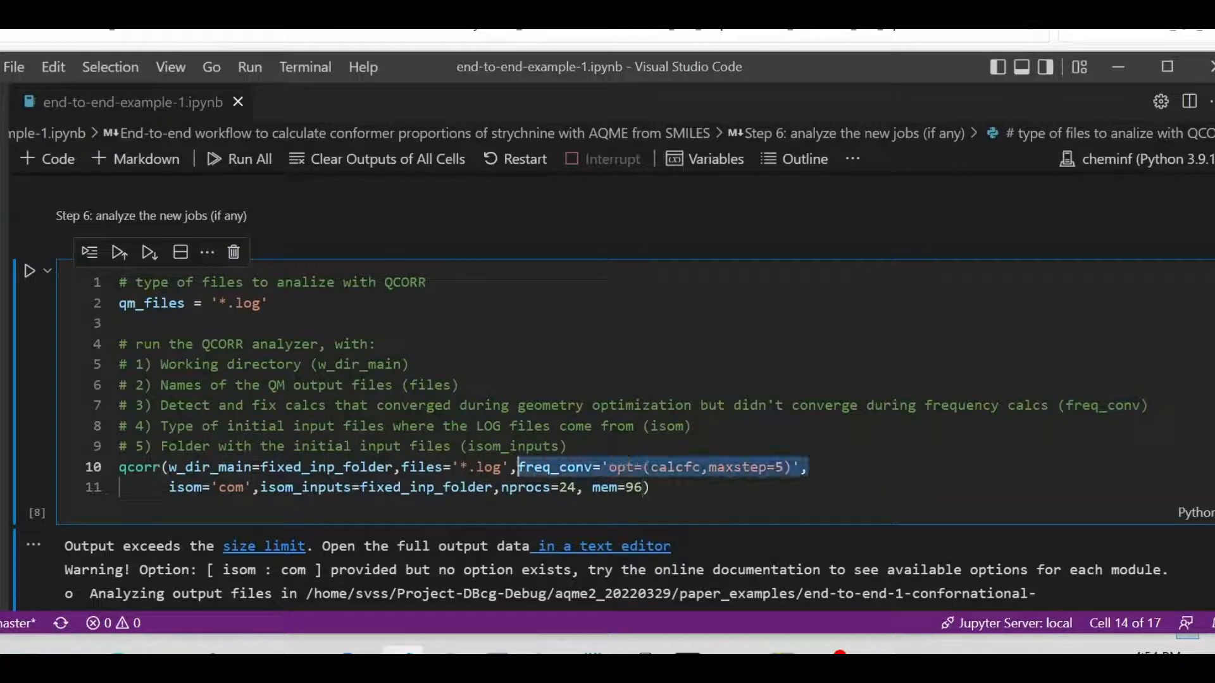
key(Delete)
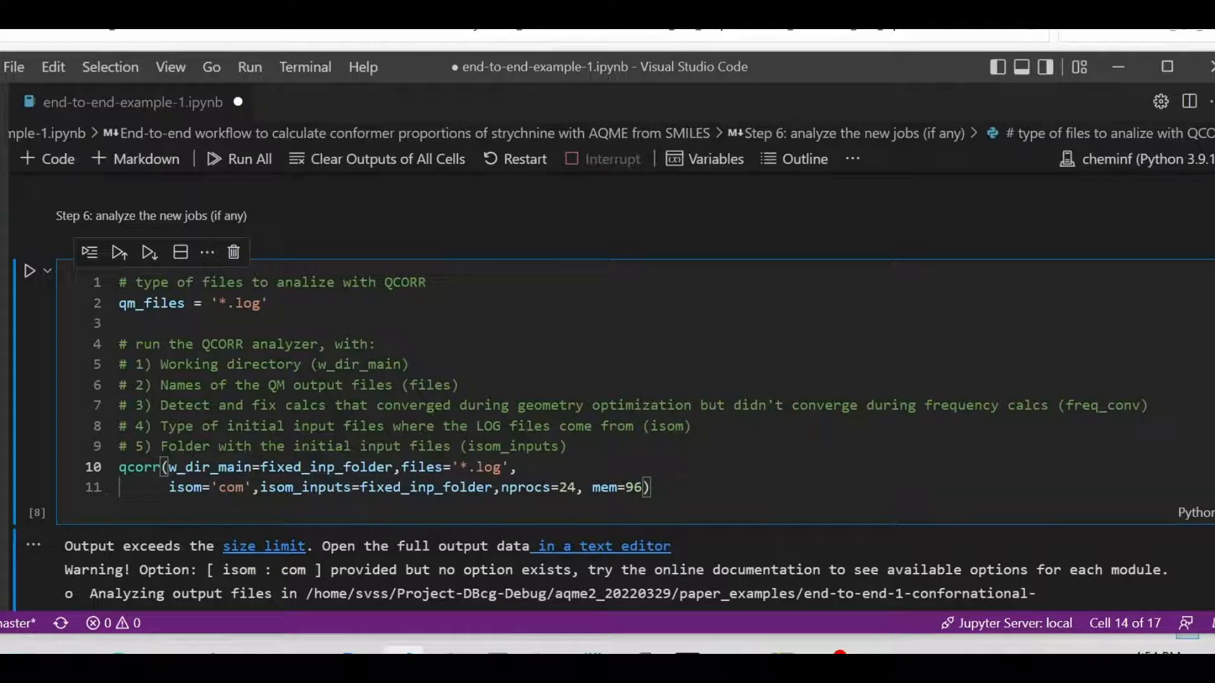
text(freq_conv='opt=(calcfc,maxstep=5)',)
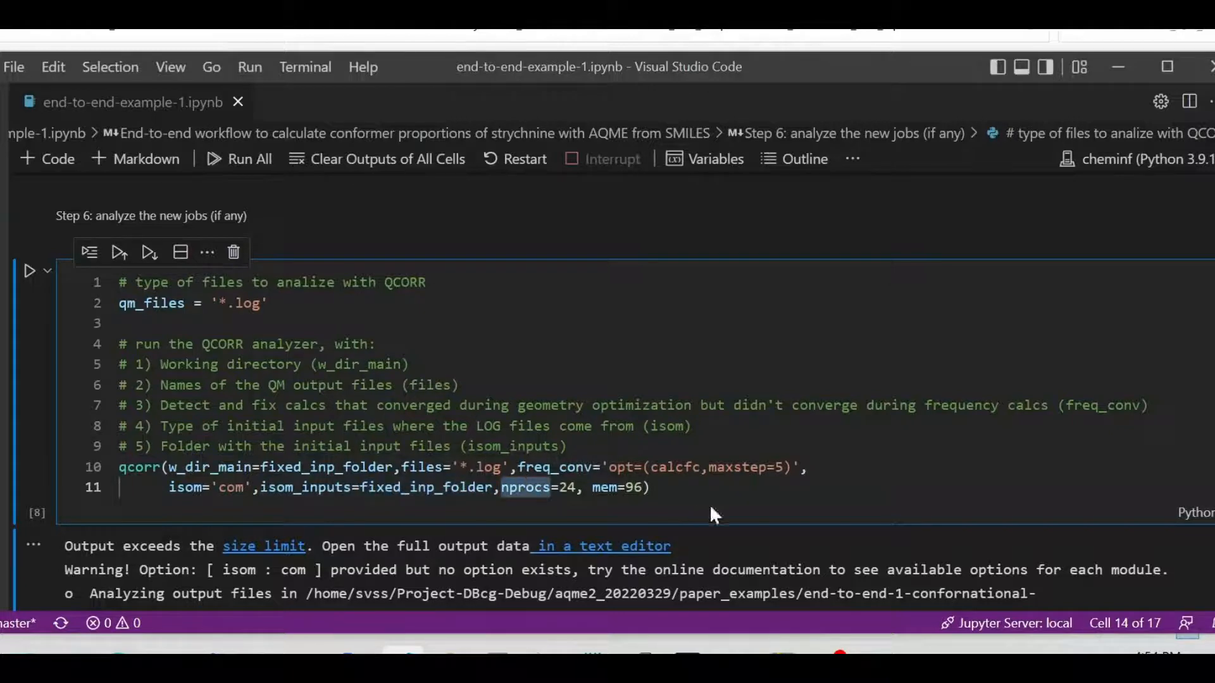
scroll(down, 3)
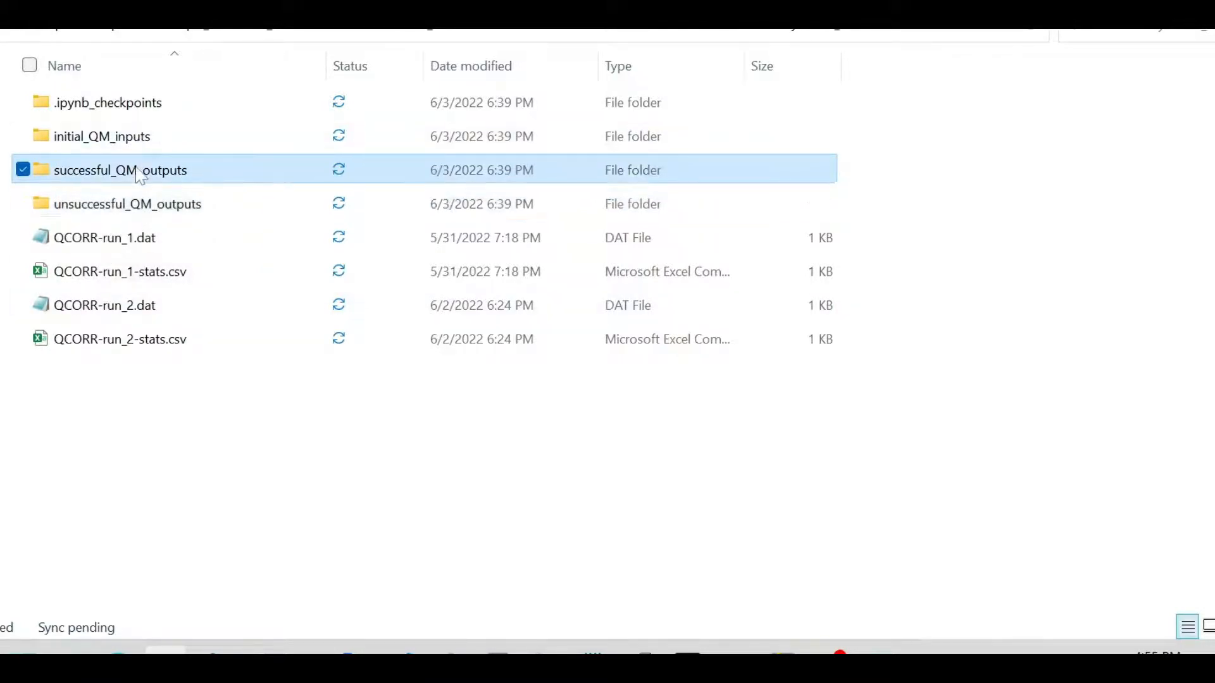
Open successful_QM_outputs > json_files > Strychnine_rdkit_conf_1.json
double_click(120, 170)
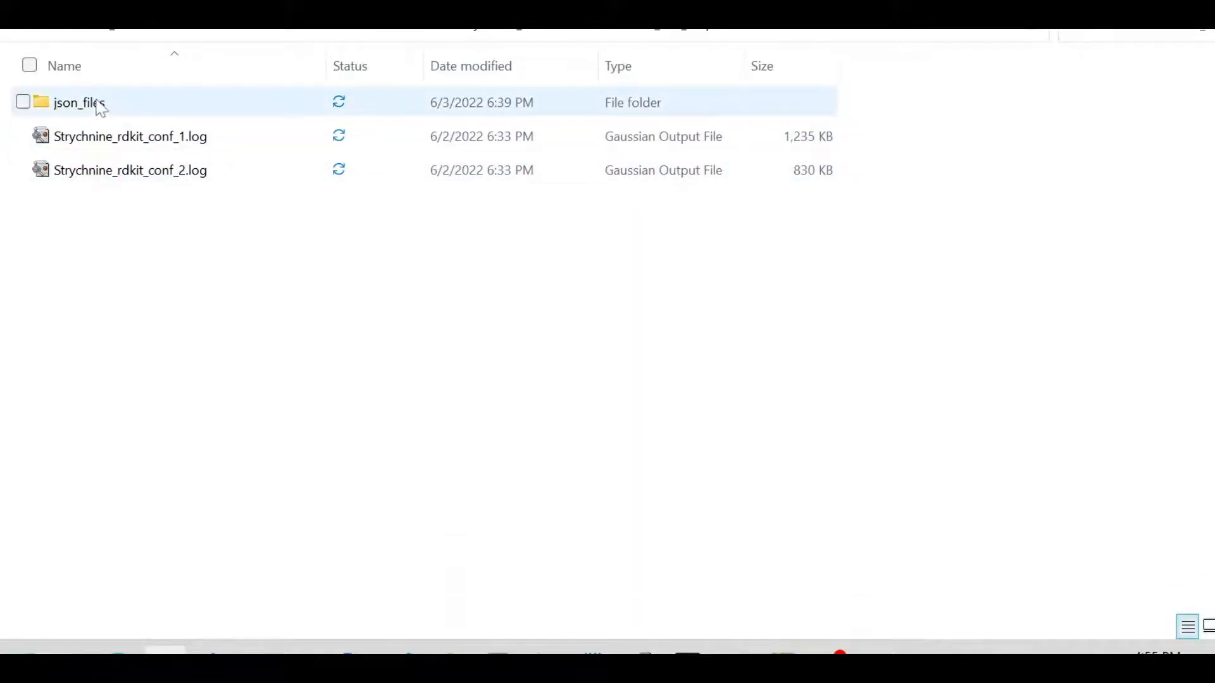
double_click(73, 103)
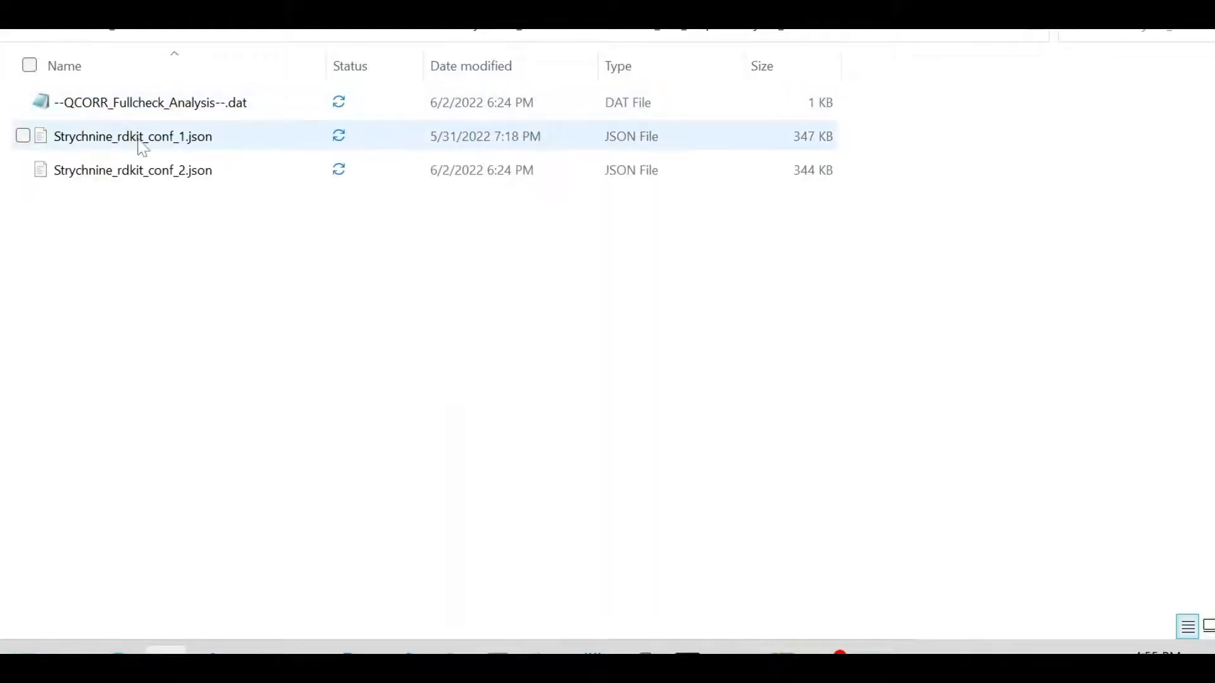
double_click(133, 137)
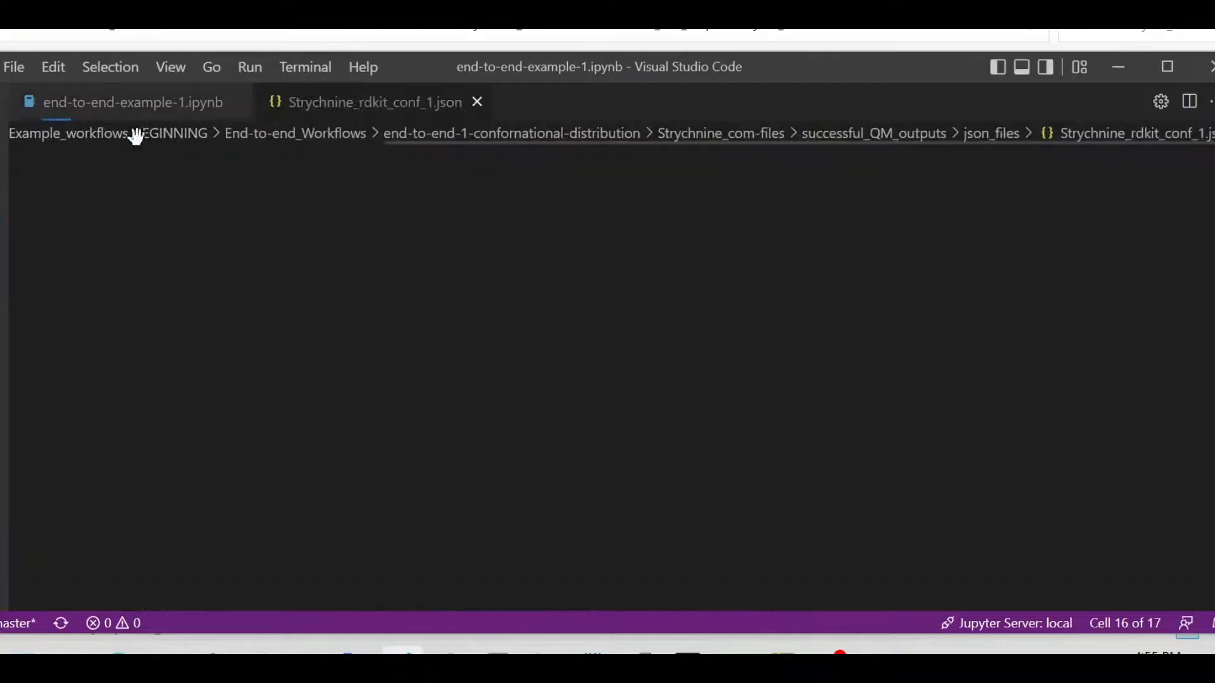
Review Strychnine_rdkit_conf_1.json's SMILES, Mulliken charges, enthalpy and free energy, then close it
click(373, 101)
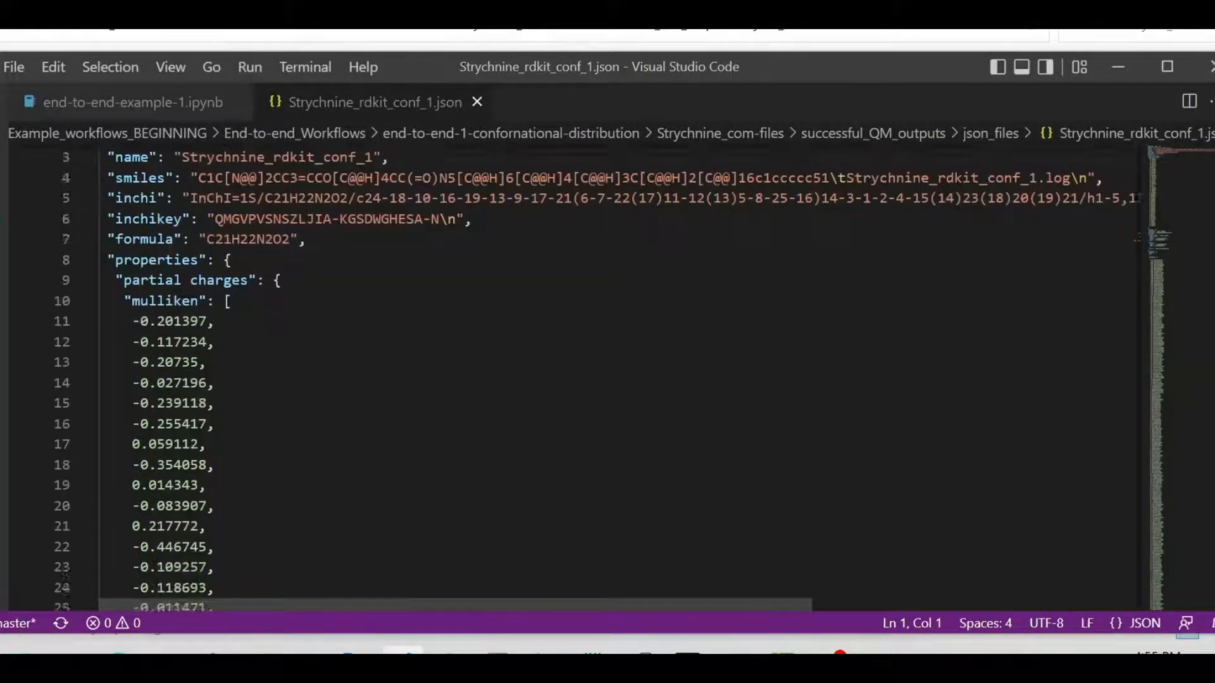
scroll(down, 3)
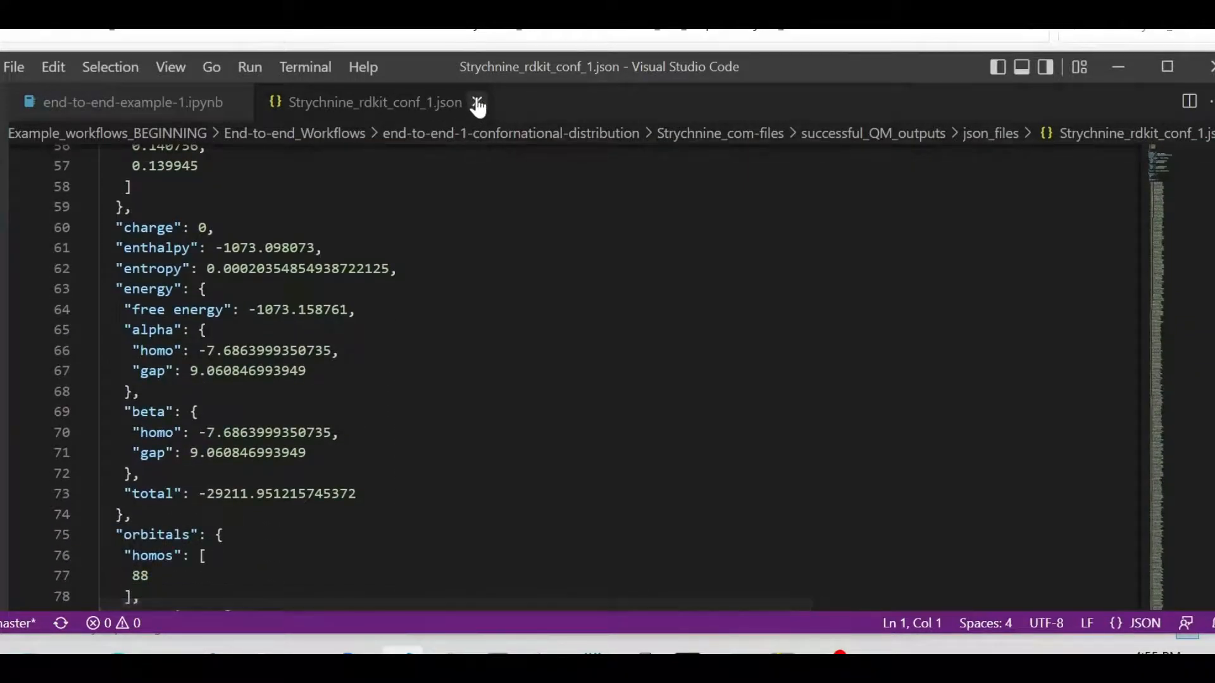
click(131, 101)
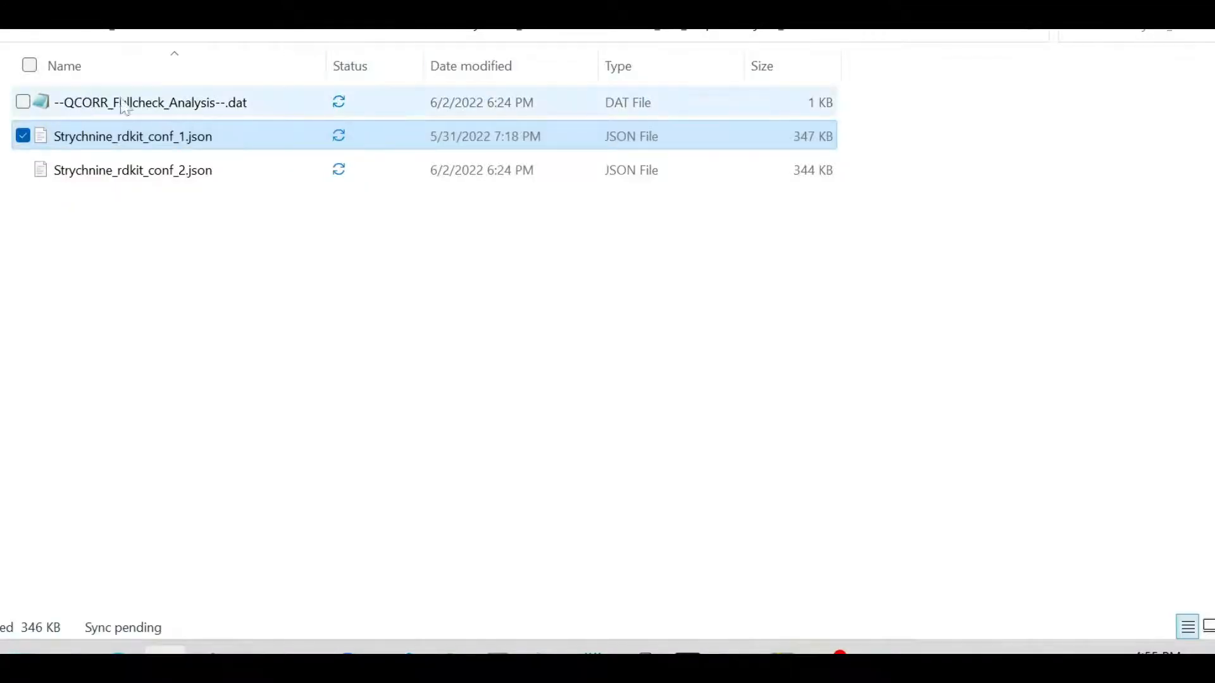
Open --QCORR_Fullcheck_Analysis--.dat in Notepad and highlight the differing Gaussian 16 revision lines
click(149, 103)
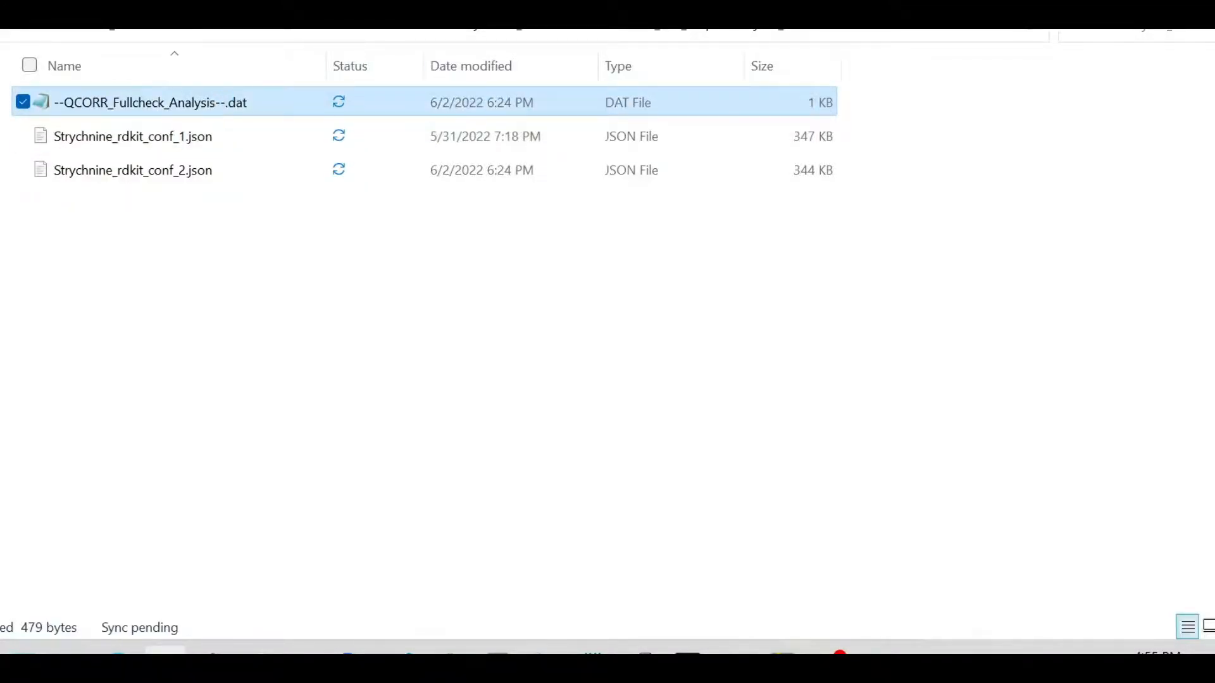
double_click(151, 101)
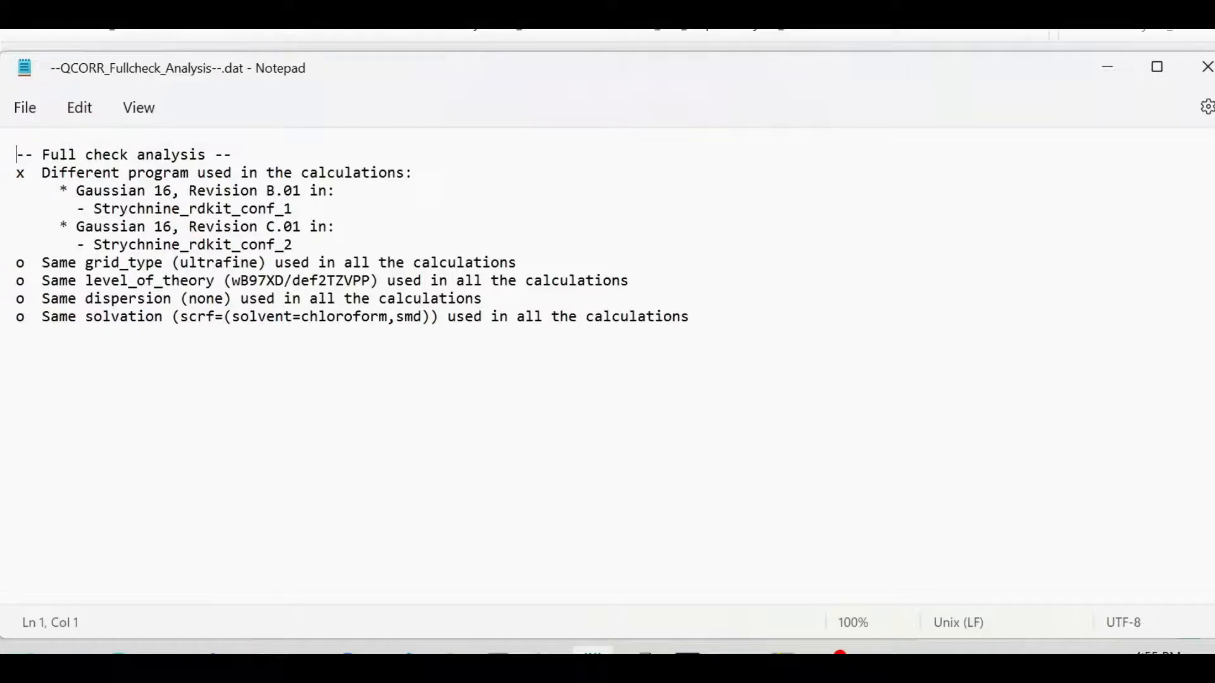
drag(61, 190, 292, 245)
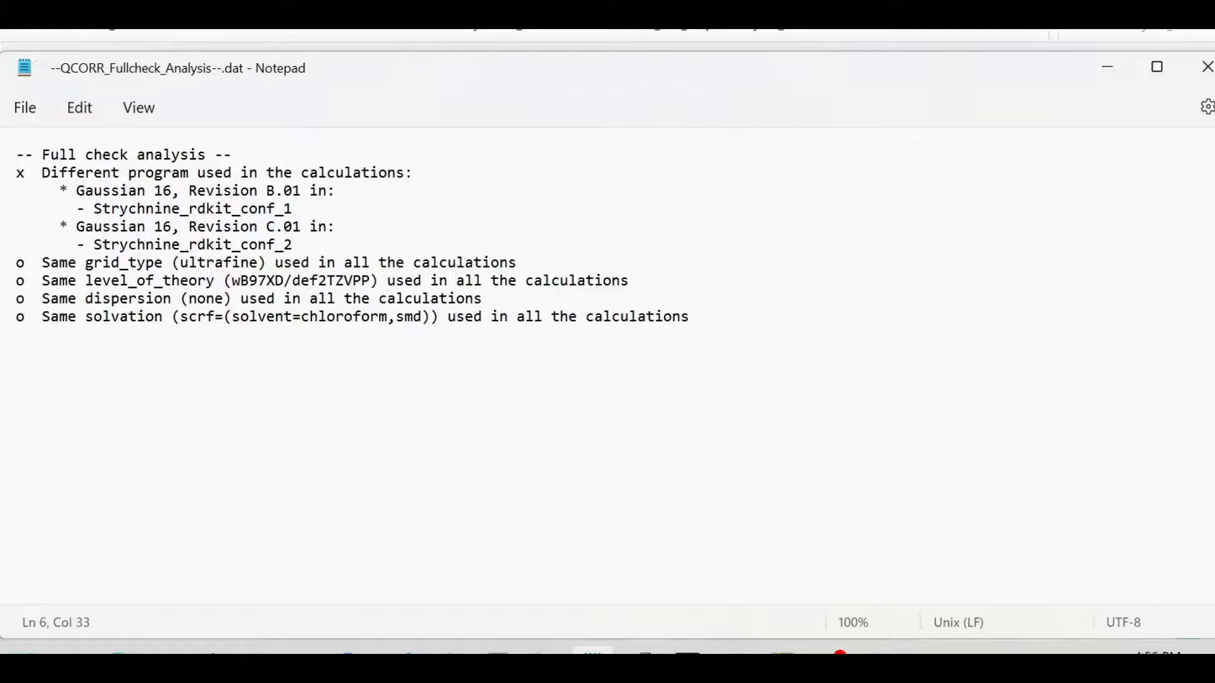
click(293, 245)
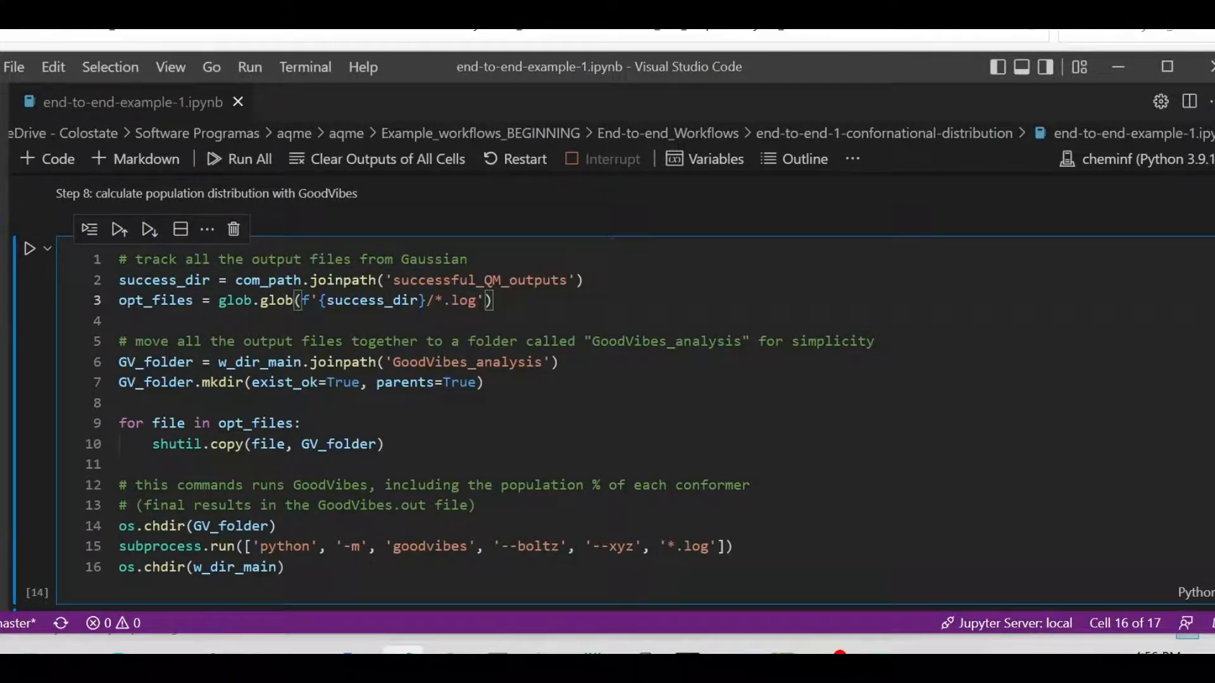
drag(120, 279, 492, 301)
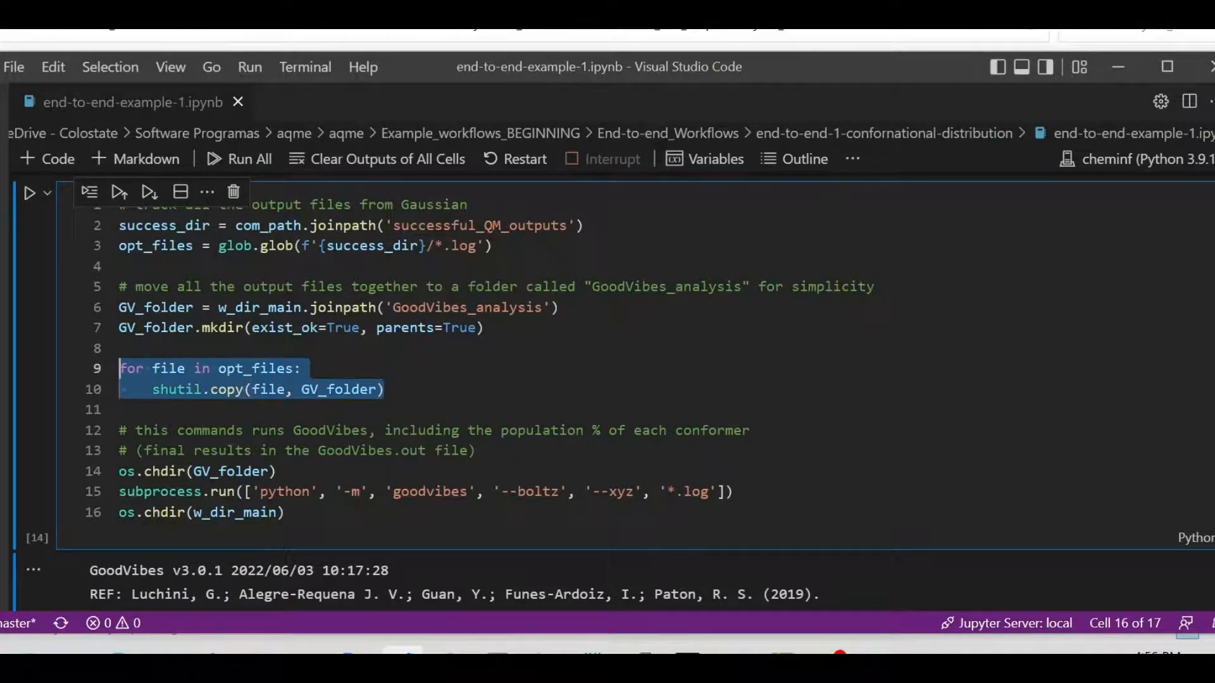
click(300, 368)
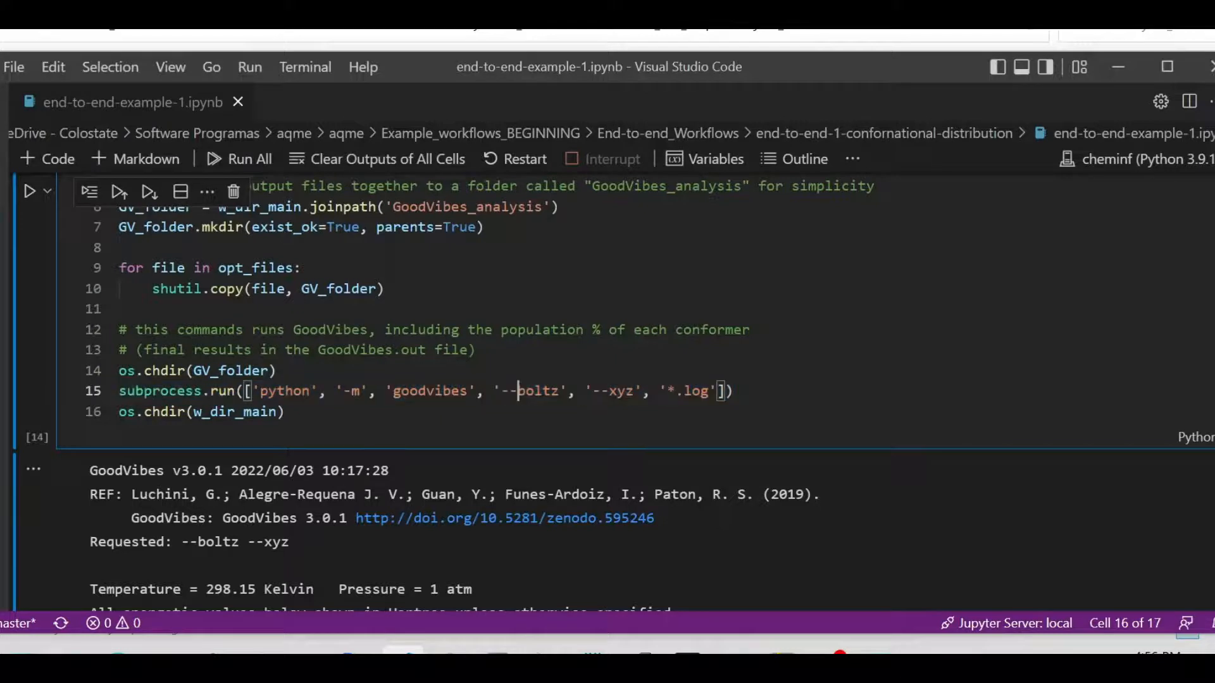
double_click(535, 391)
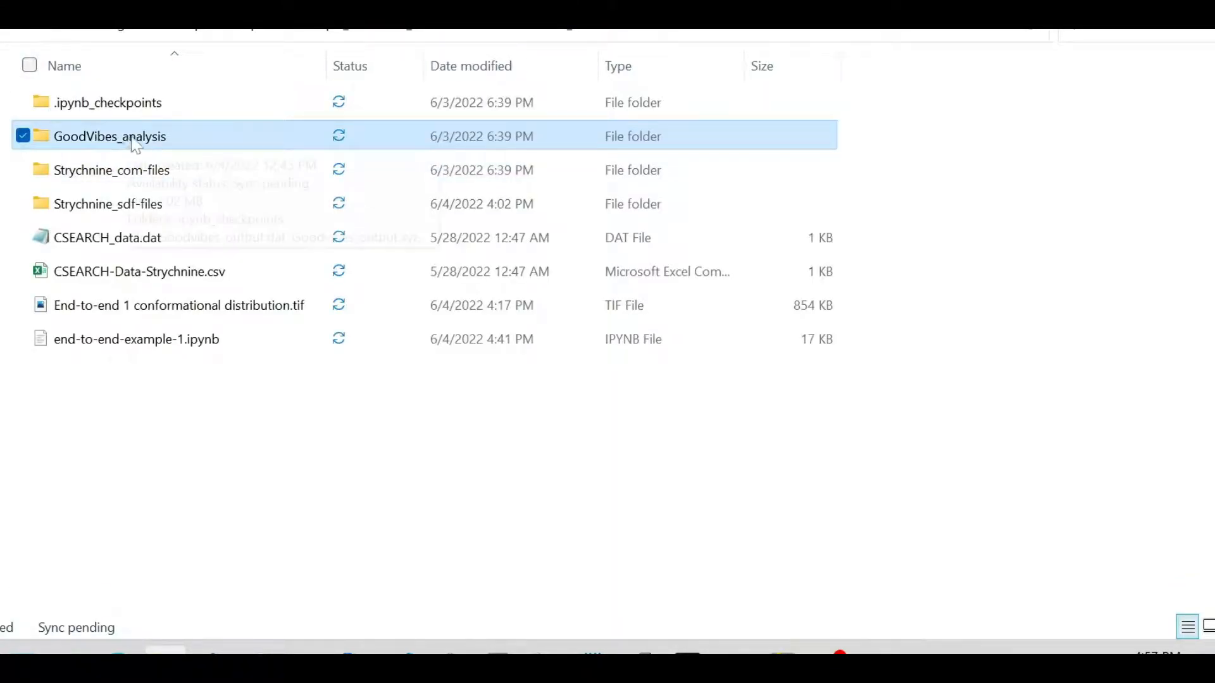
Open the GoodVibes_analysis folder and then Goodvibes_output.dat inside it
double_click(109, 135)
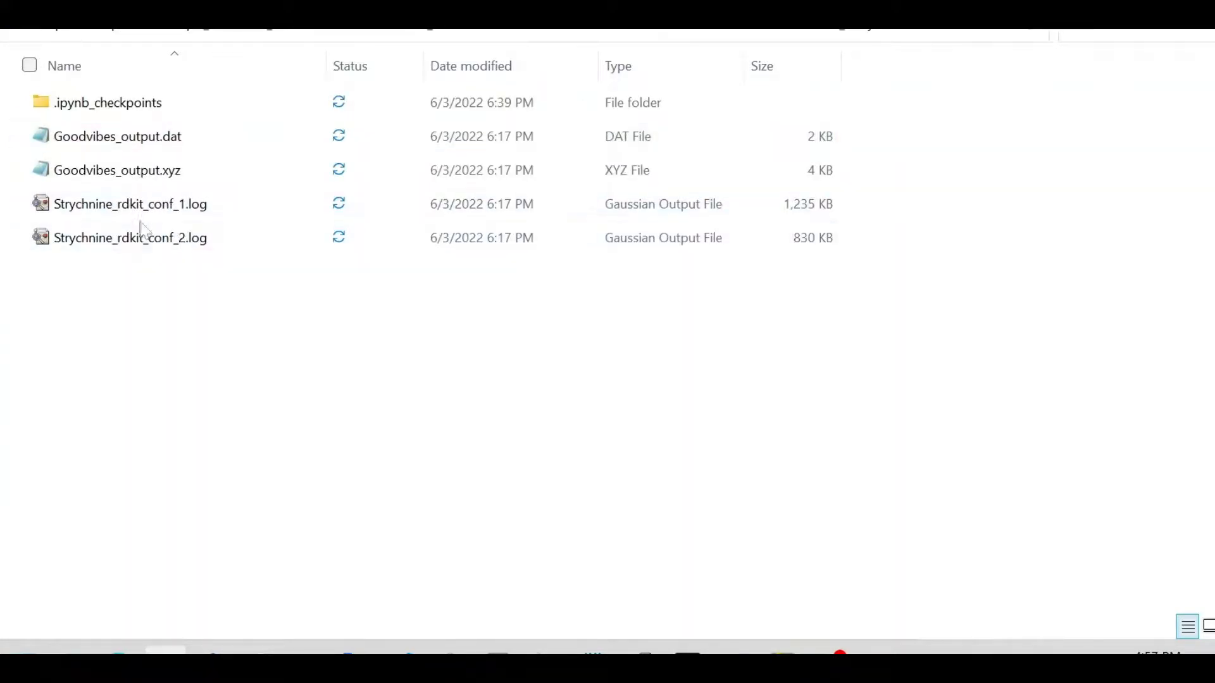
click(117, 137)
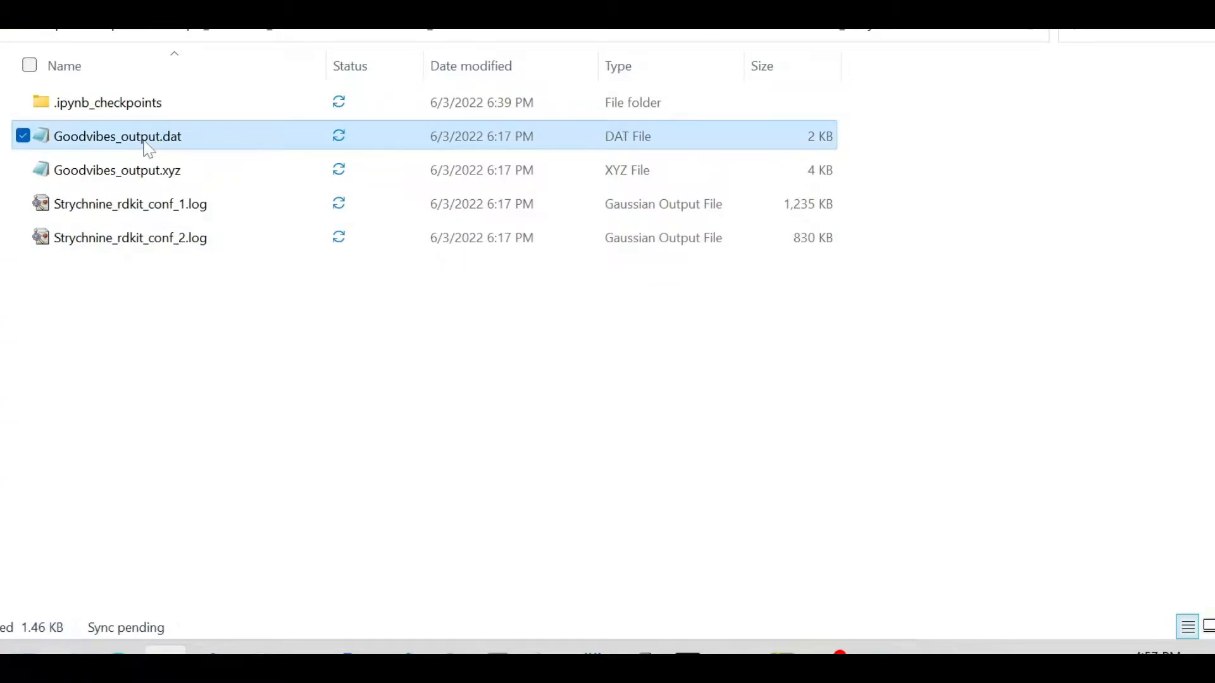
double_click(117, 137)
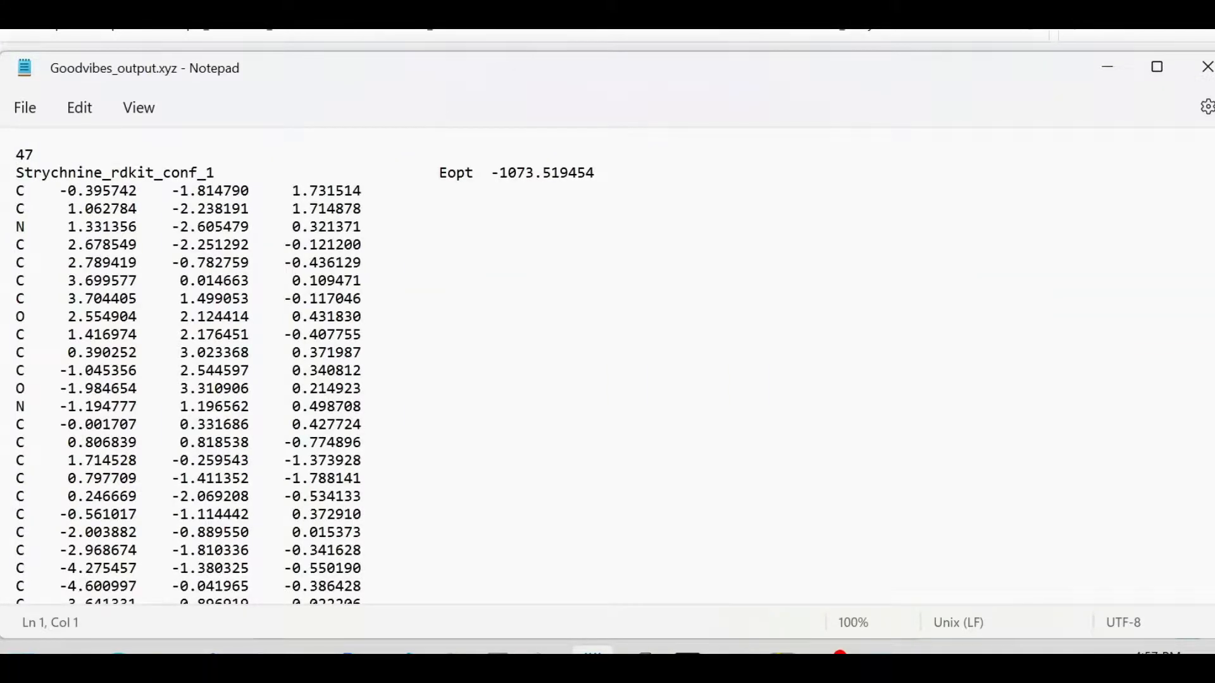
Scroll Goodvibes_output.xyz to conformer 2's coordinates and energy, then close Notepad
scroll(down, 3)
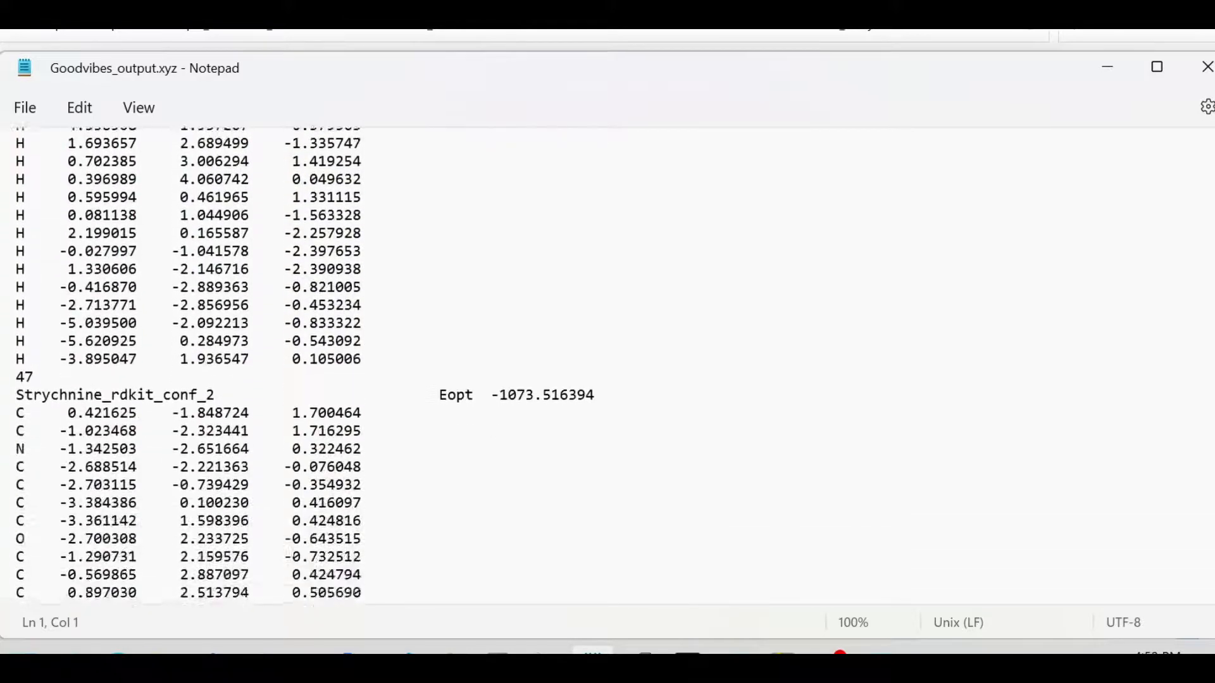
scroll(down, 3)
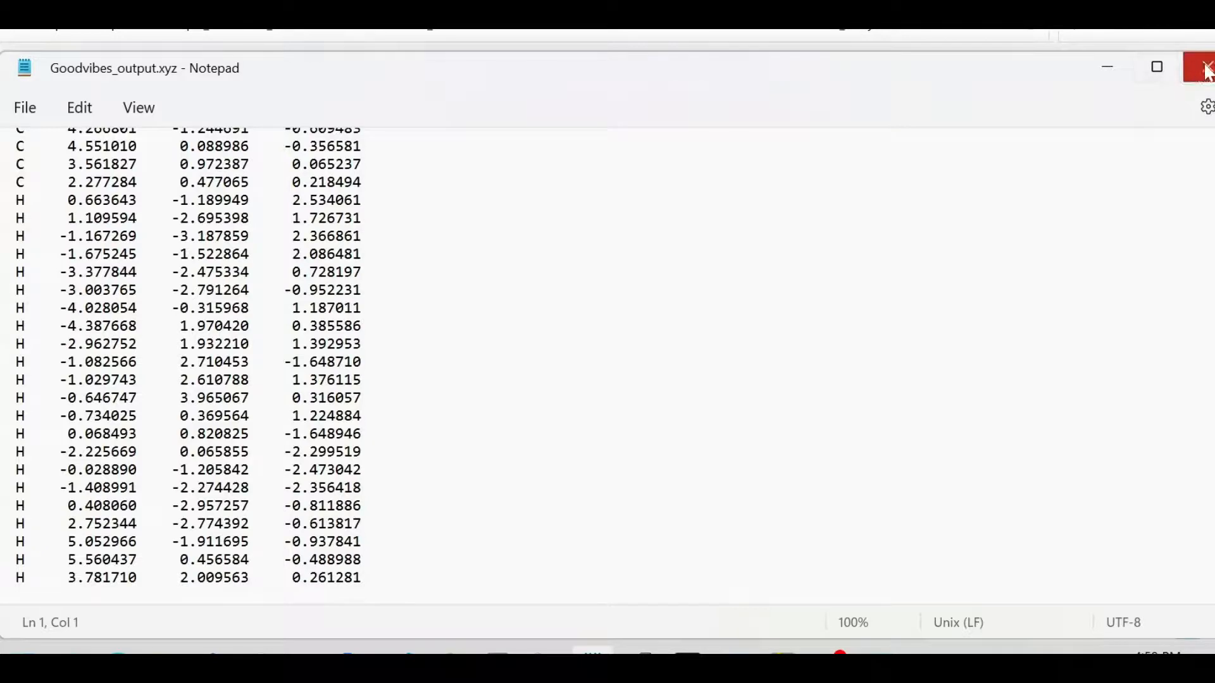
click(1204, 68)
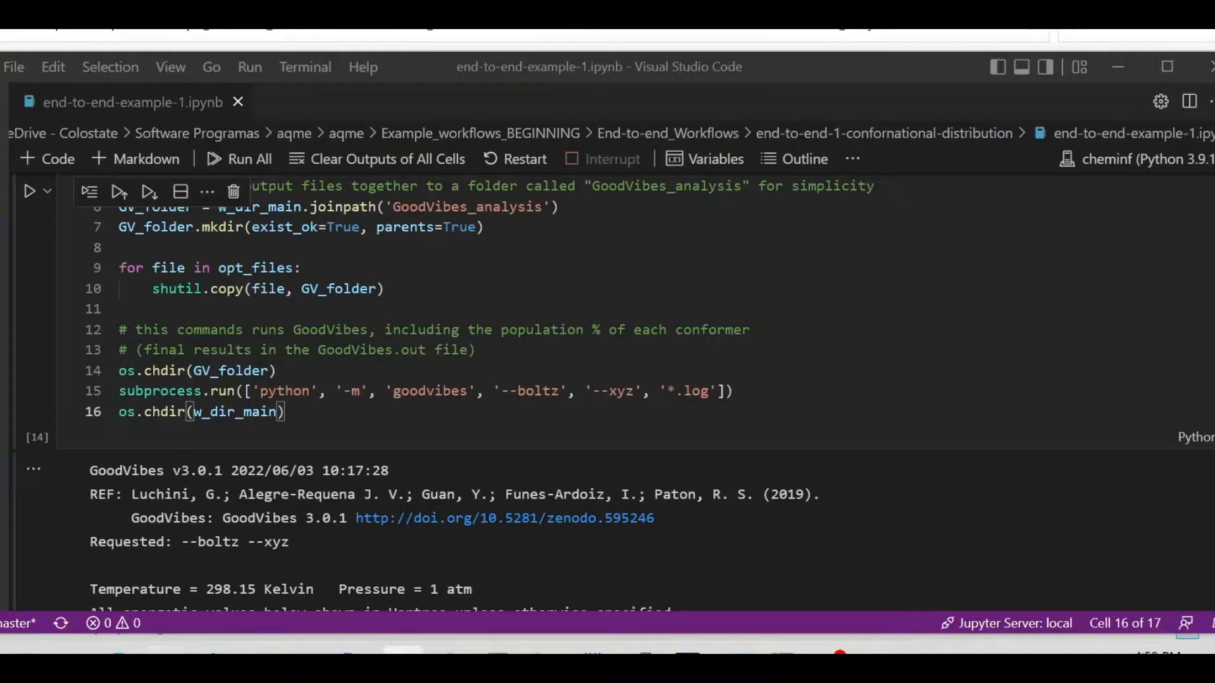
Scroll to the GoodVibes Structure table showing Boltzmann populations 0.986 and 0.014
scroll(down, 3)
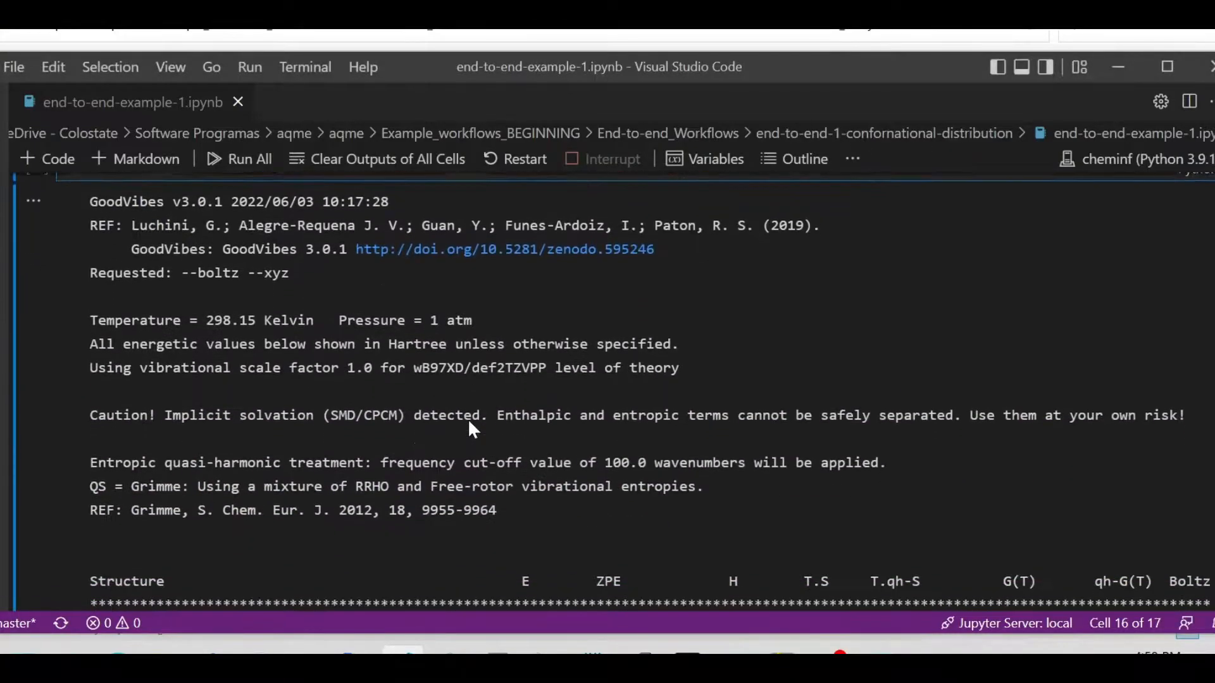
scroll(down, 3)
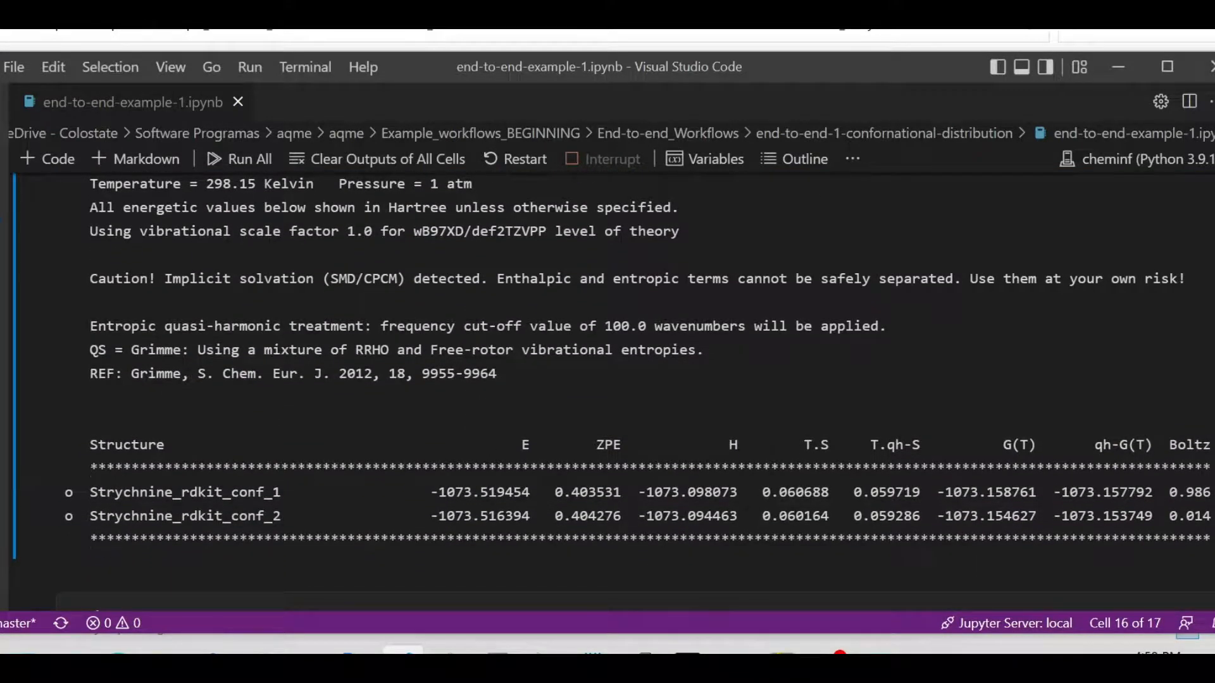
double_click(1197, 492)
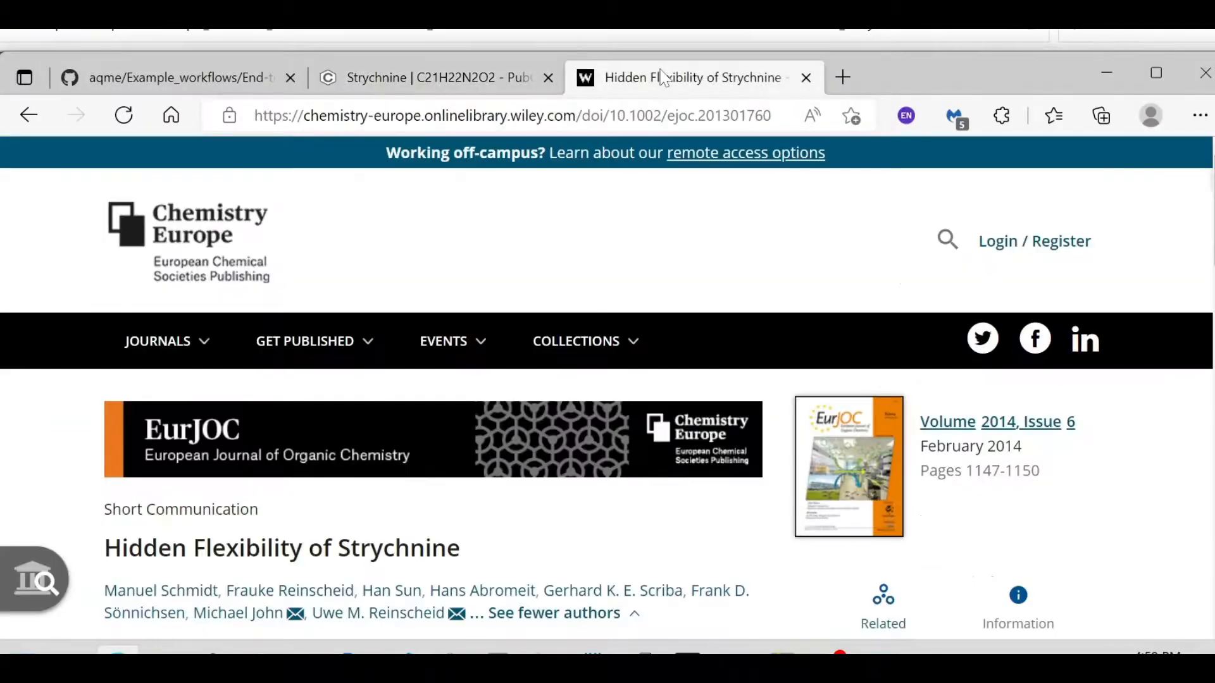
Scroll the Wiley page to the strychnine article's authors, DOI and abstract
scroll(down, 3)
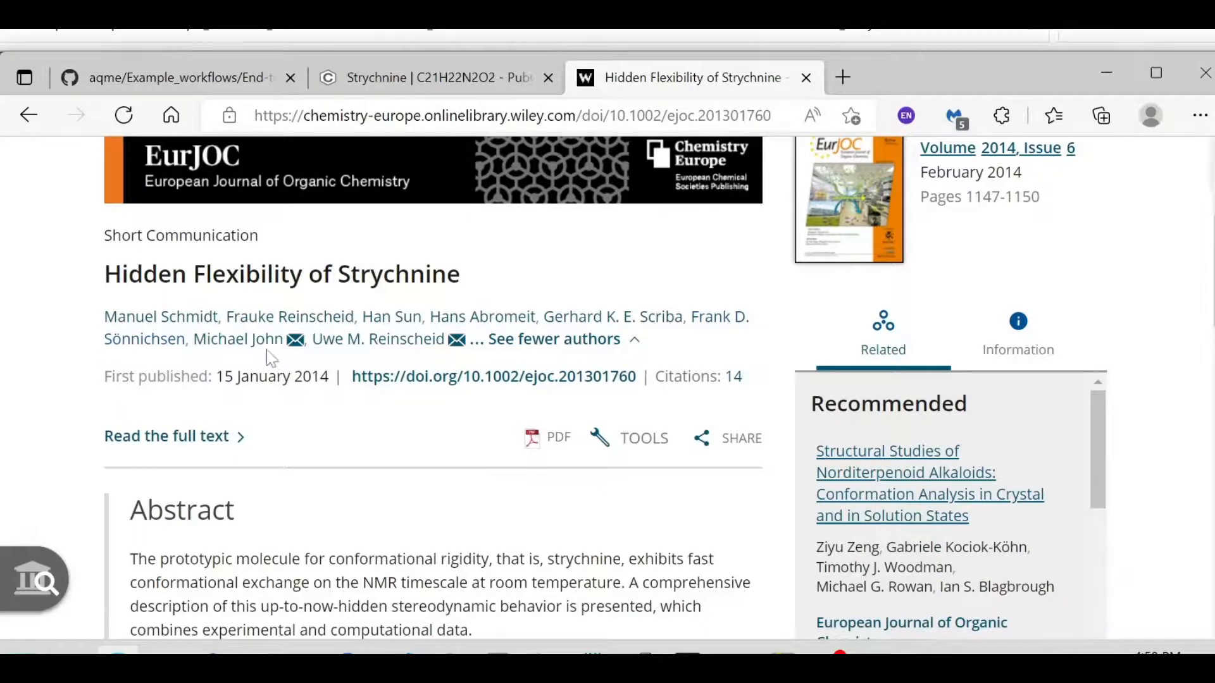
mouse_move(414, 360)
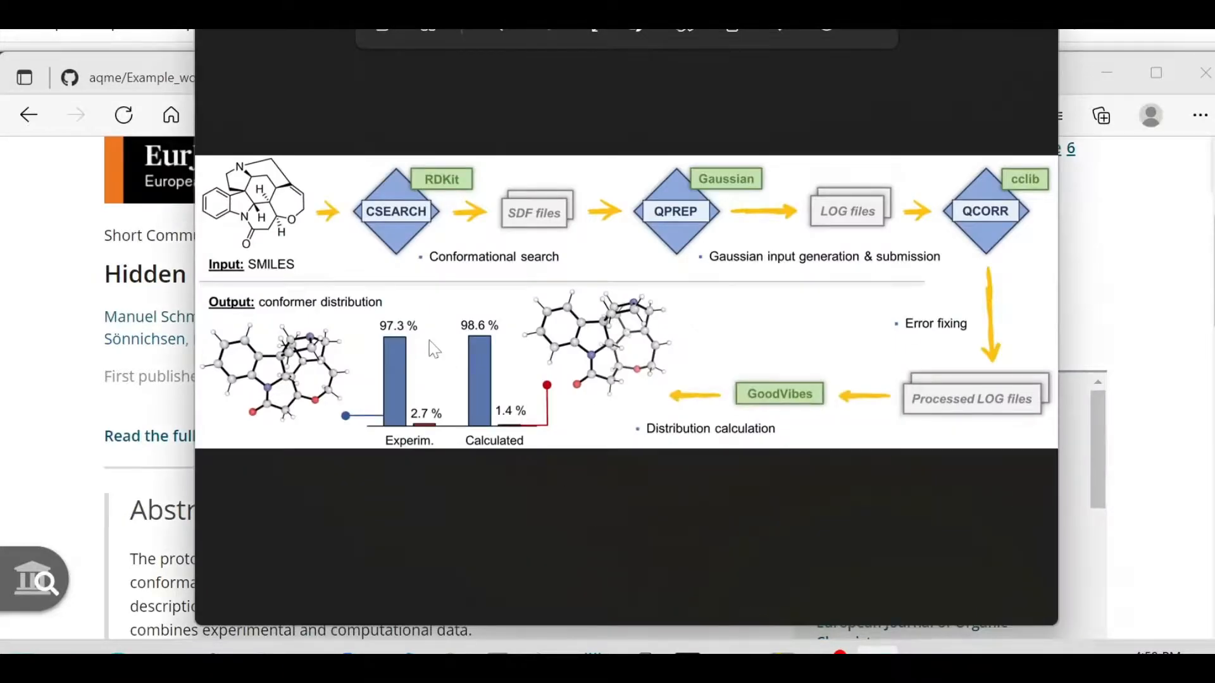
mouse_move(434, 338)
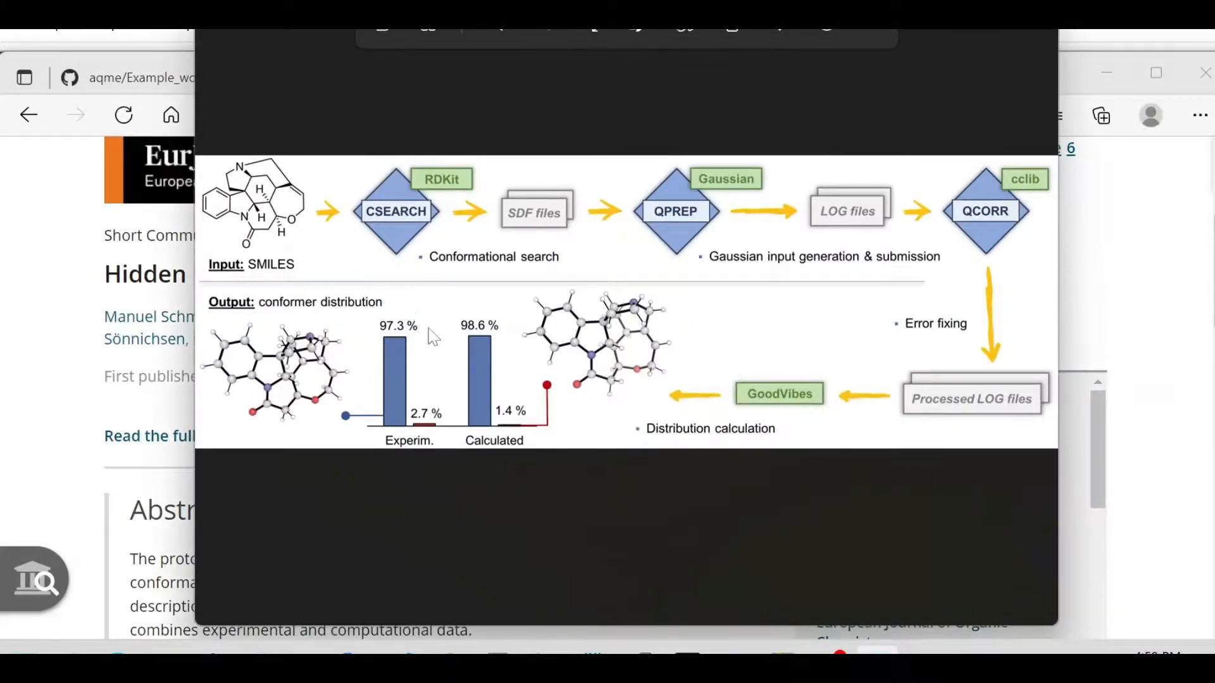
mouse_move(422, 410)
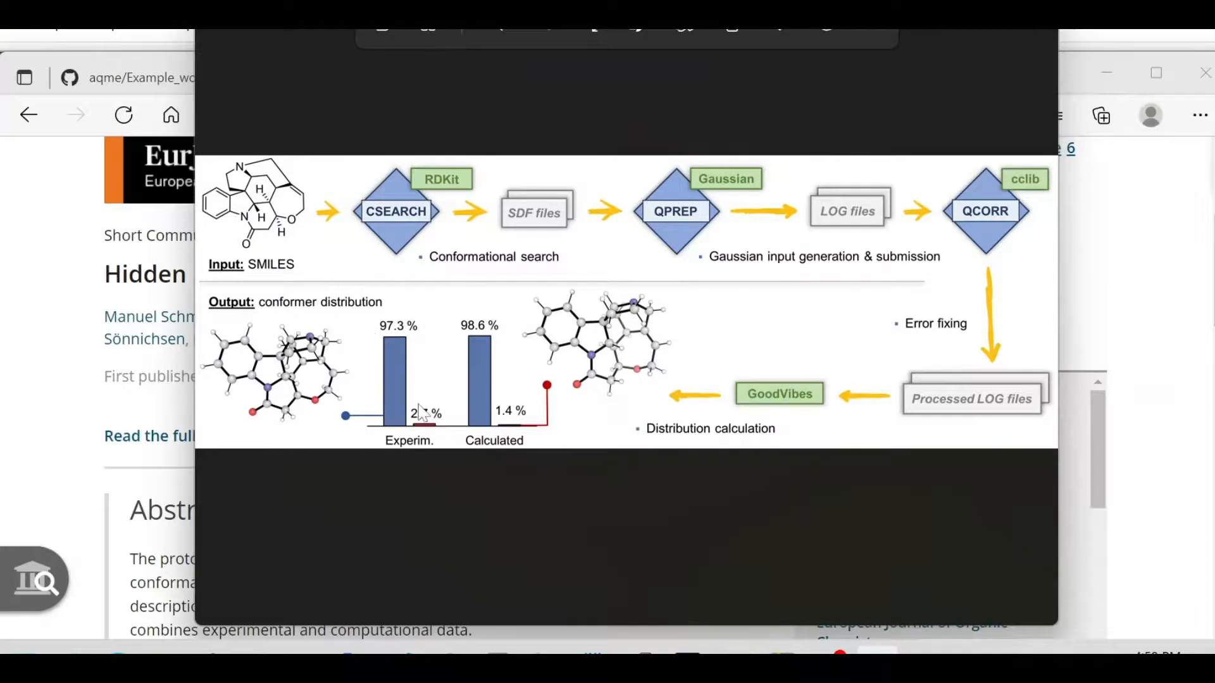
mouse_move(425, 434)
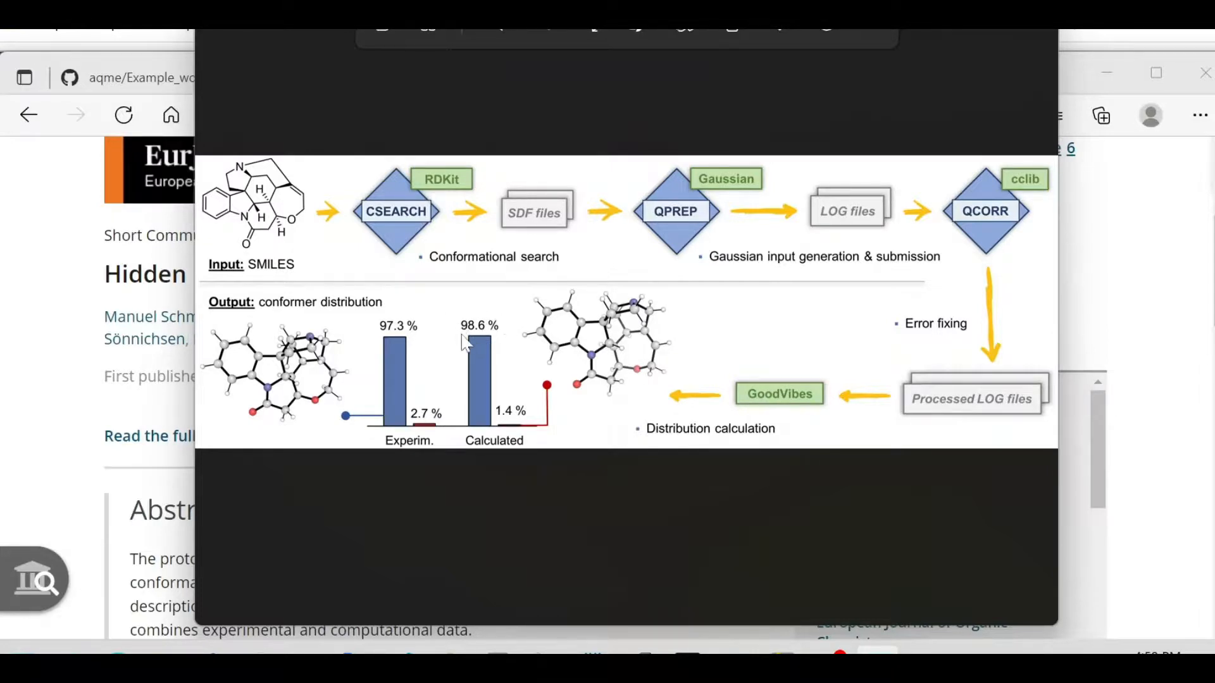
mouse_move(484, 415)
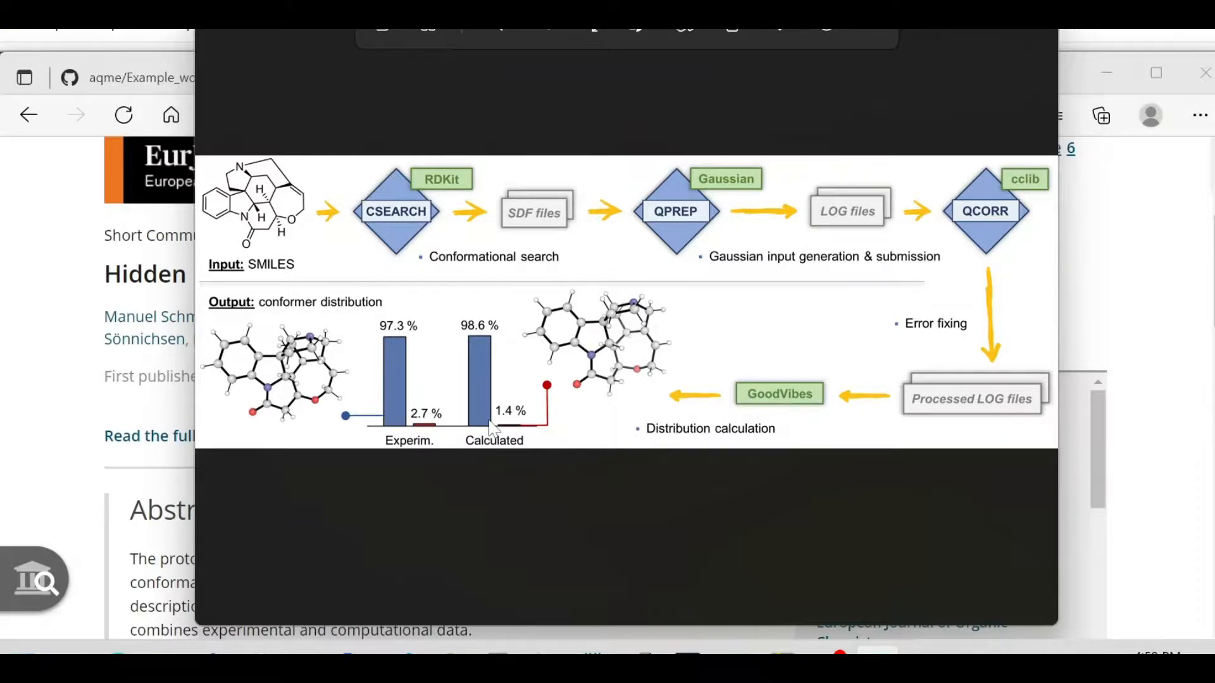
mouse_move(469, 384)
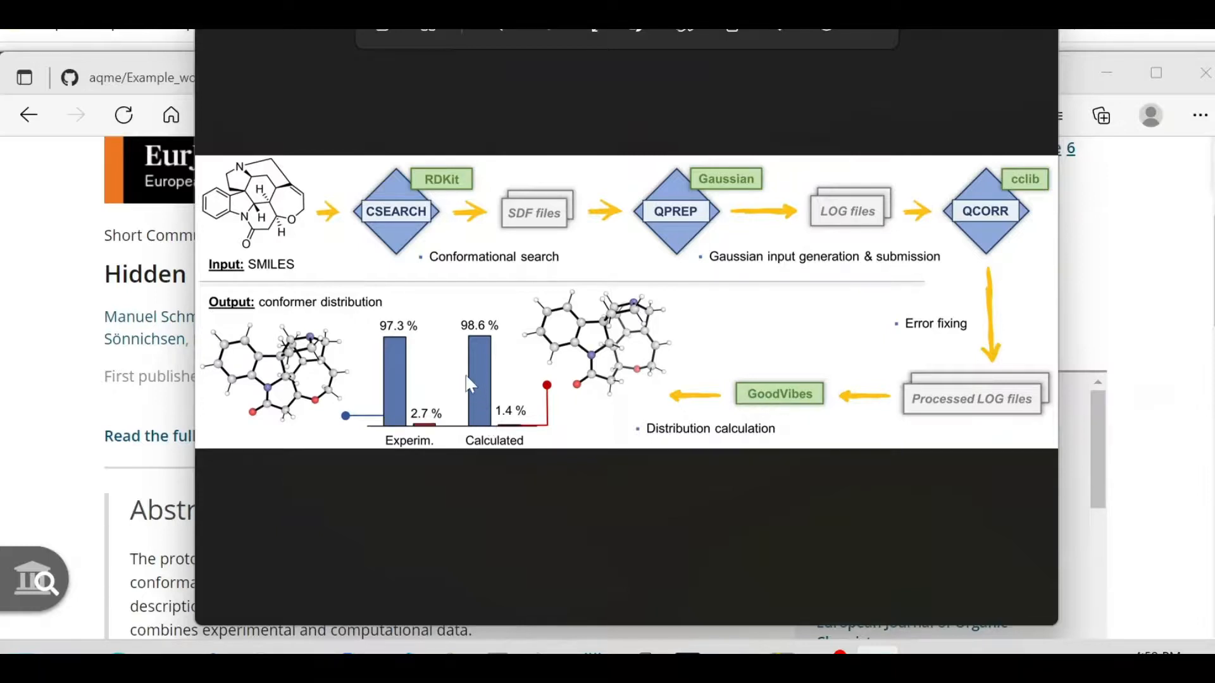
mouse_move(324, 279)
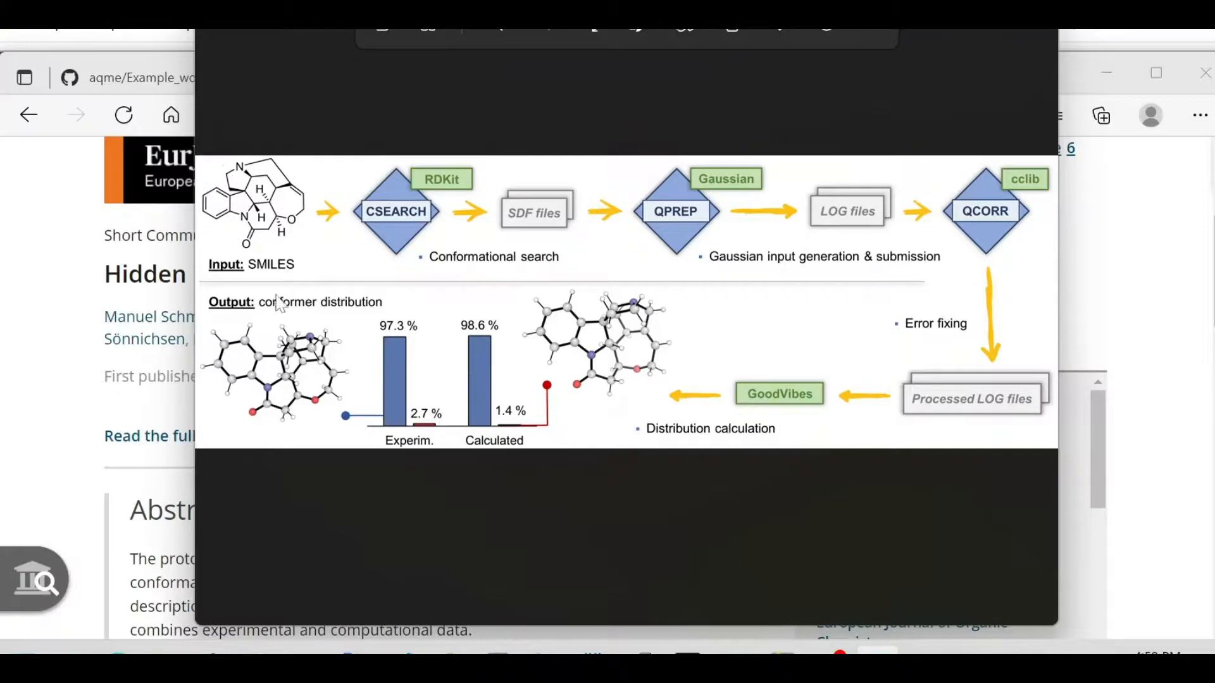
mouse_move(321, 260)
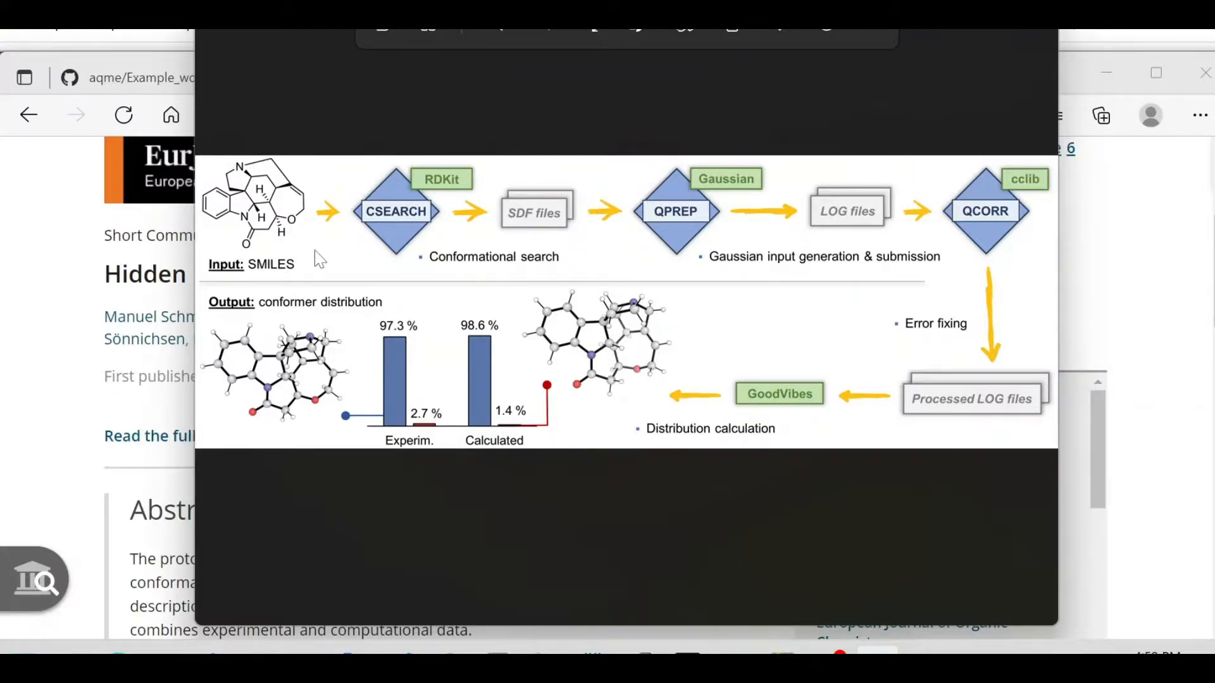
mouse_move(414, 228)
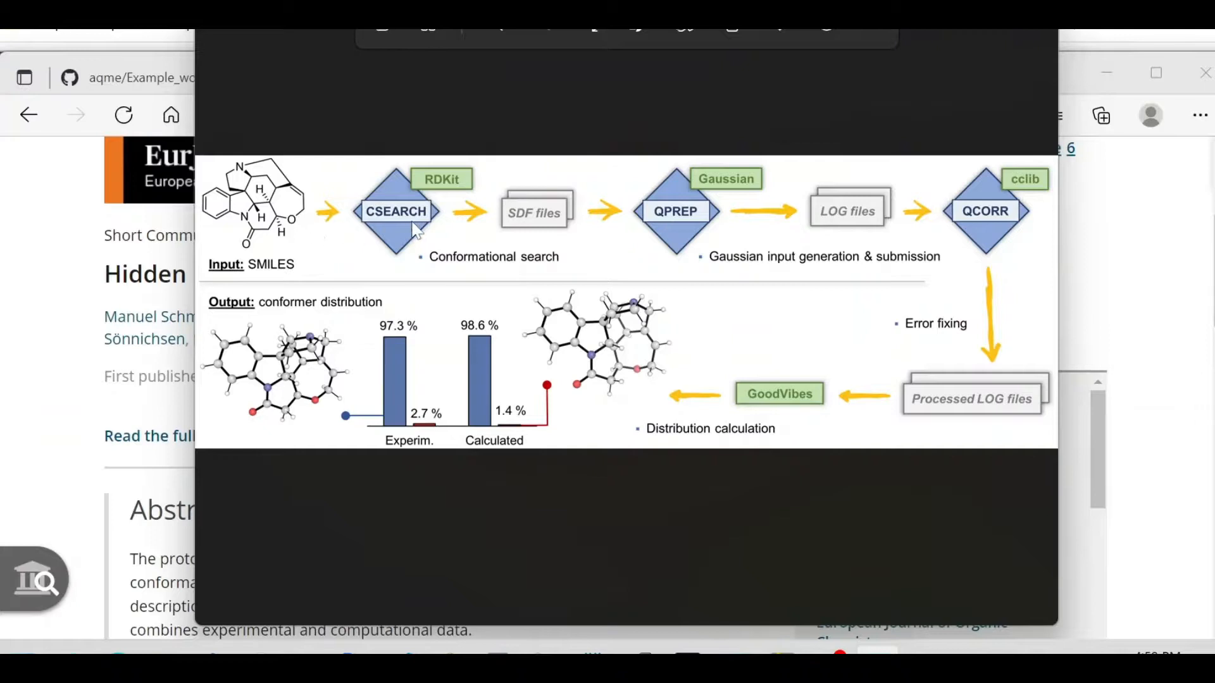
mouse_move(419, 269)
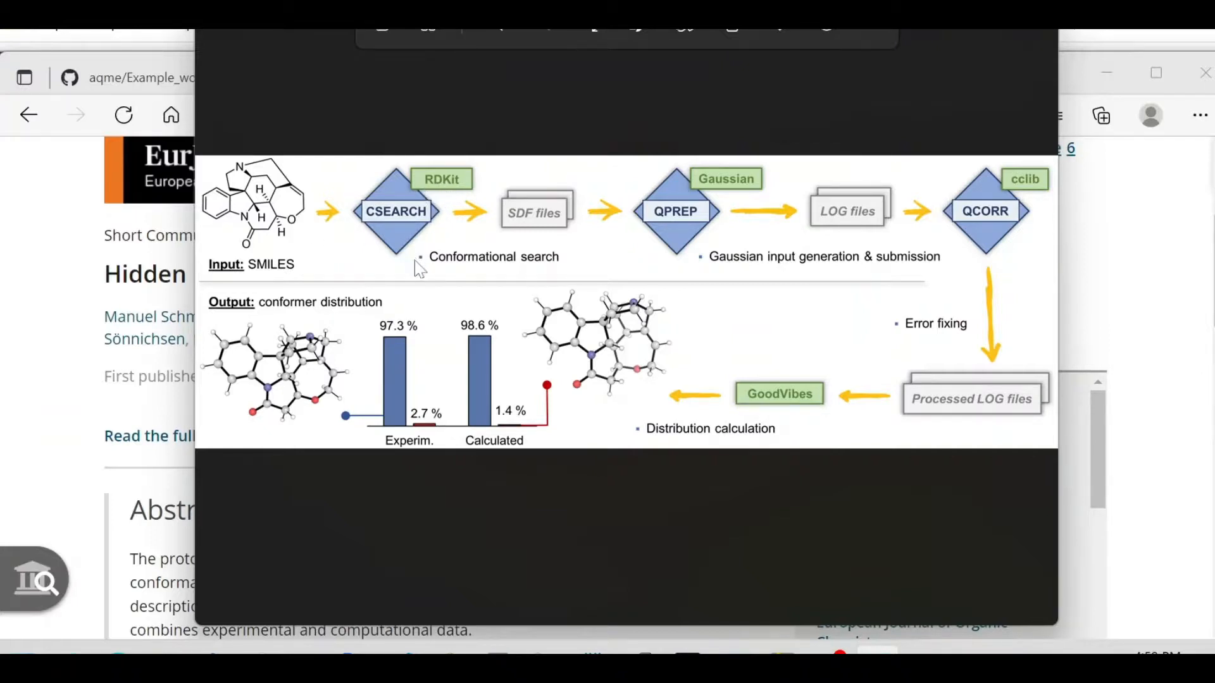
mouse_move(500, 203)
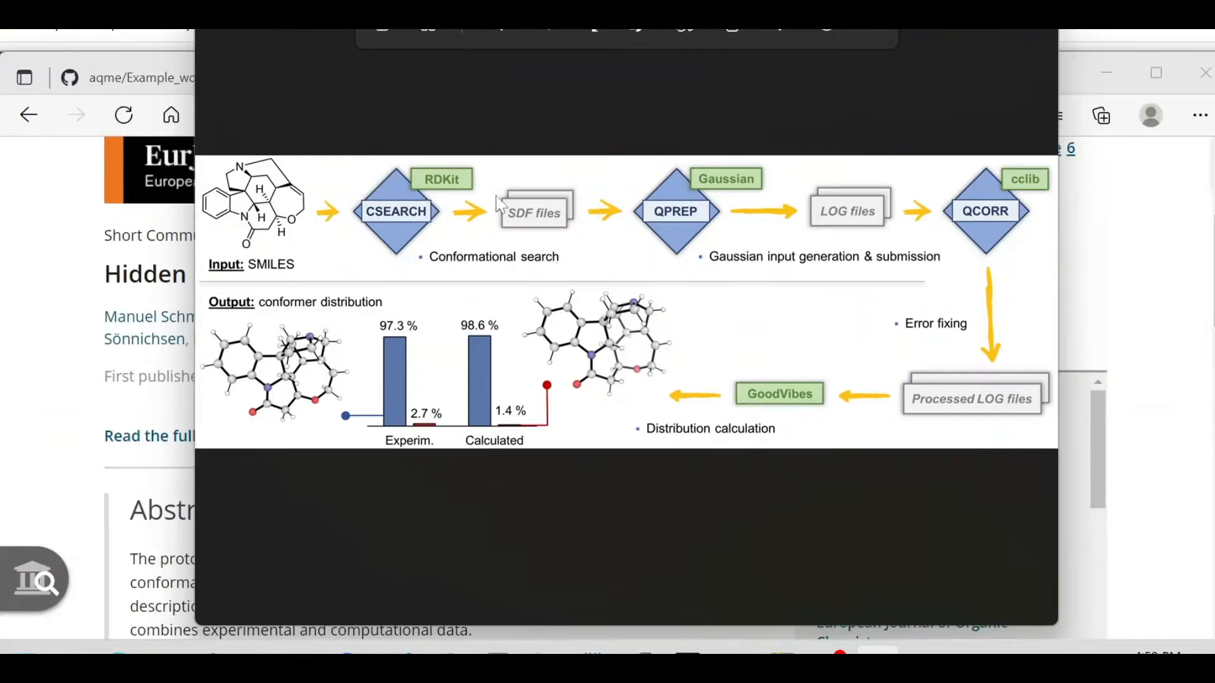
mouse_move(674, 253)
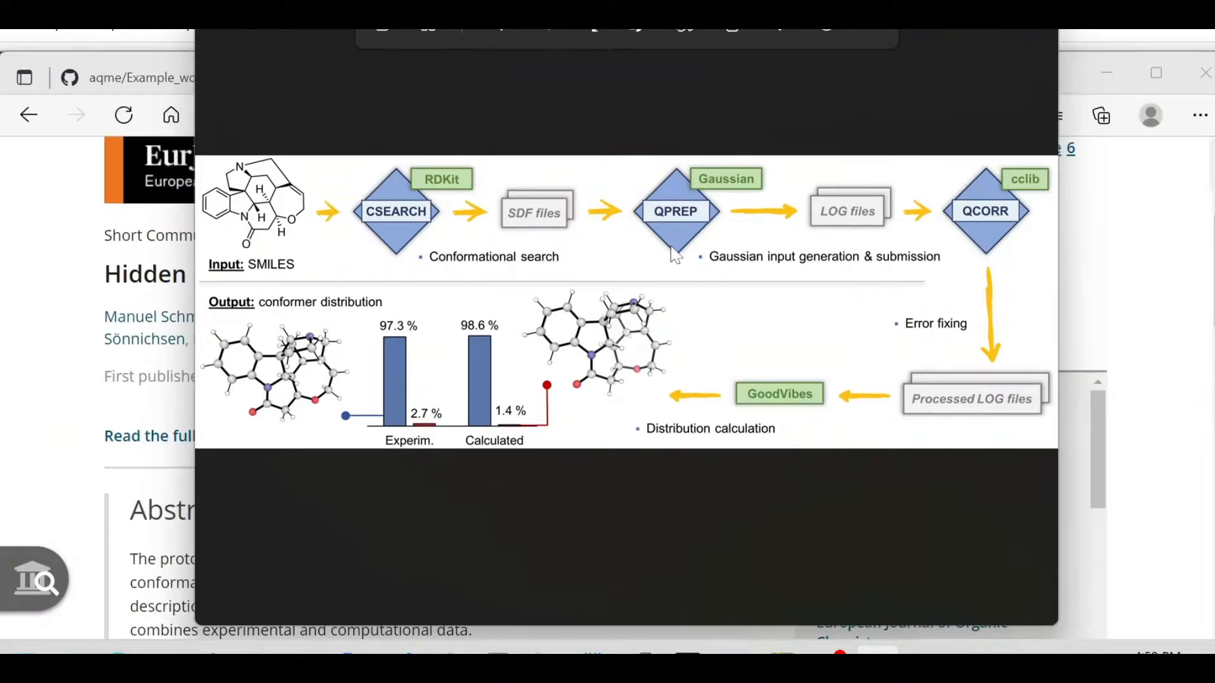
mouse_move(711, 194)
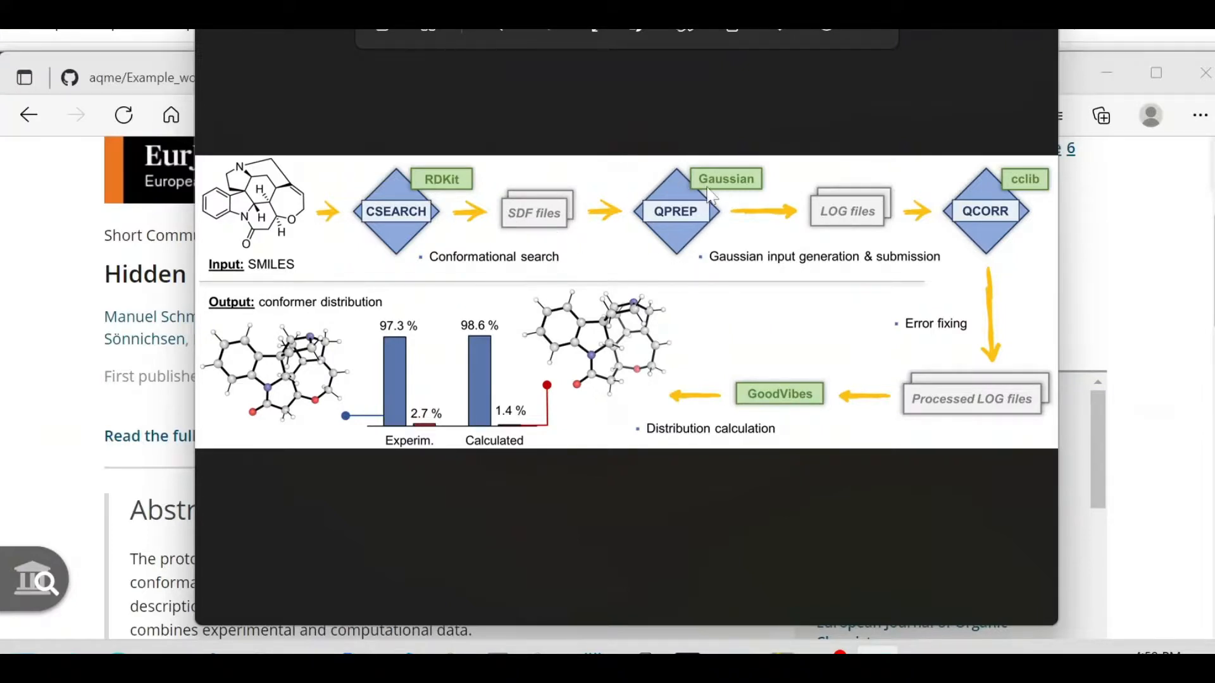
mouse_move(810, 217)
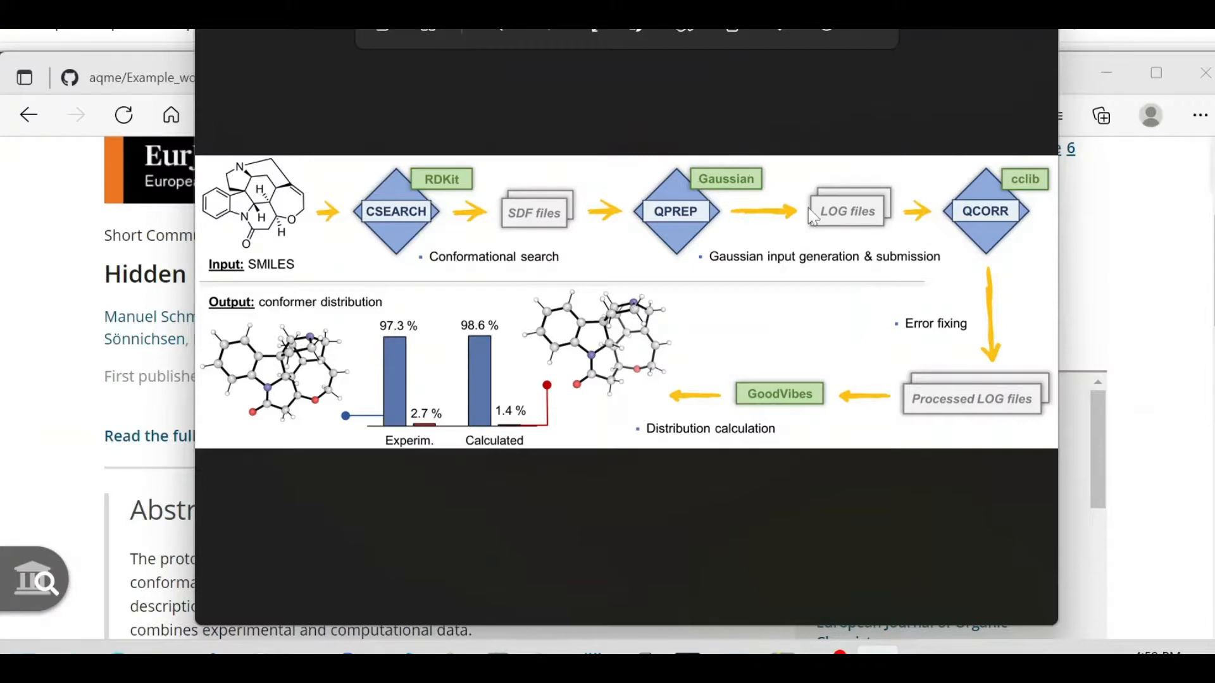
mouse_move(854, 189)
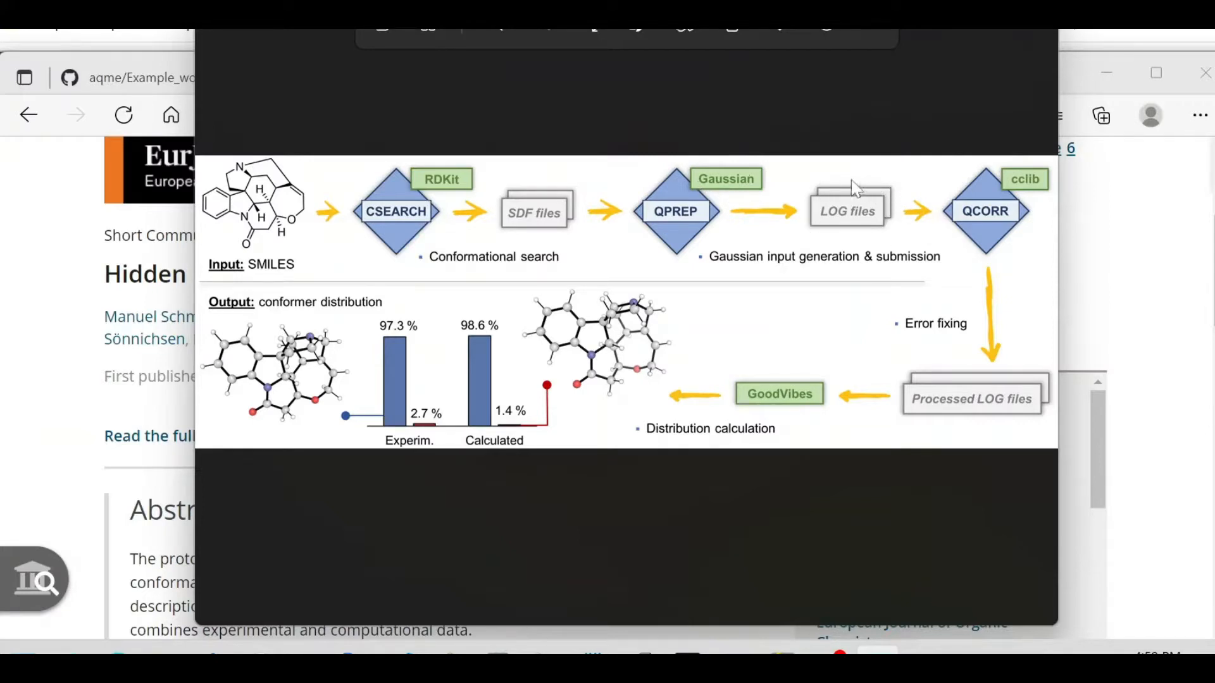
mouse_move(718, 270)
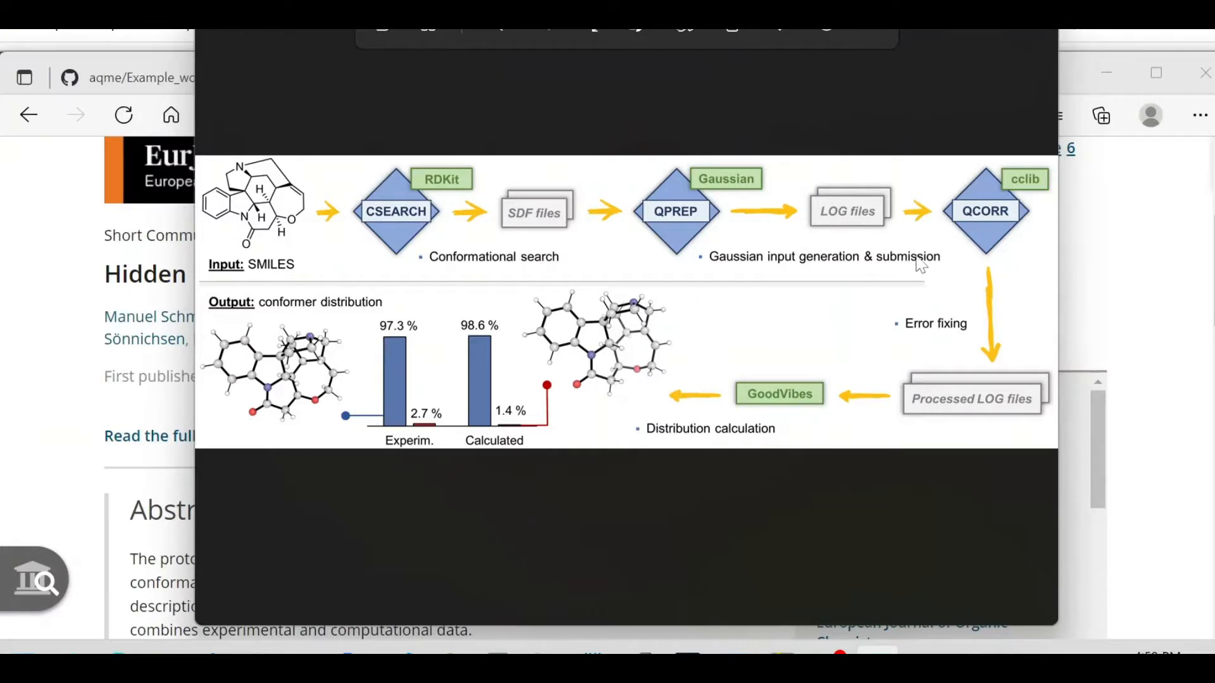
mouse_move(967, 187)
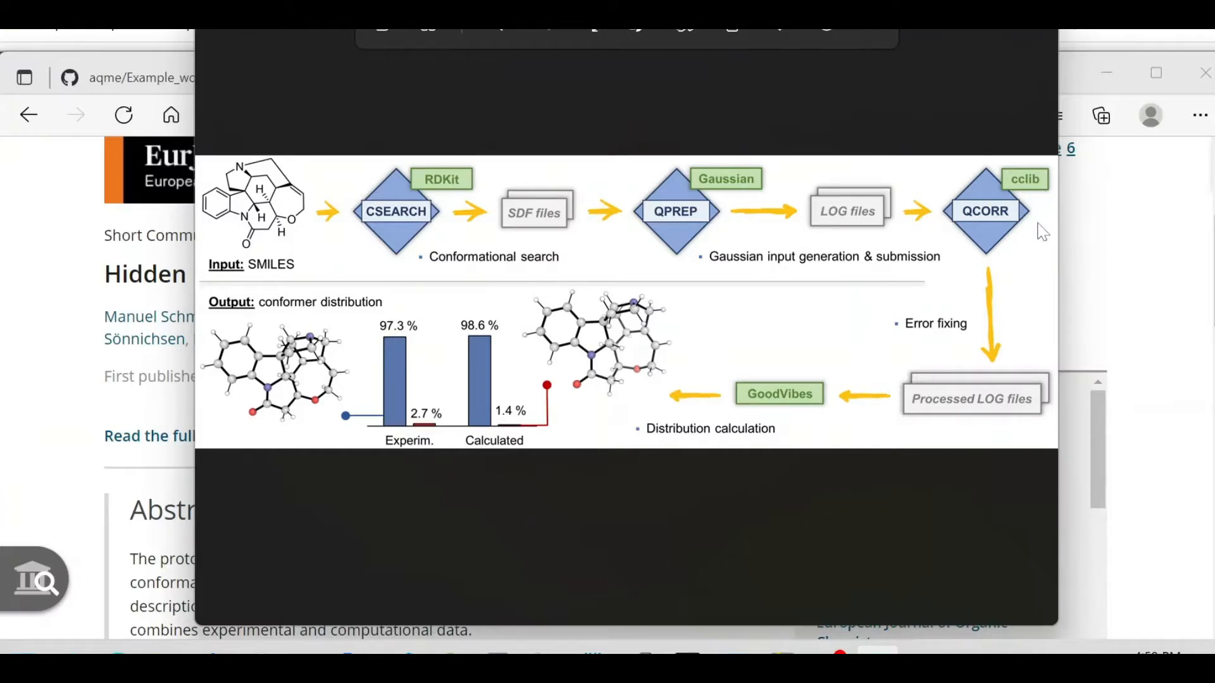
mouse_move(868, 324)
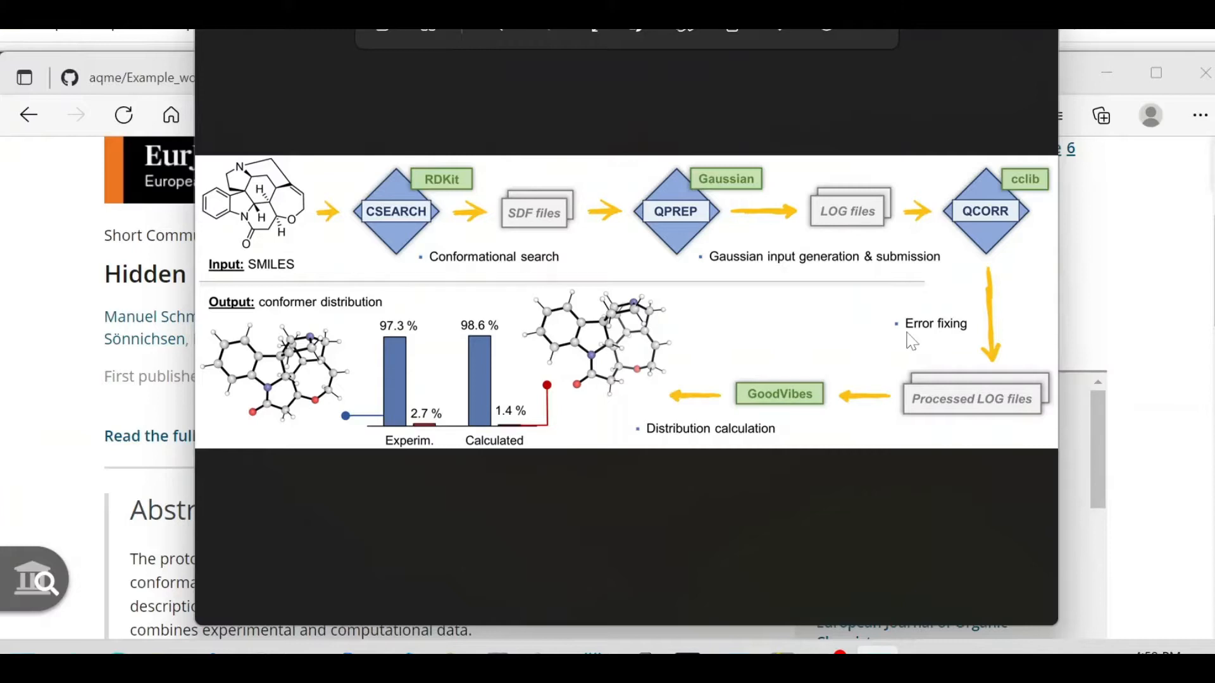
mouse_move(876, 390)
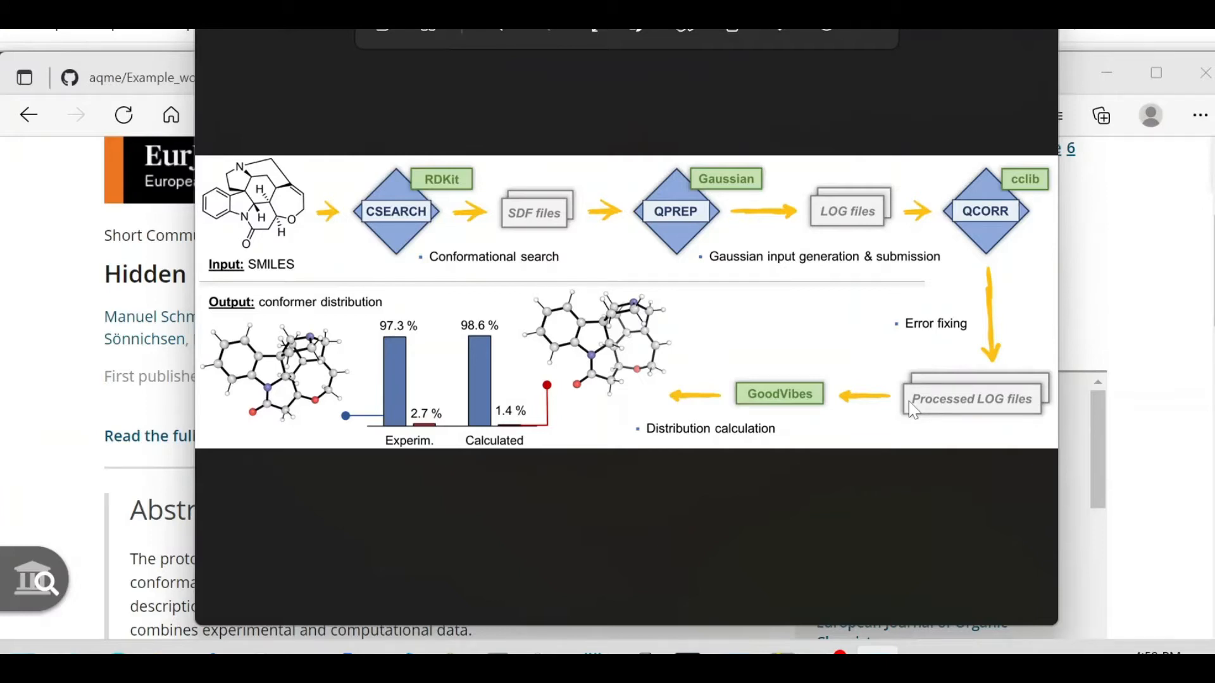
mouse_move(787, 421)
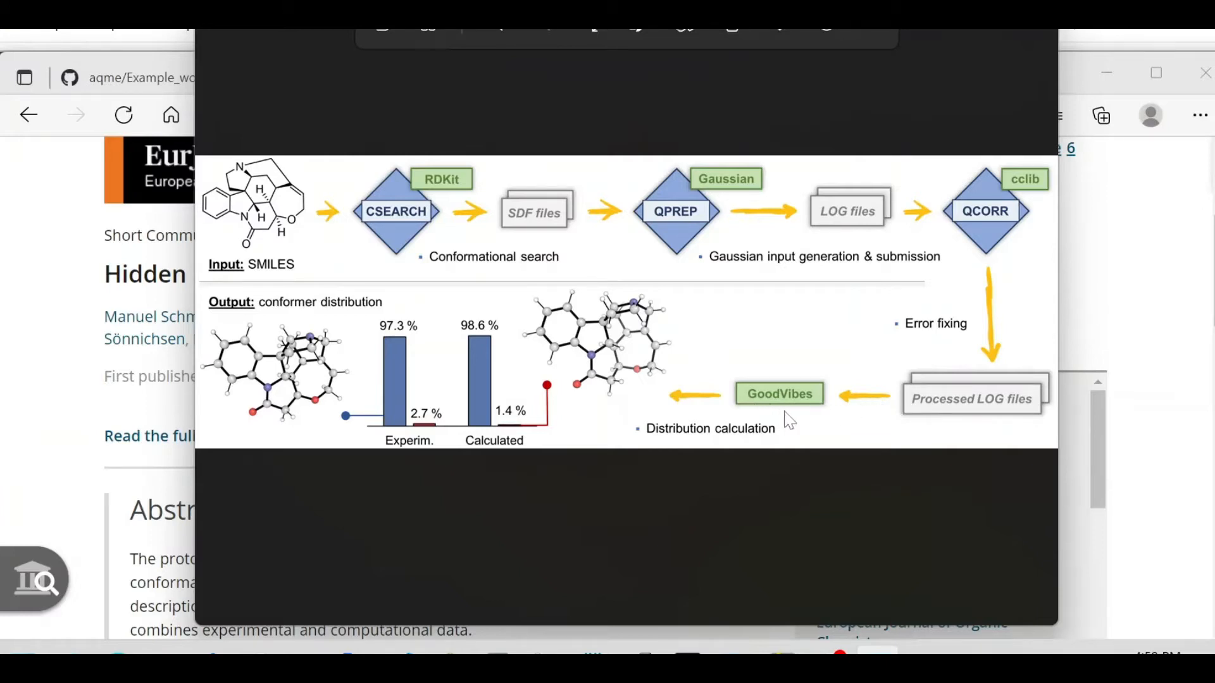
mouse_move(765, 444)
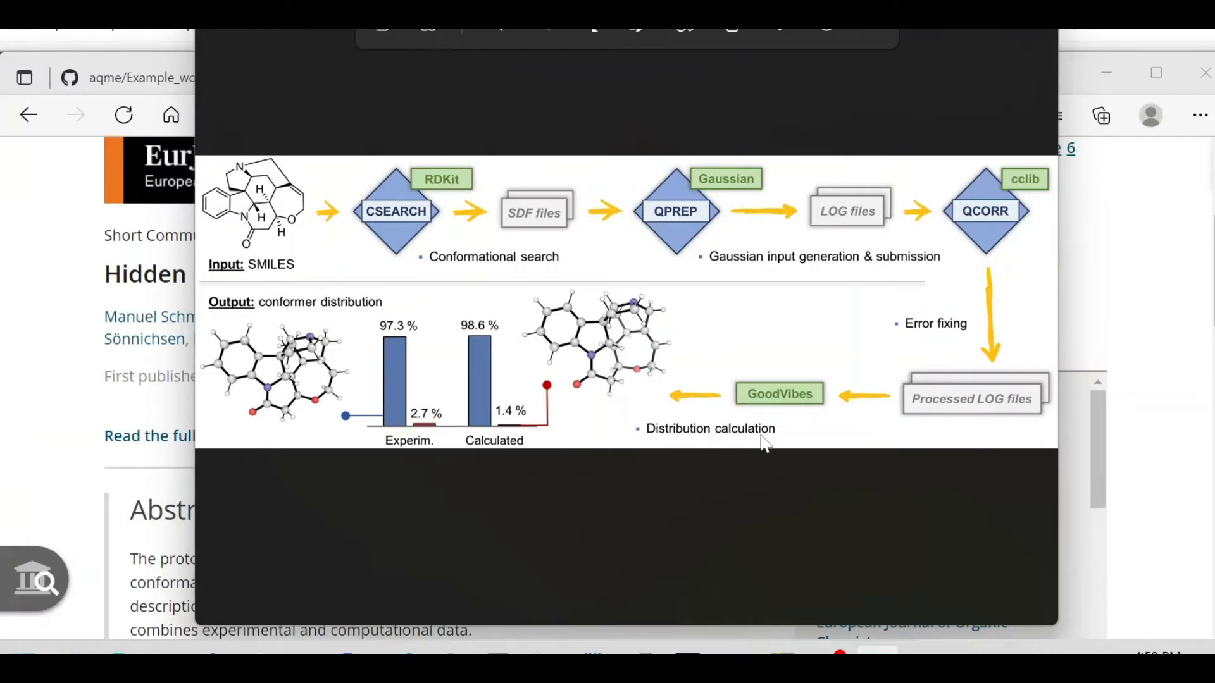
mouse_move(641, 446)
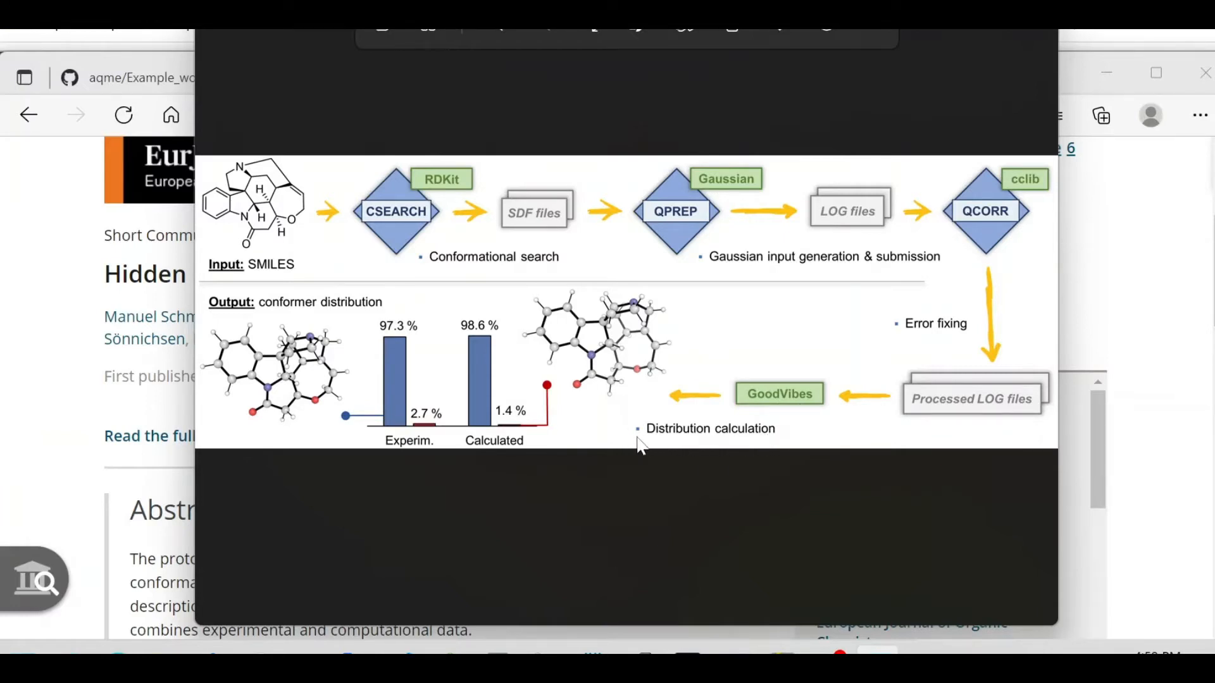
mouse_move(430, 320)
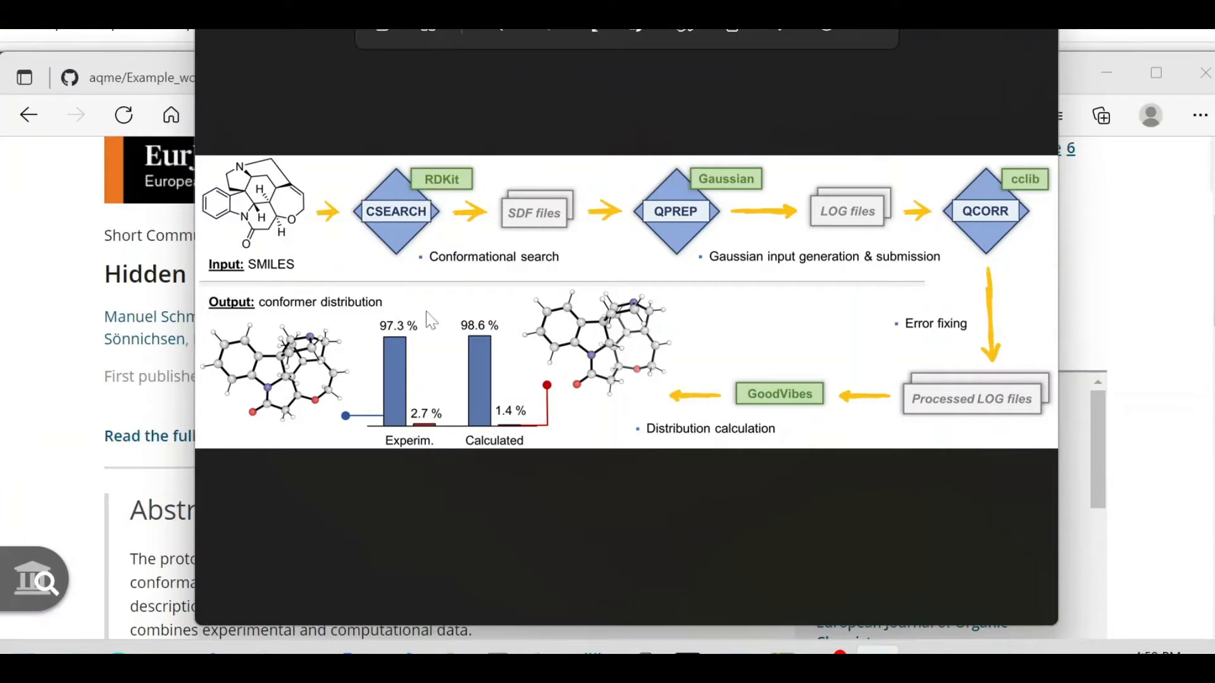
mouse_move(337, 321)
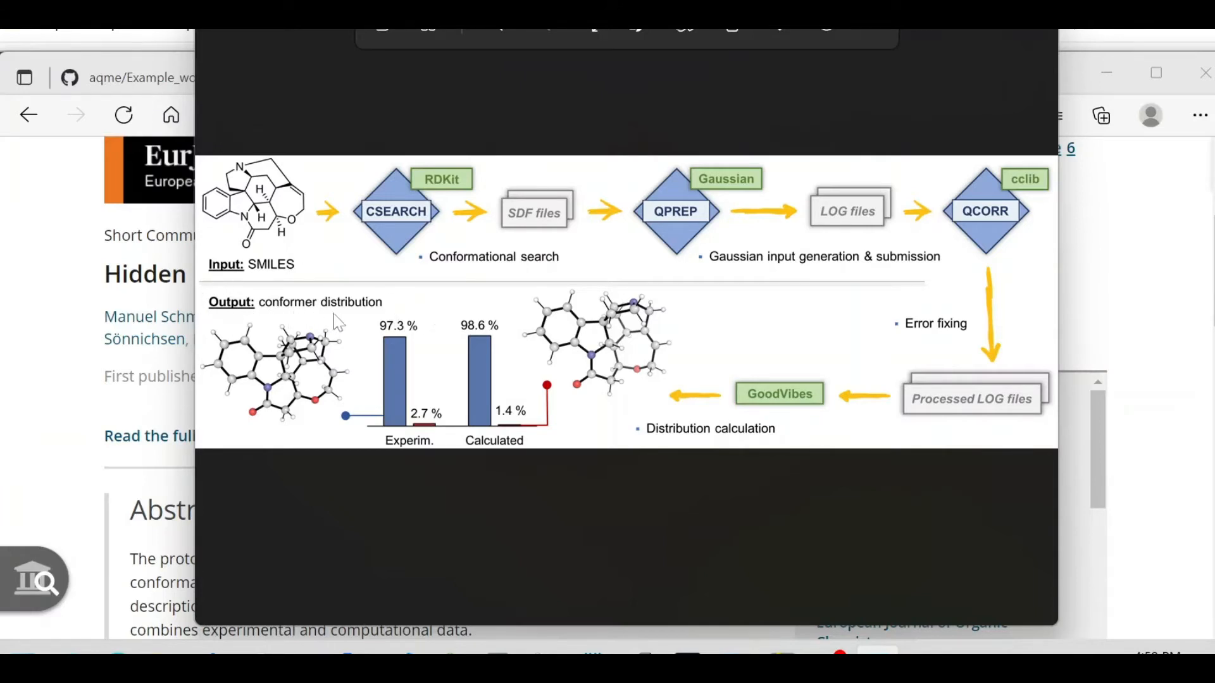